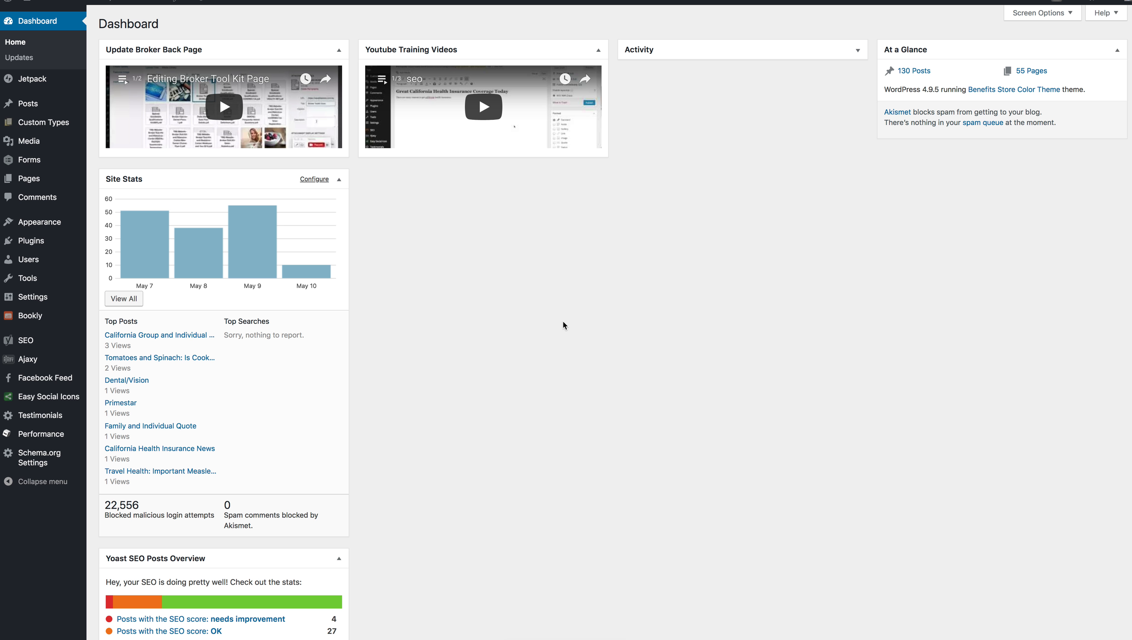
mouse_move(616, 325)
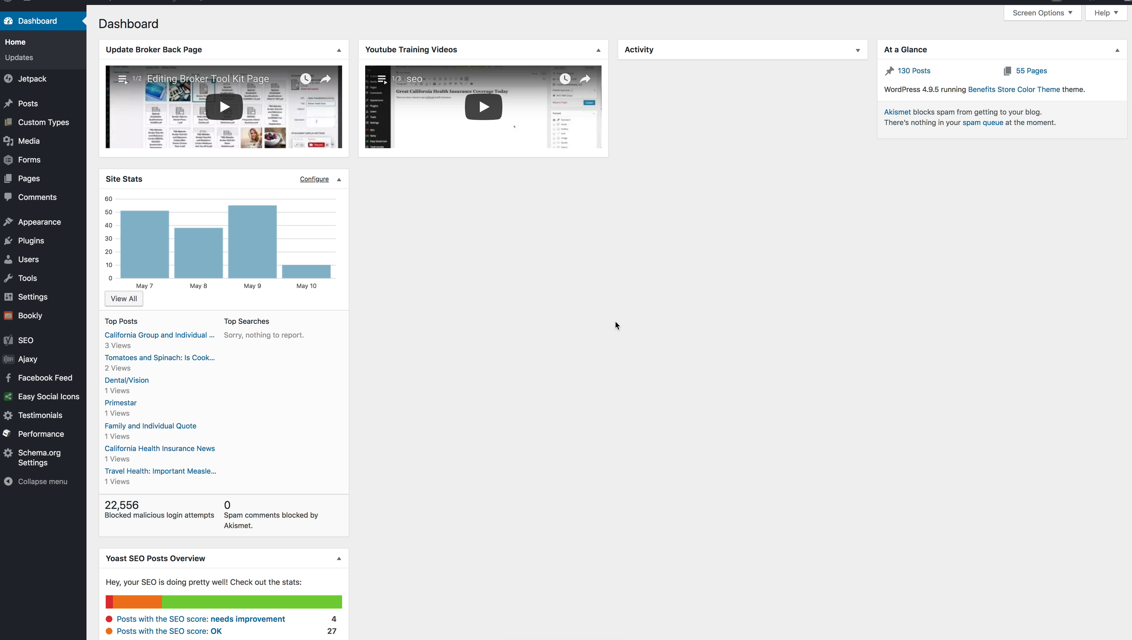
mouse_move(60, 166)
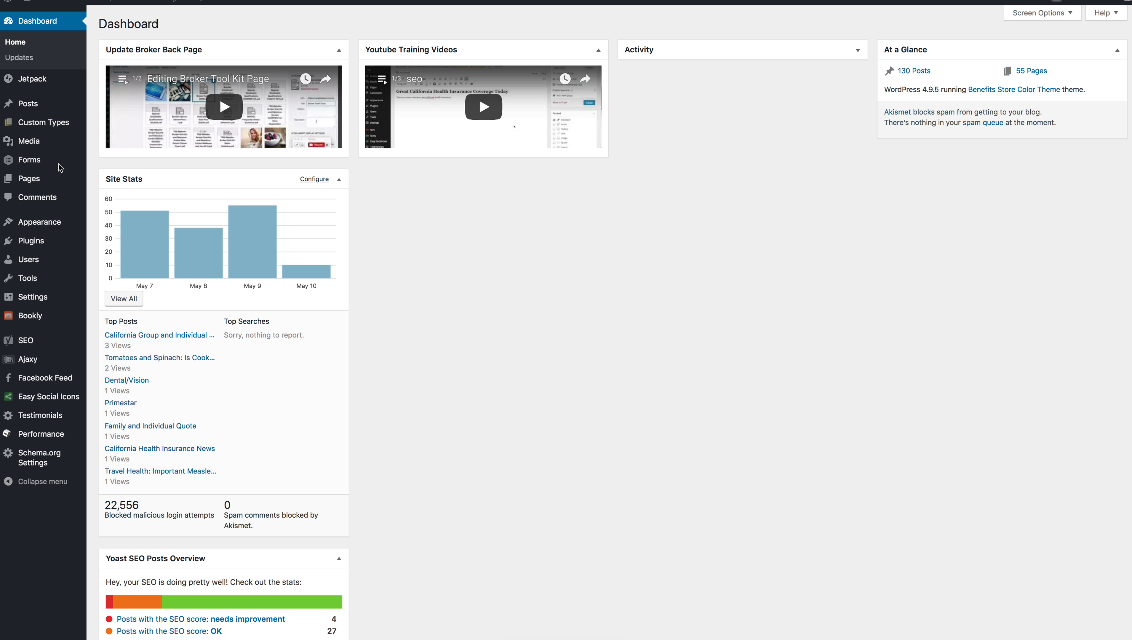
mouse_move(209, 35)
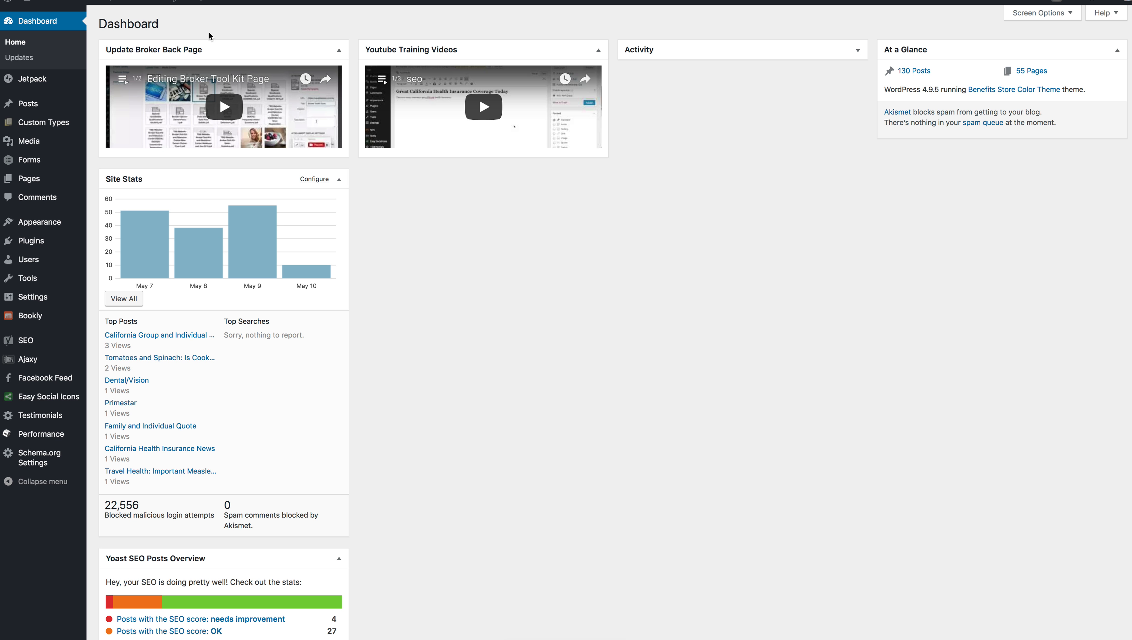
mouse_move(29, 57)
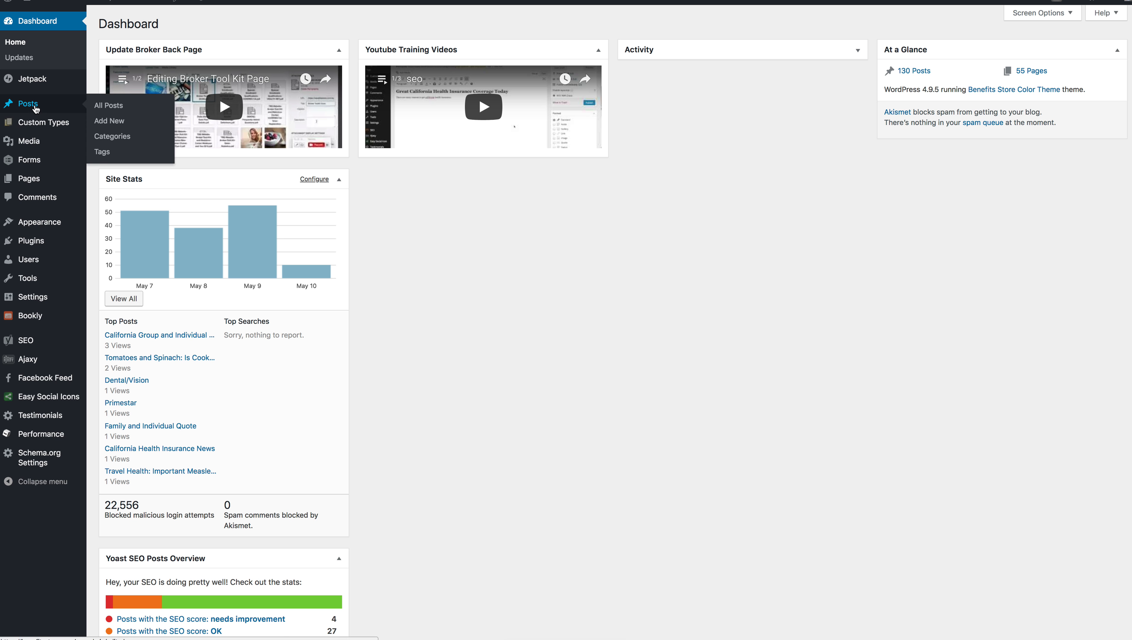
mouse_move(109, 106)
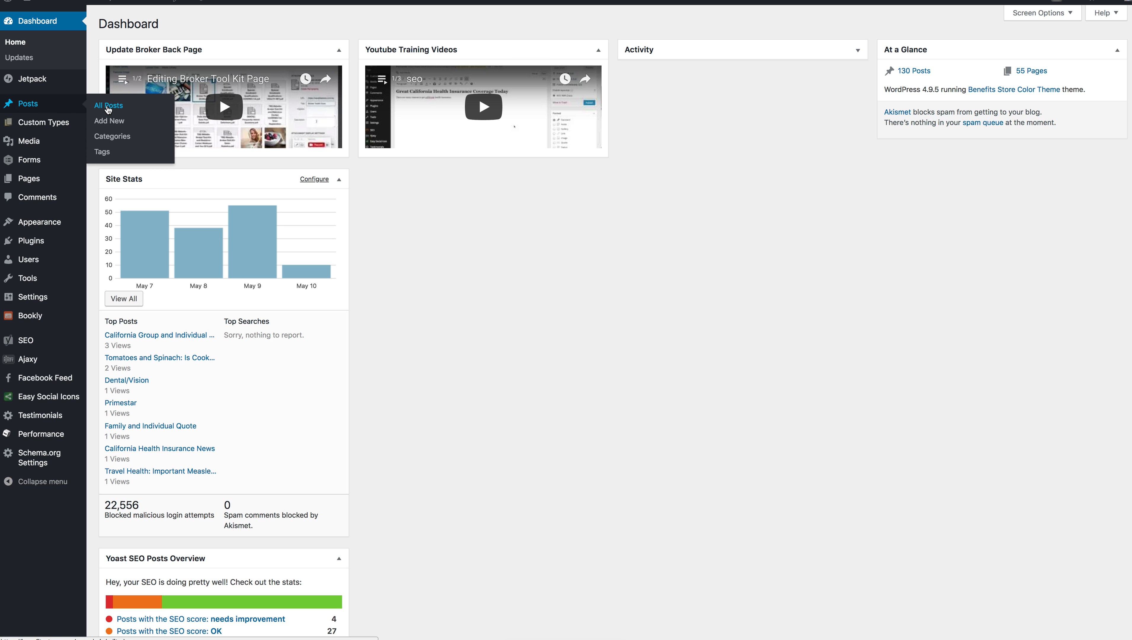
mouse_move(109, 120)
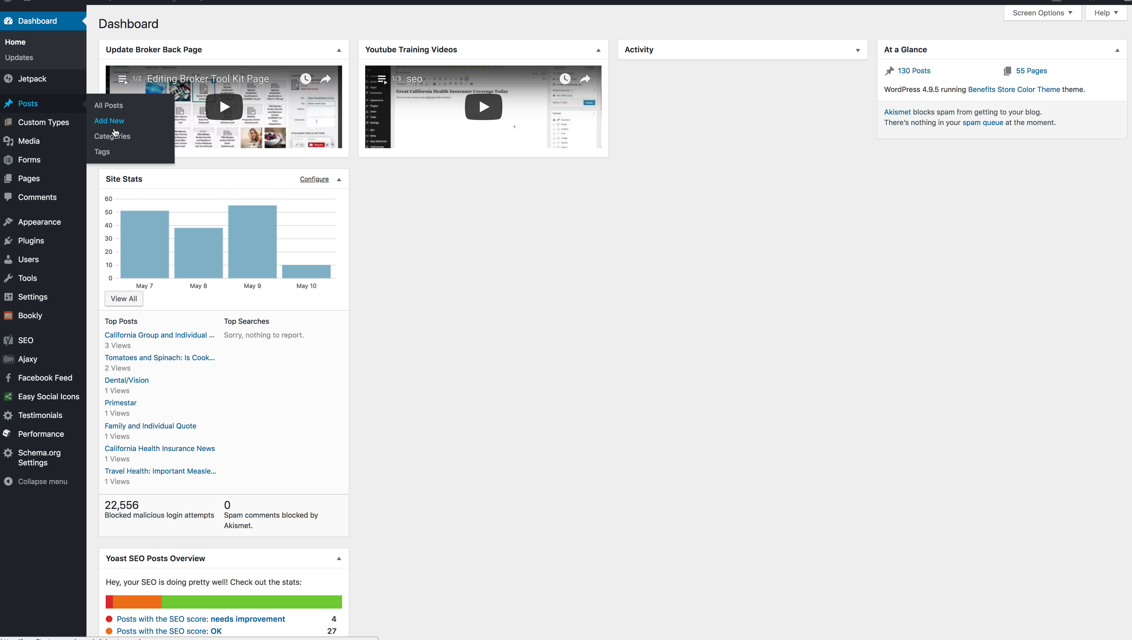
mouse_move(113, 136)
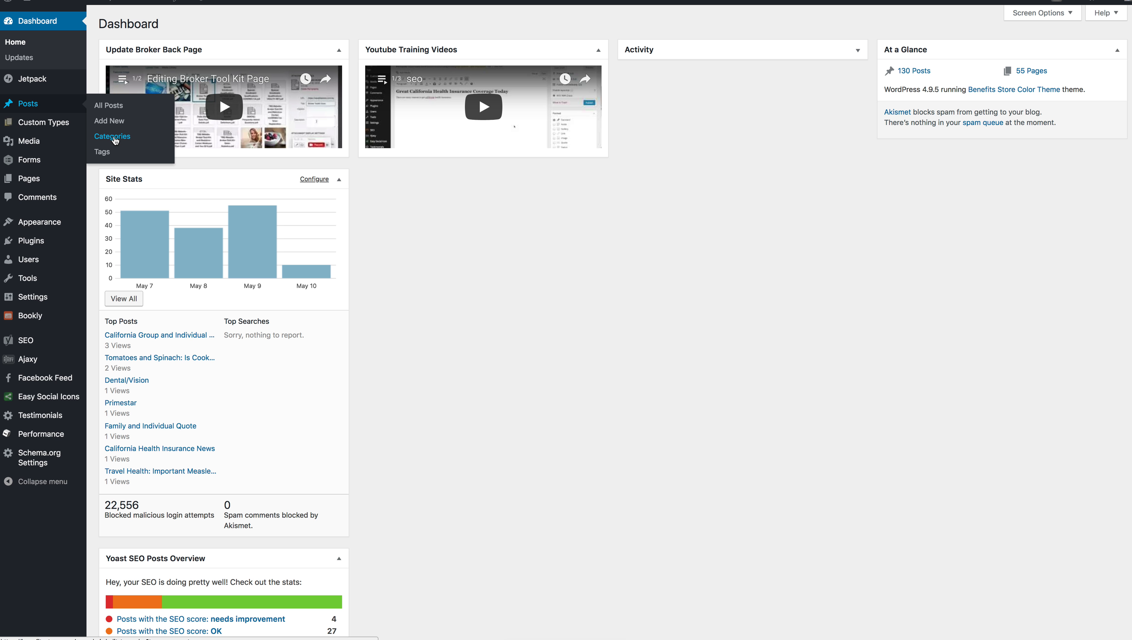
mouse_move(107, 106)
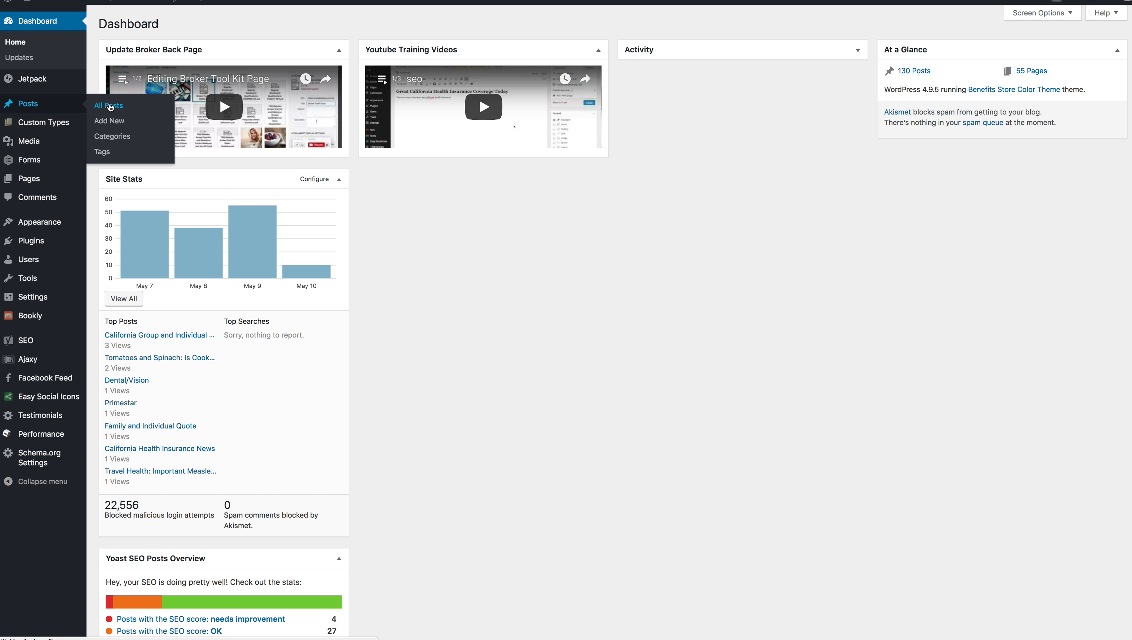
Step: Show the site's full post list (133 posts) from the Posts menu
left_click(107, 106)
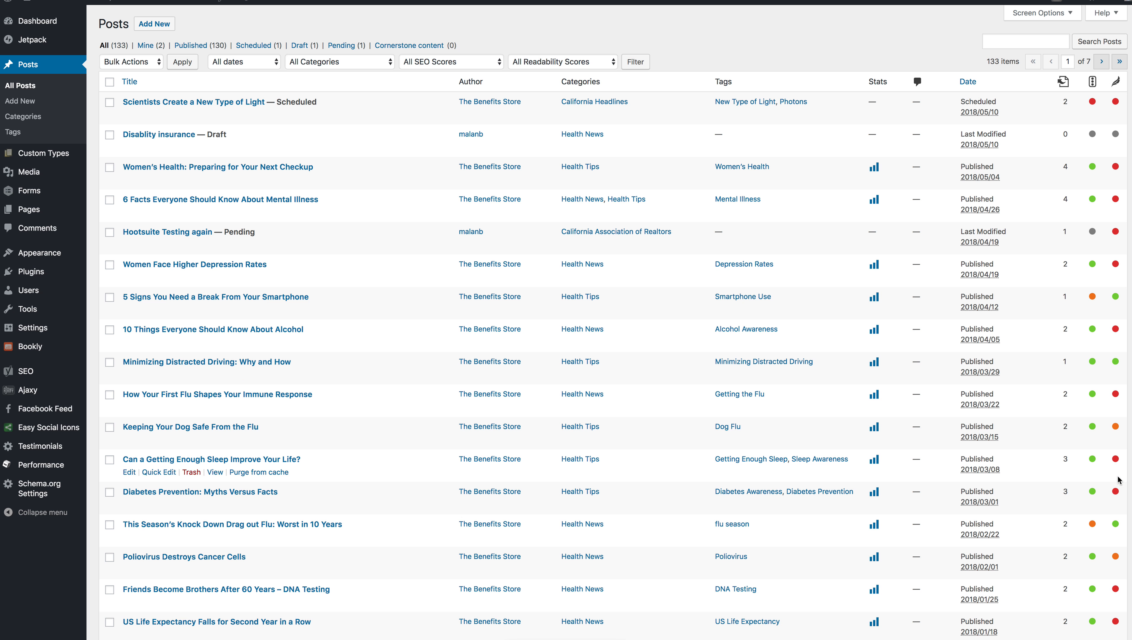
mouse_move(1115, 81)
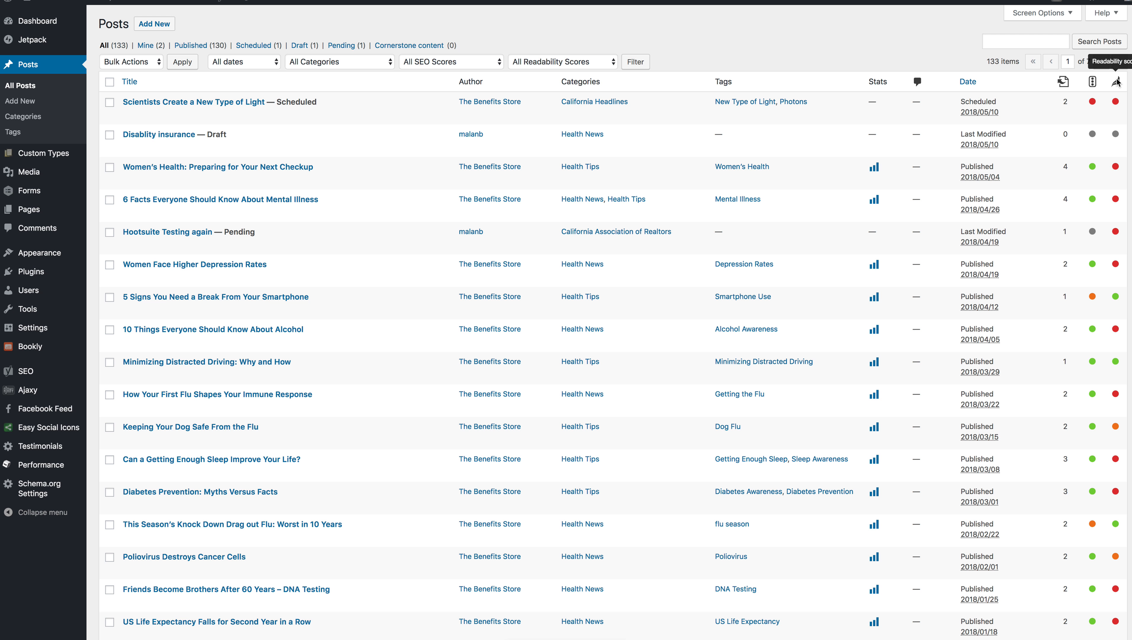
mouse_move(193, 122)
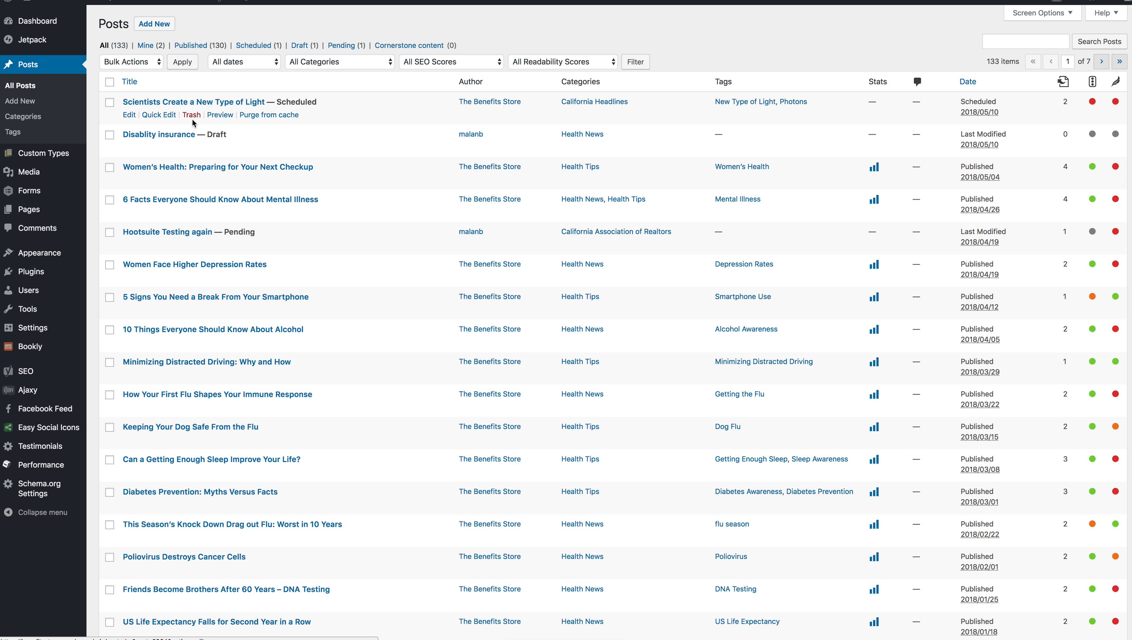
mouse_move(314, 130)
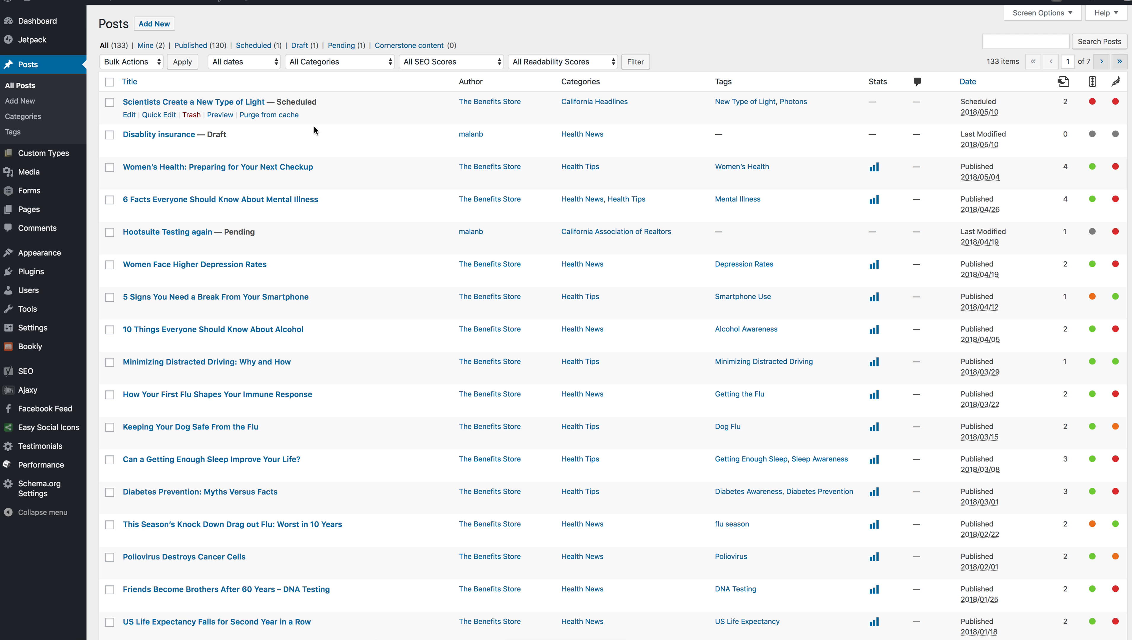
mouse_move(154, 23)
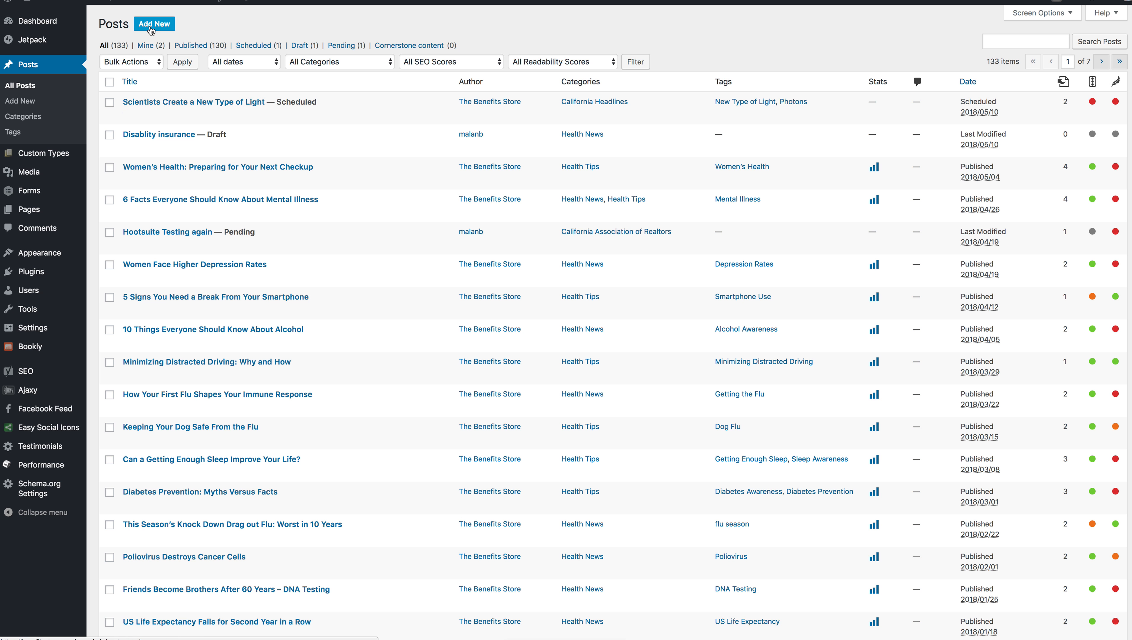
left_click(1025, 41)
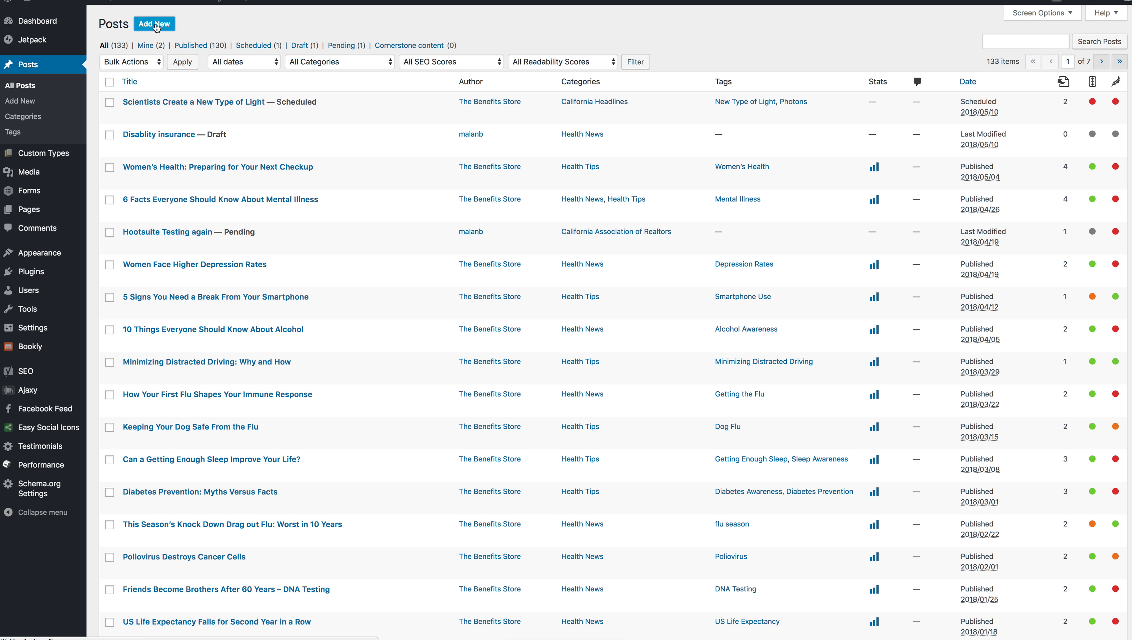
Step: Create a new post titled 'How to sign up for Disablity Insurance in Temecula'
left_click(154, 24)
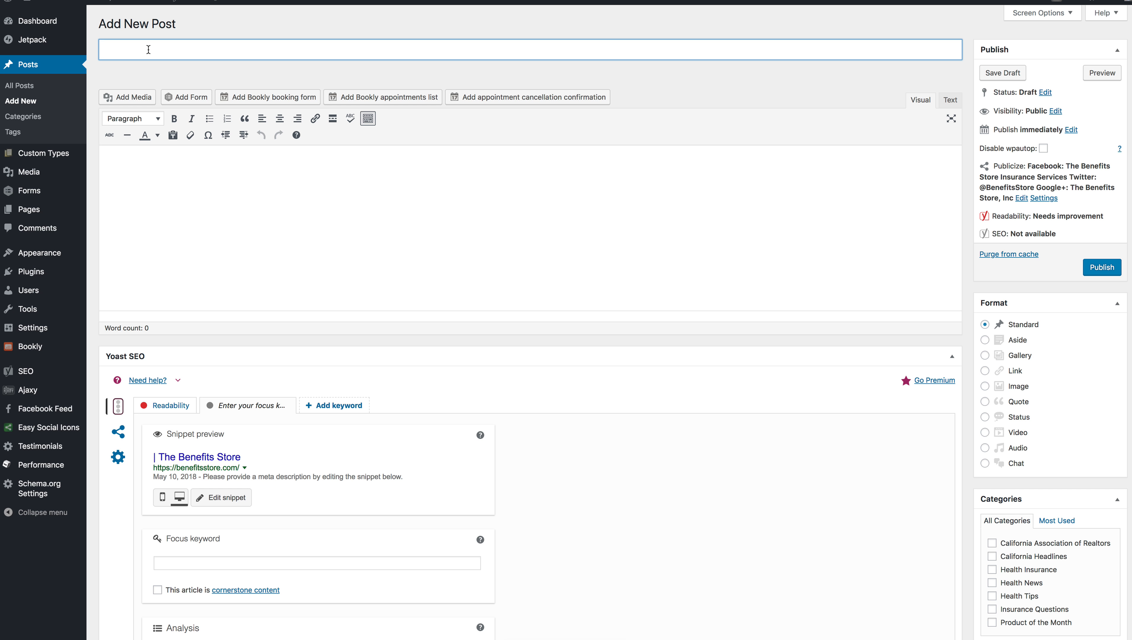
type("Di")
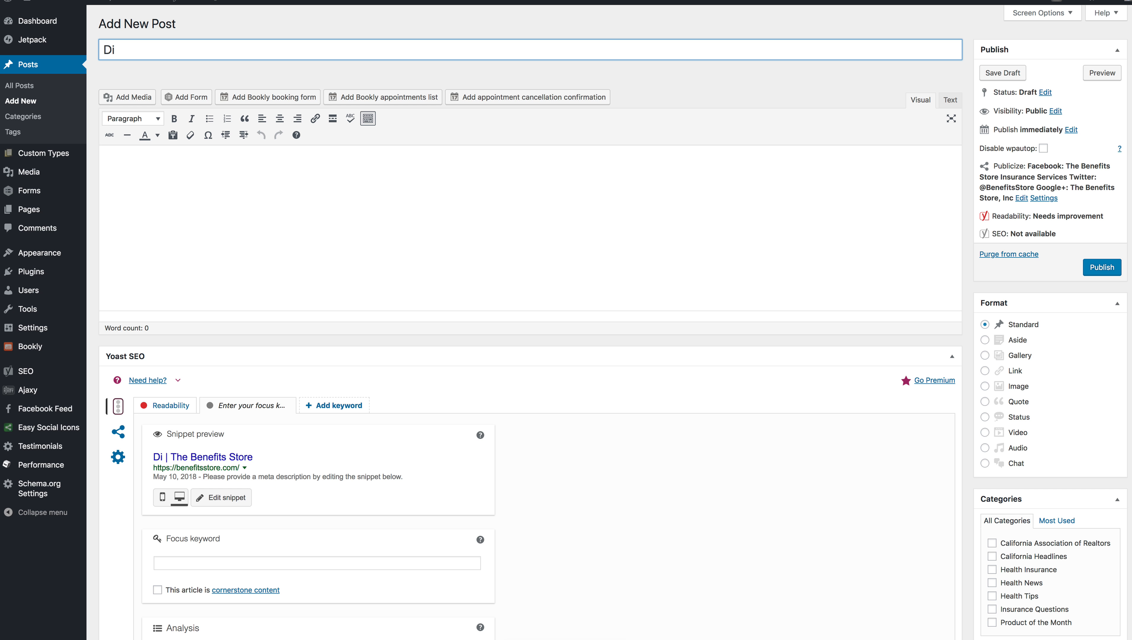
type("How to si")
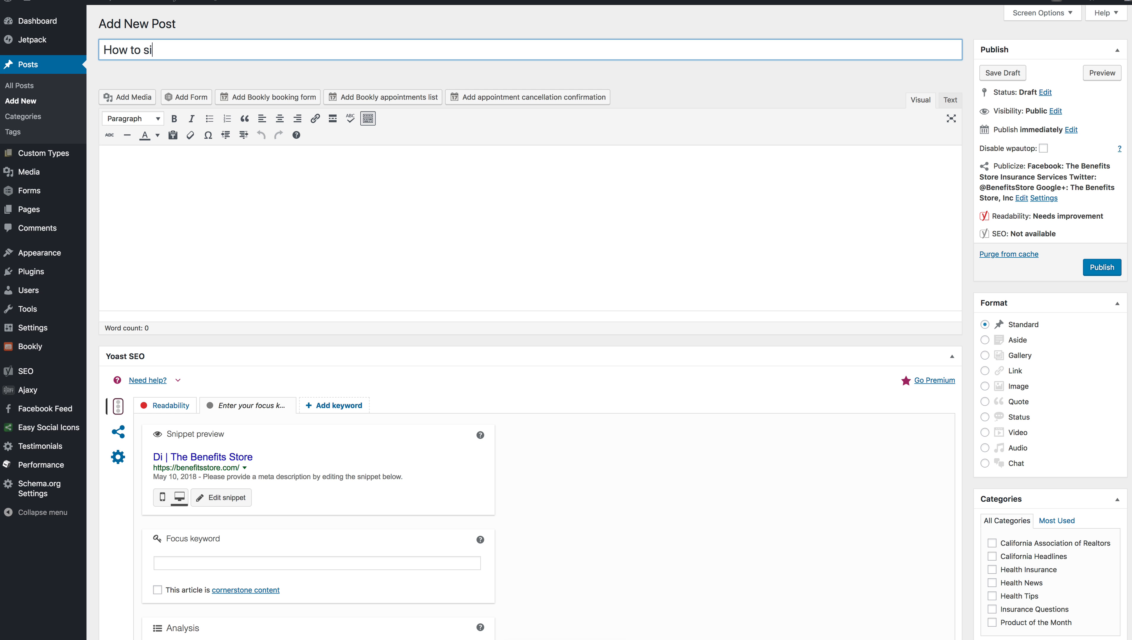
type("gn up for disabil")
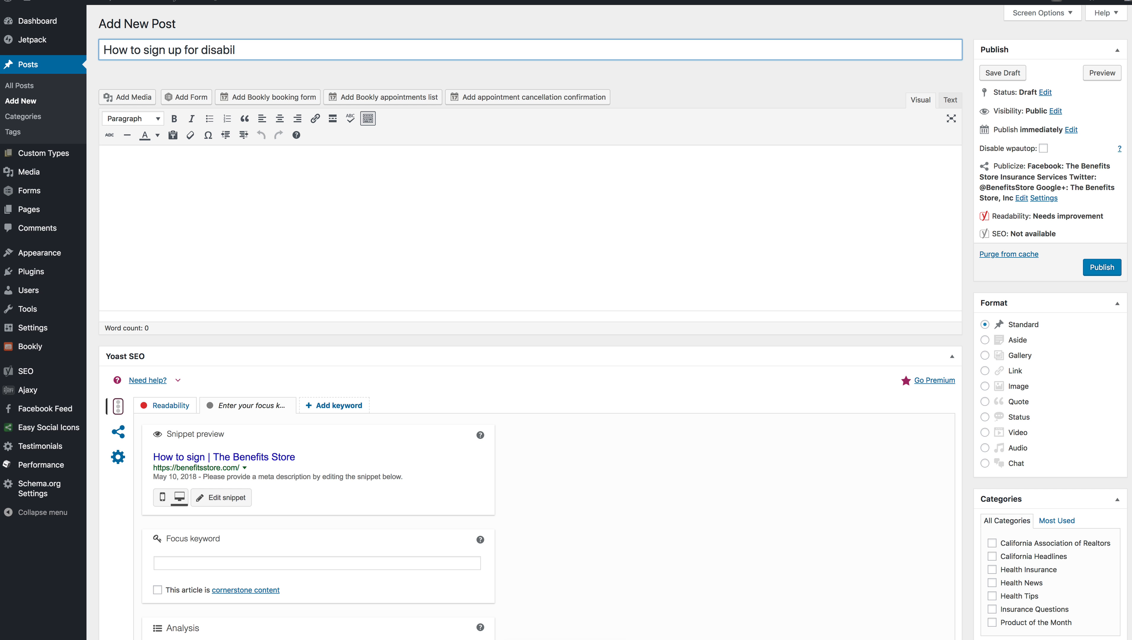
type("Dis")
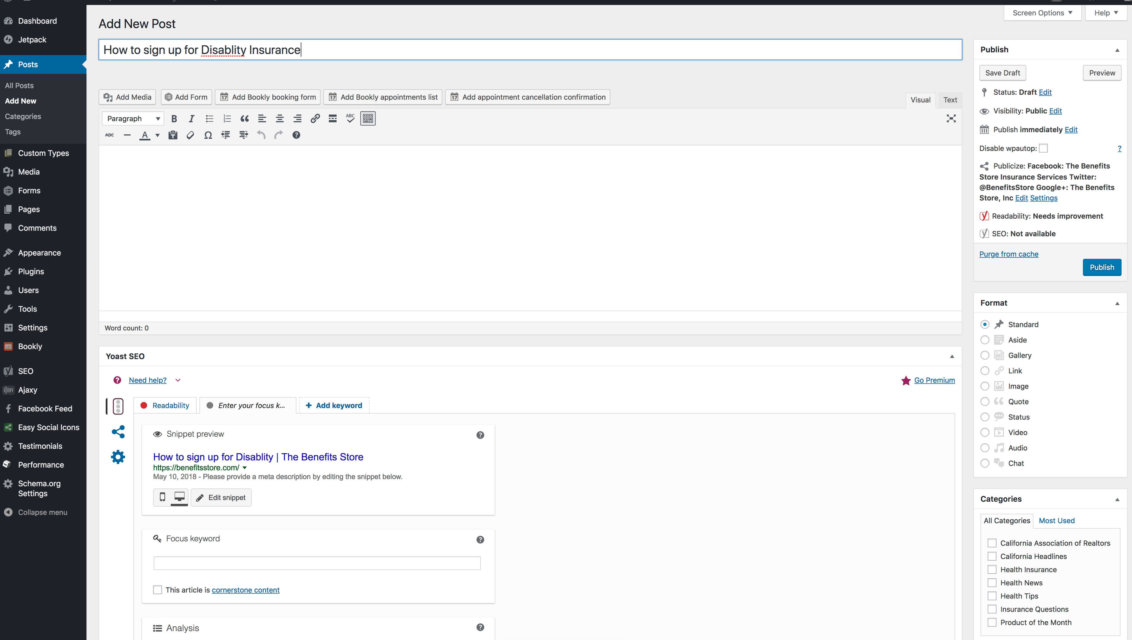
type("in Temecula")
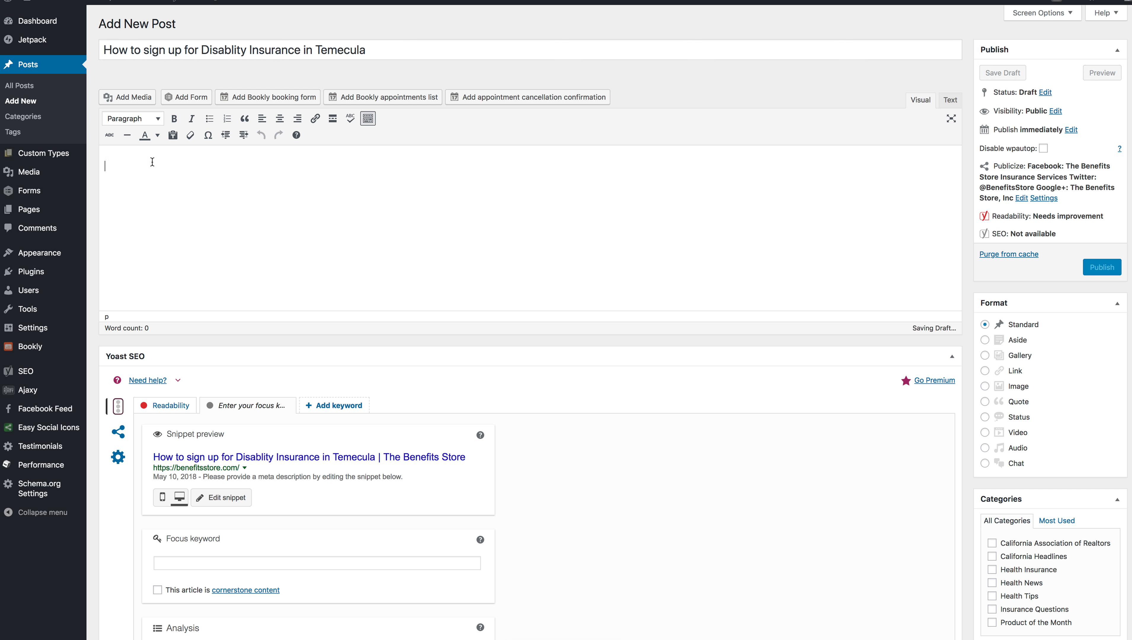
Step: Write the body 'Here's how to sign up, contact us today.' and check it as HTML source
type("Here's ho")
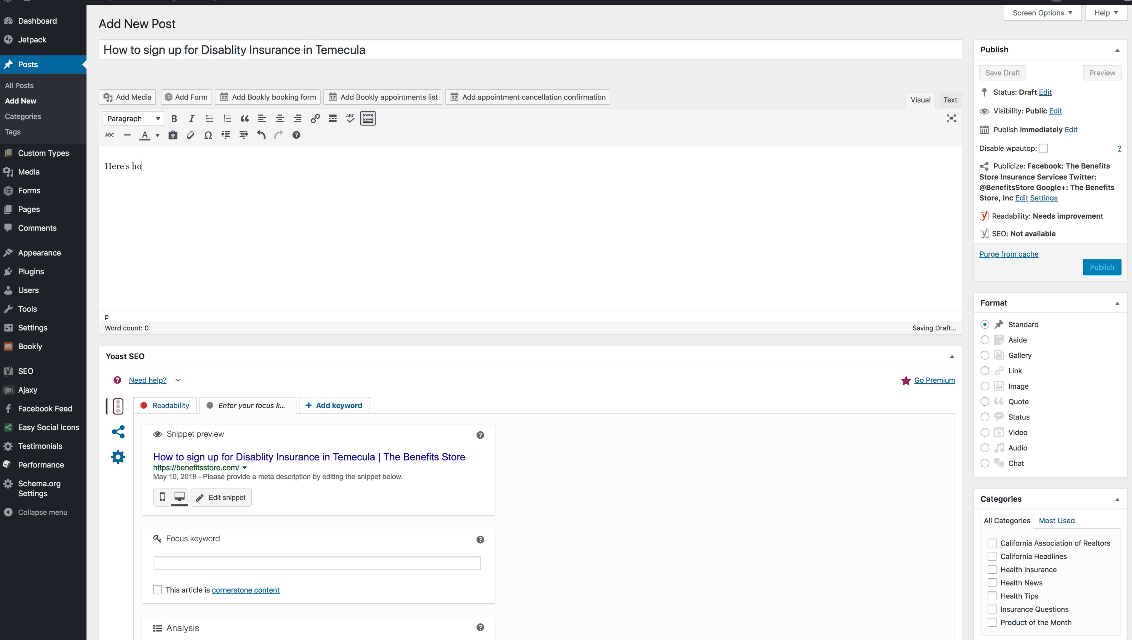
type("w to sign up")
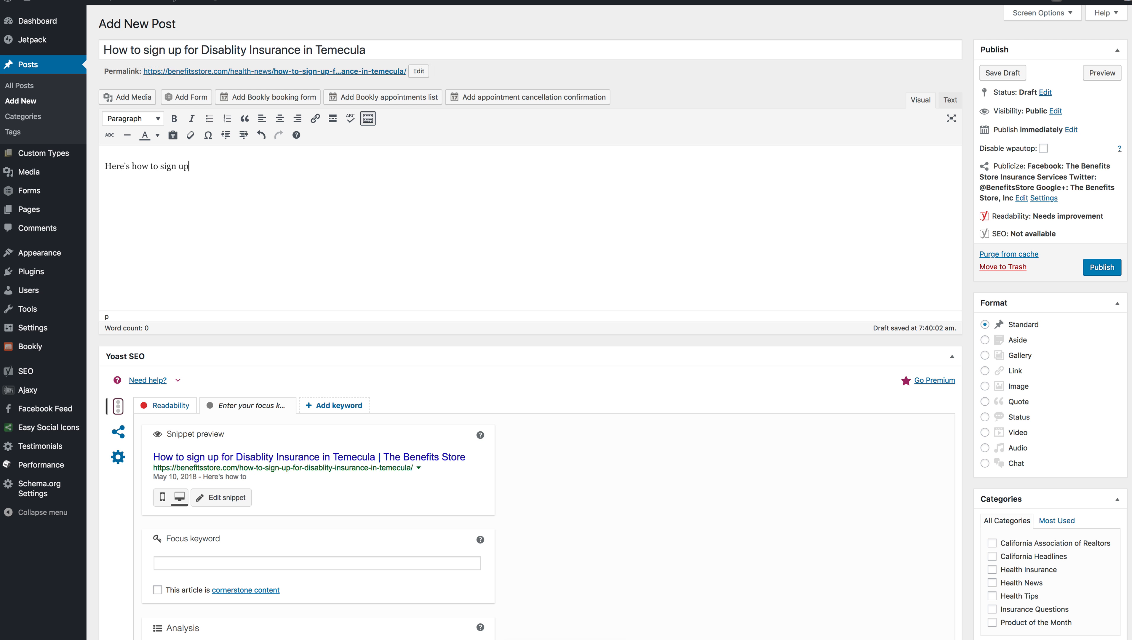
type(", contact")
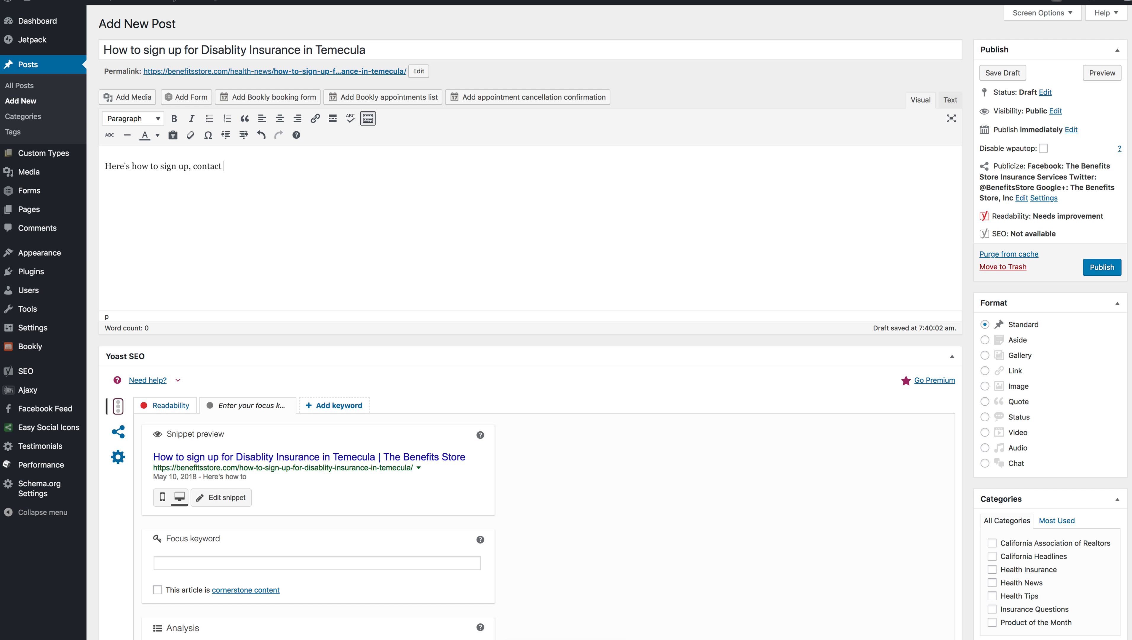
type("us today.")
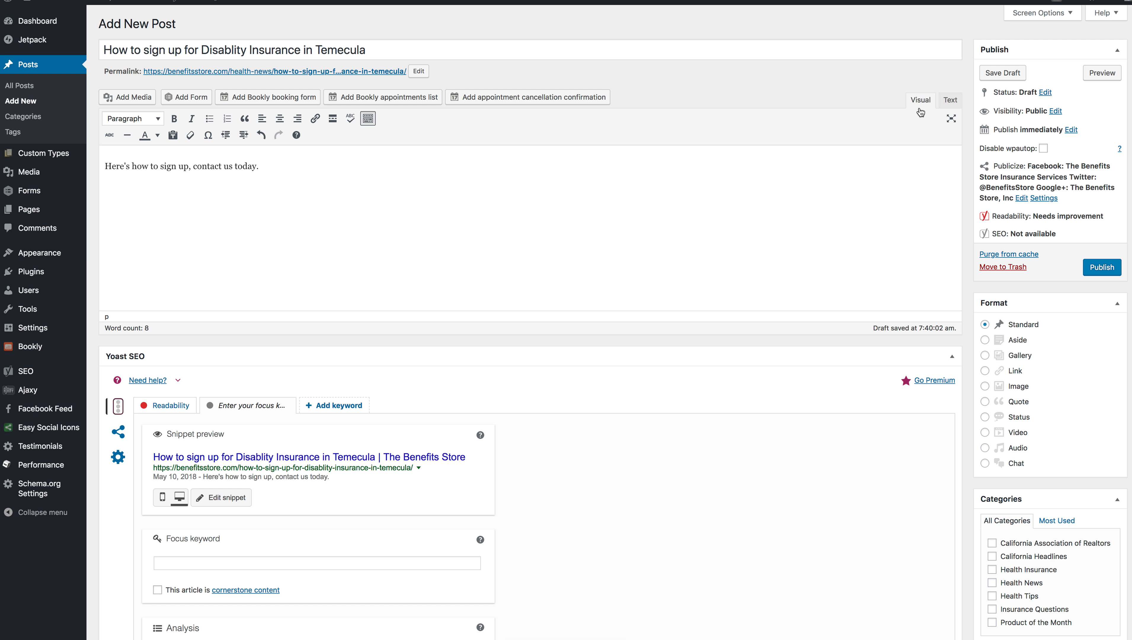
mouse_move(480, 156)
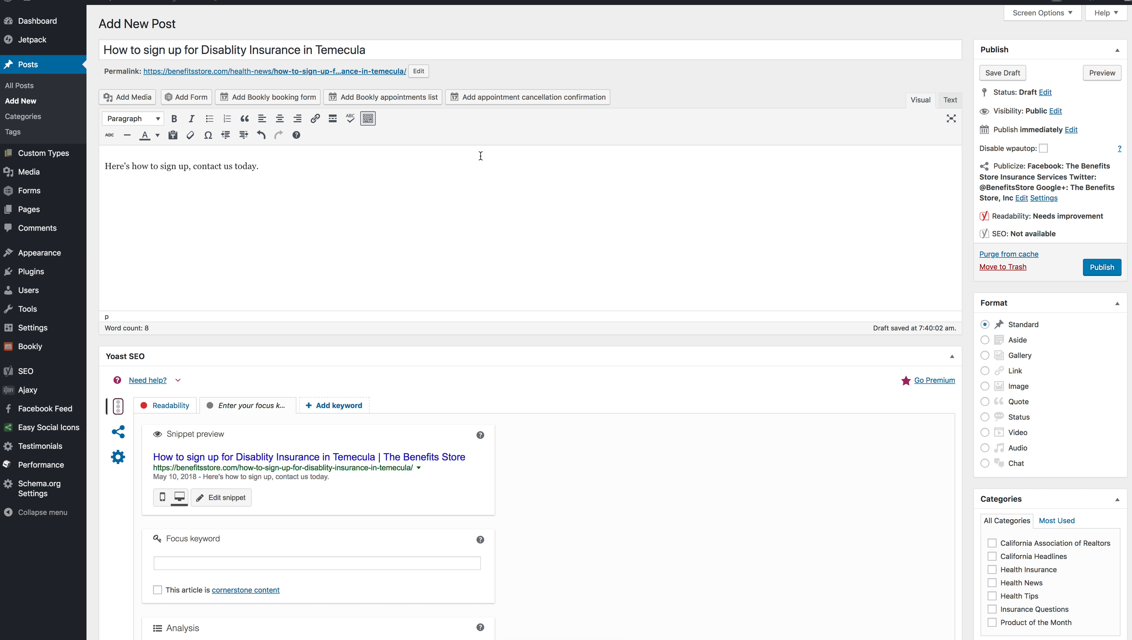
mouse_move(1085, 77)
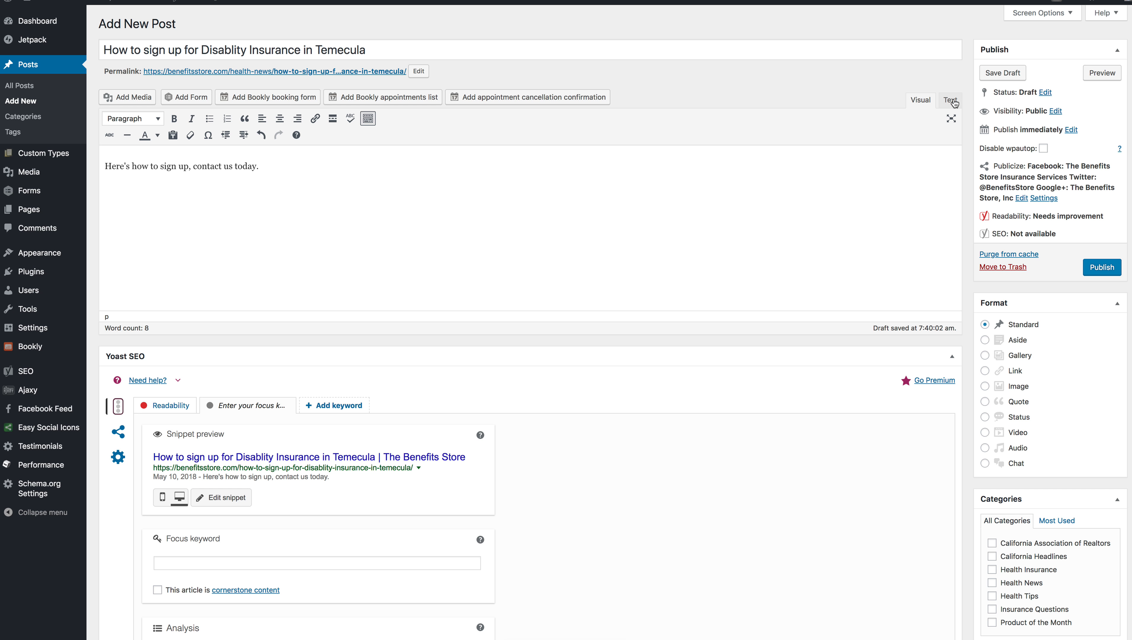
left_click(950, 100)
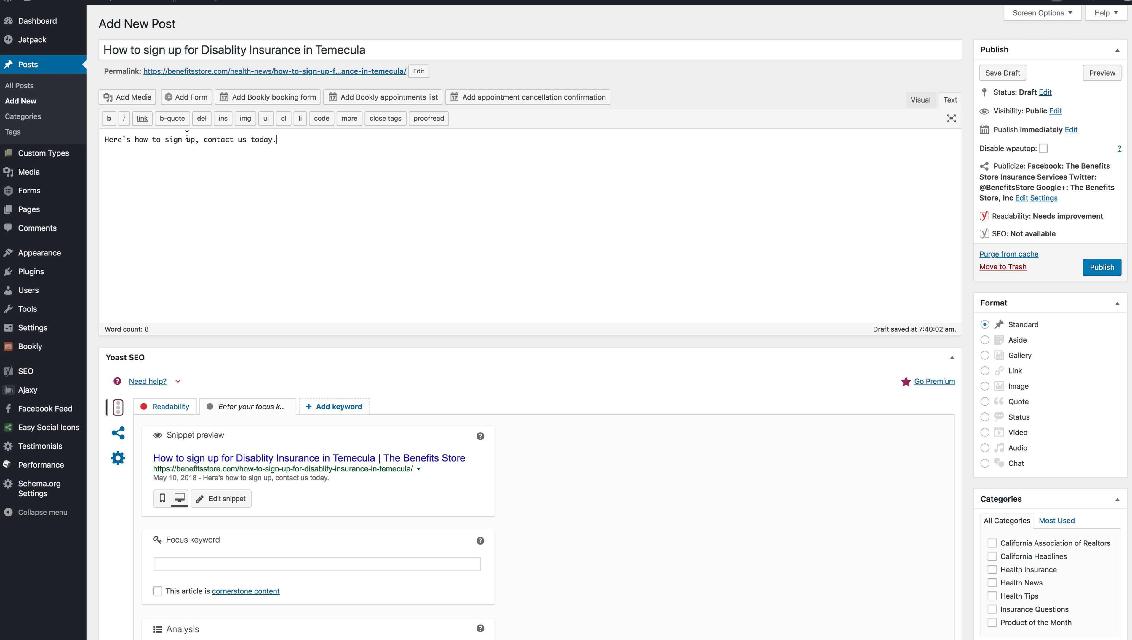
mouse_move(920, 100)
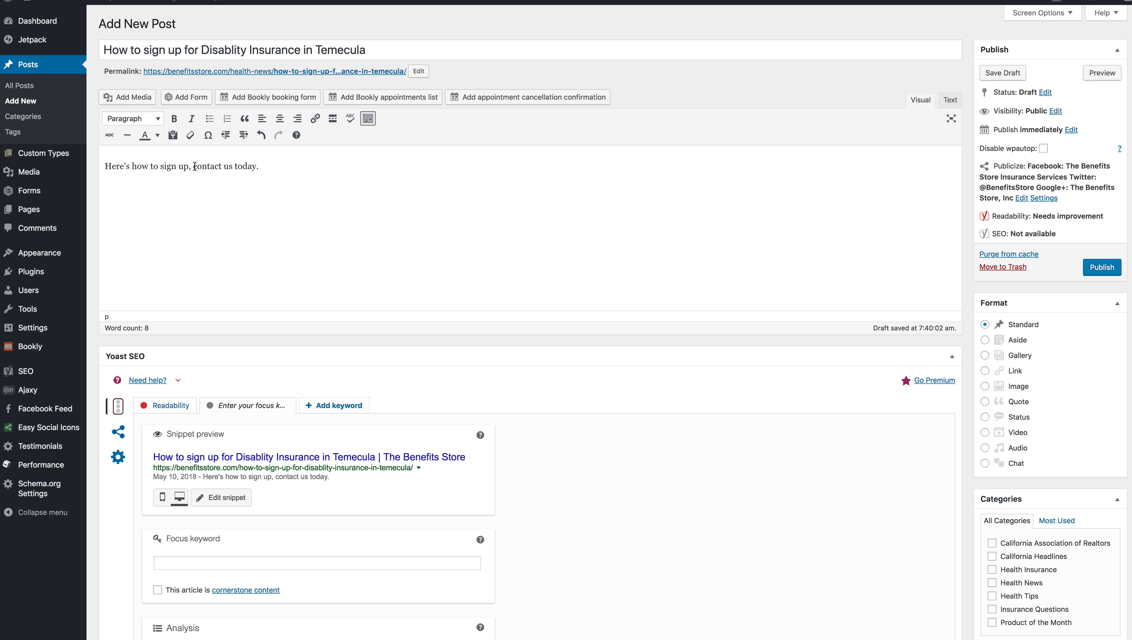
Step: Link the words 'contact us' to the site's Contact Us page
double_click(205, 166)
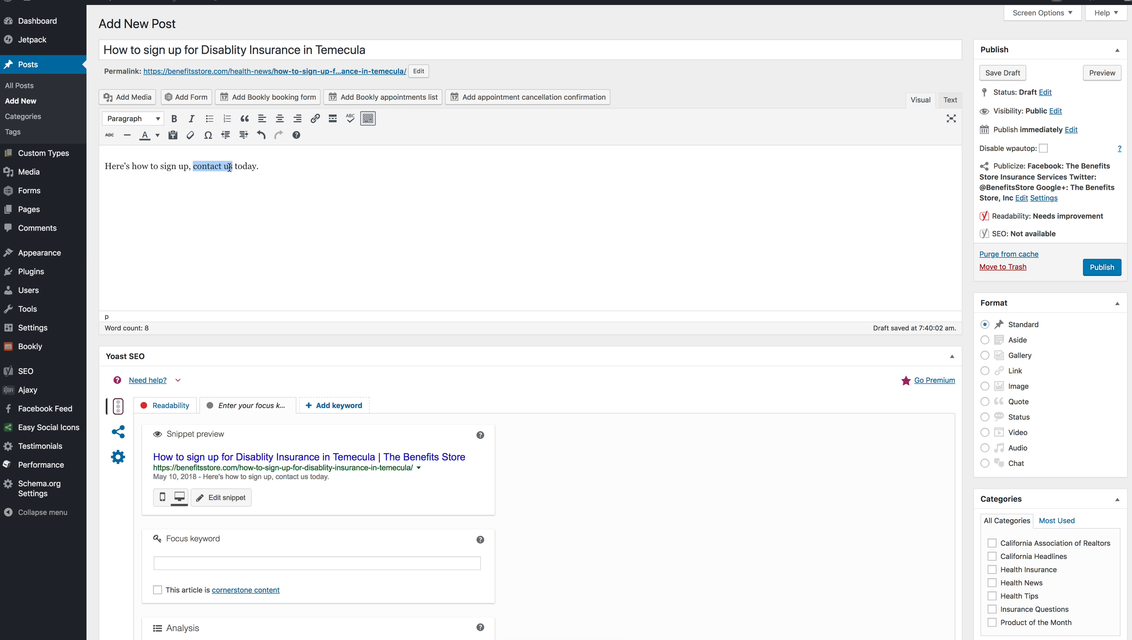
mouse_move(308, 169)
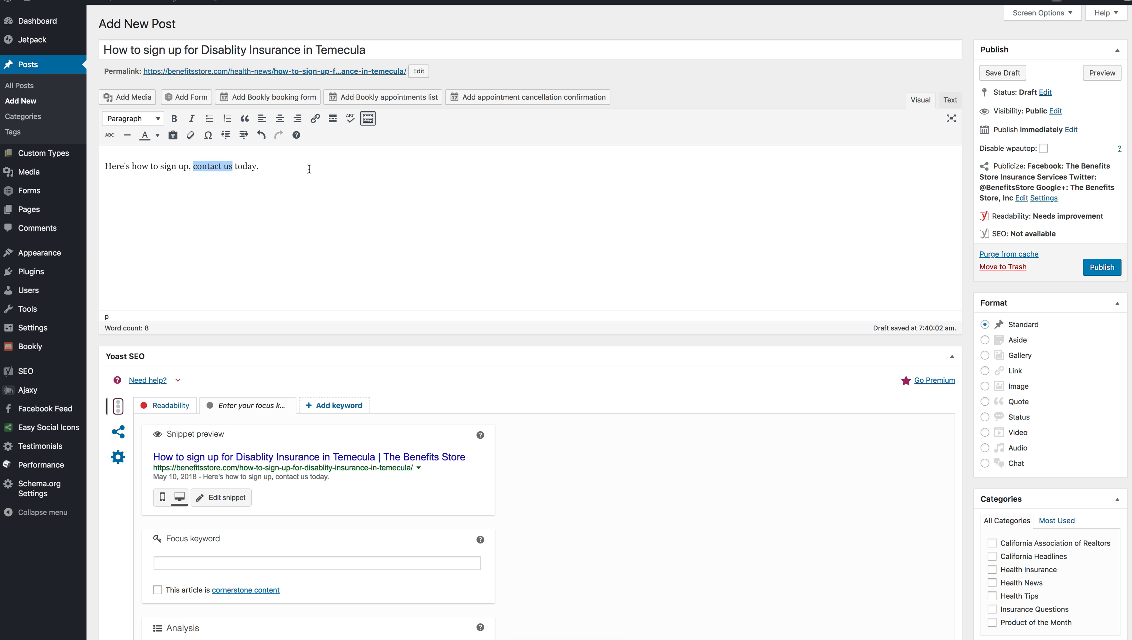
mouse_move(191, 135)
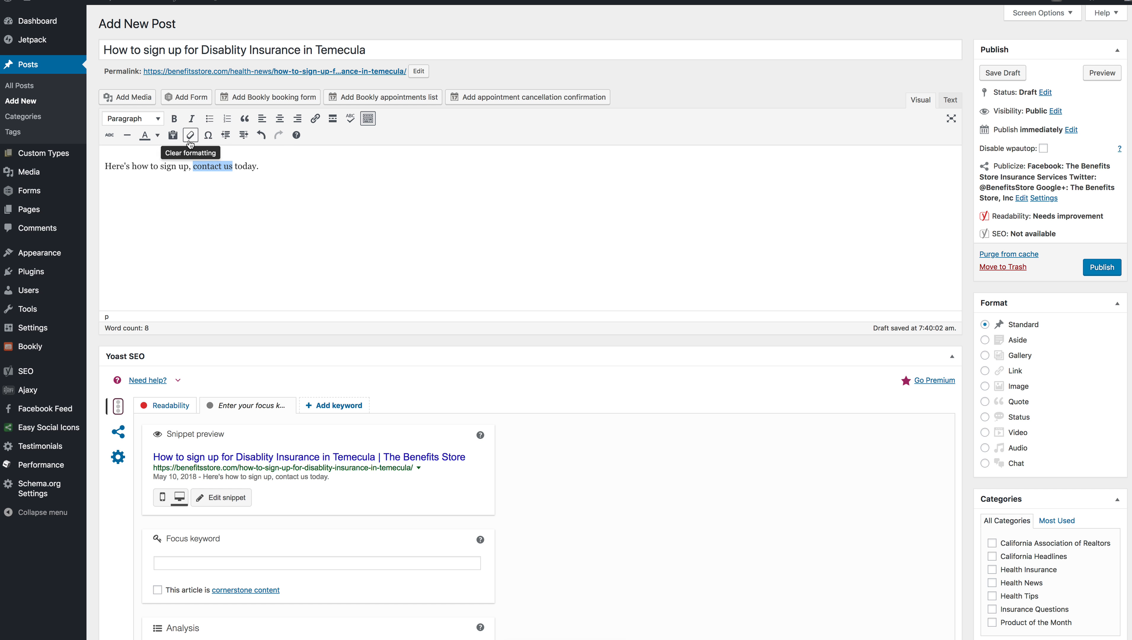
mouse_move(145, 135)
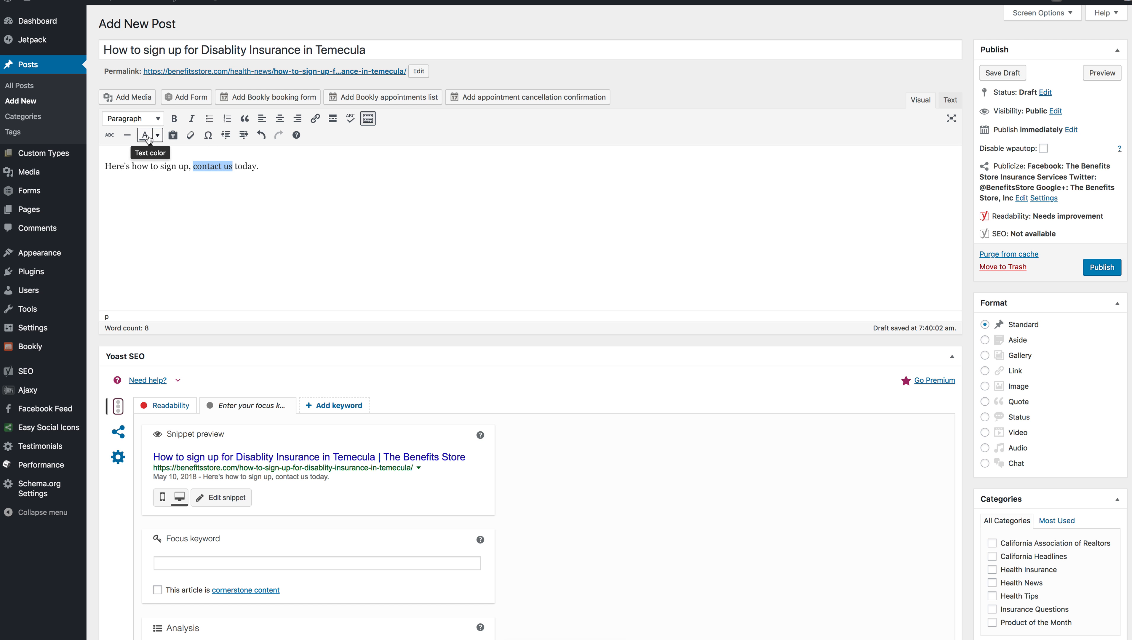
left_click(132, 118)
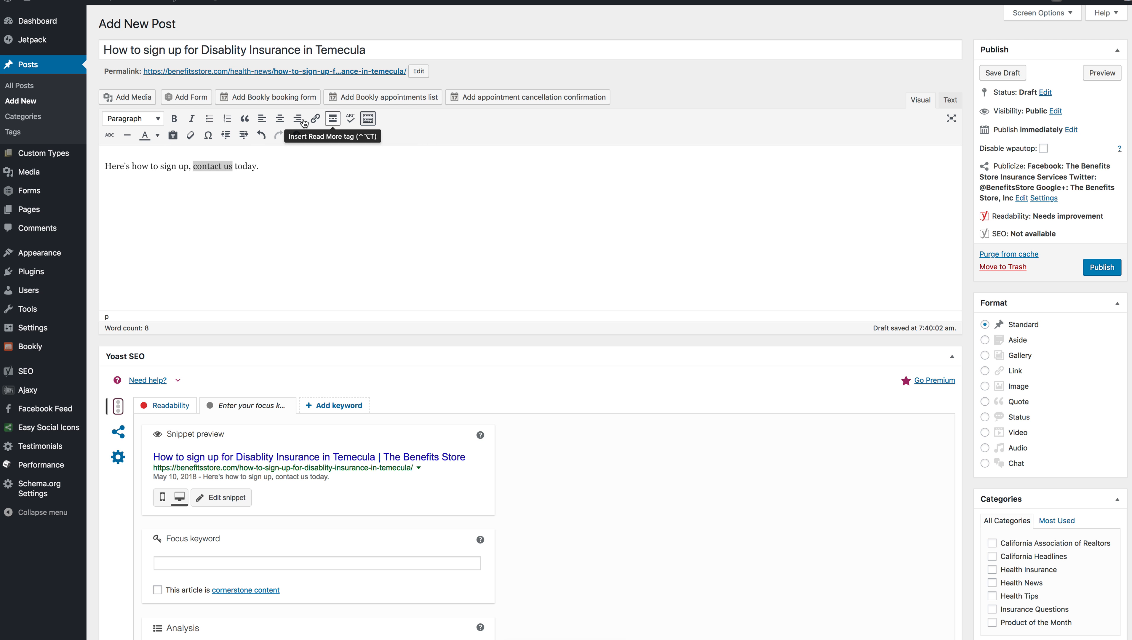
mouse_move(297, 119)
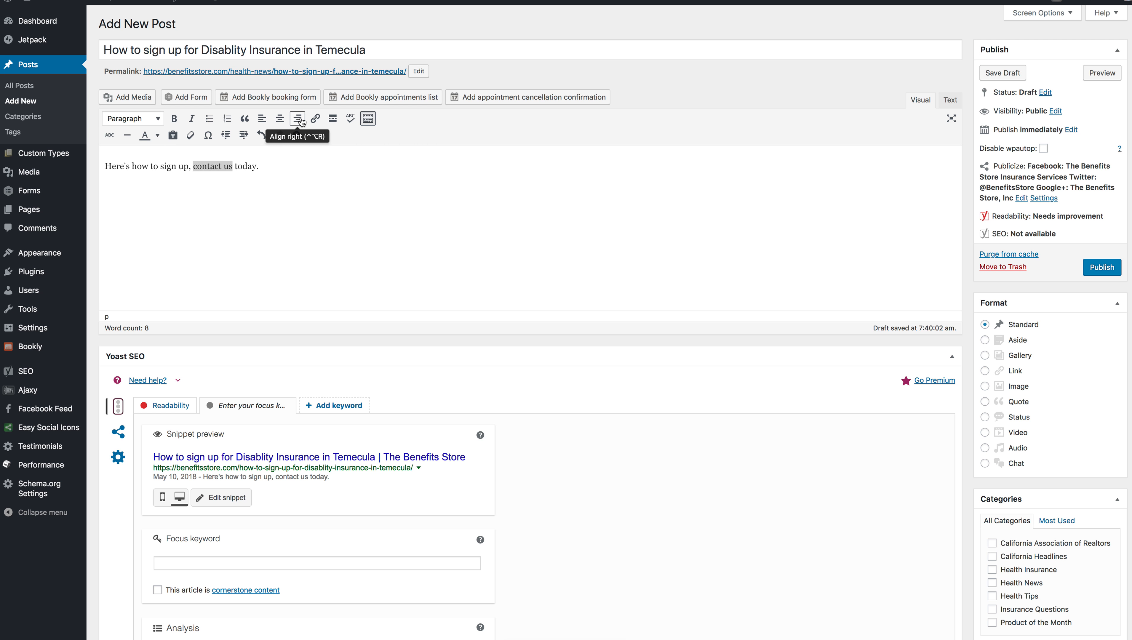
left_click(315, 117)
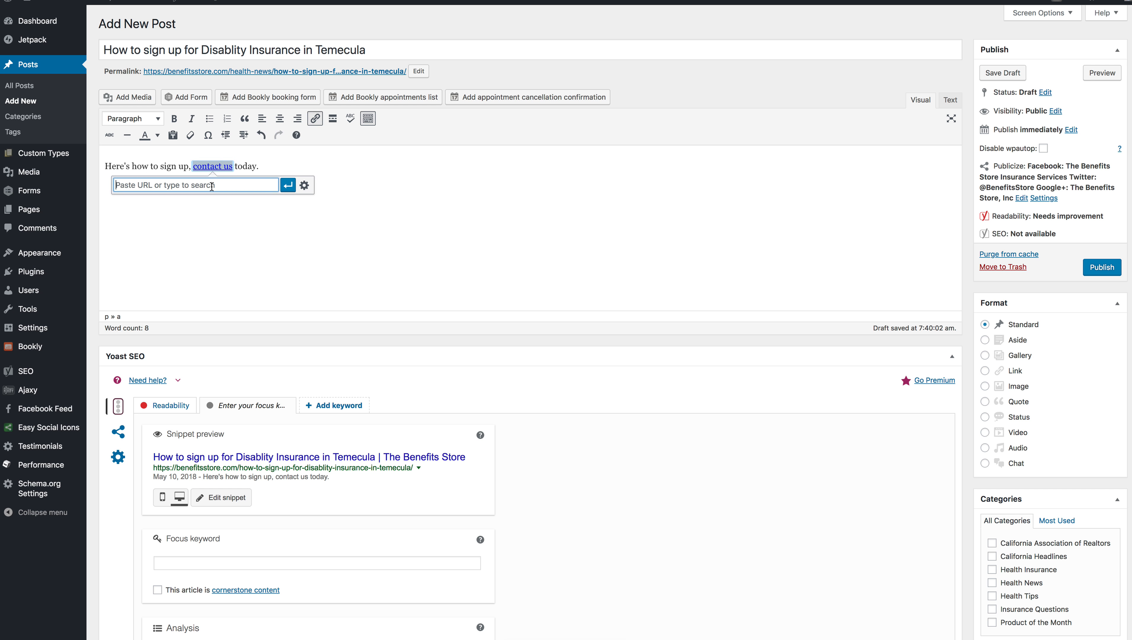
type("c")
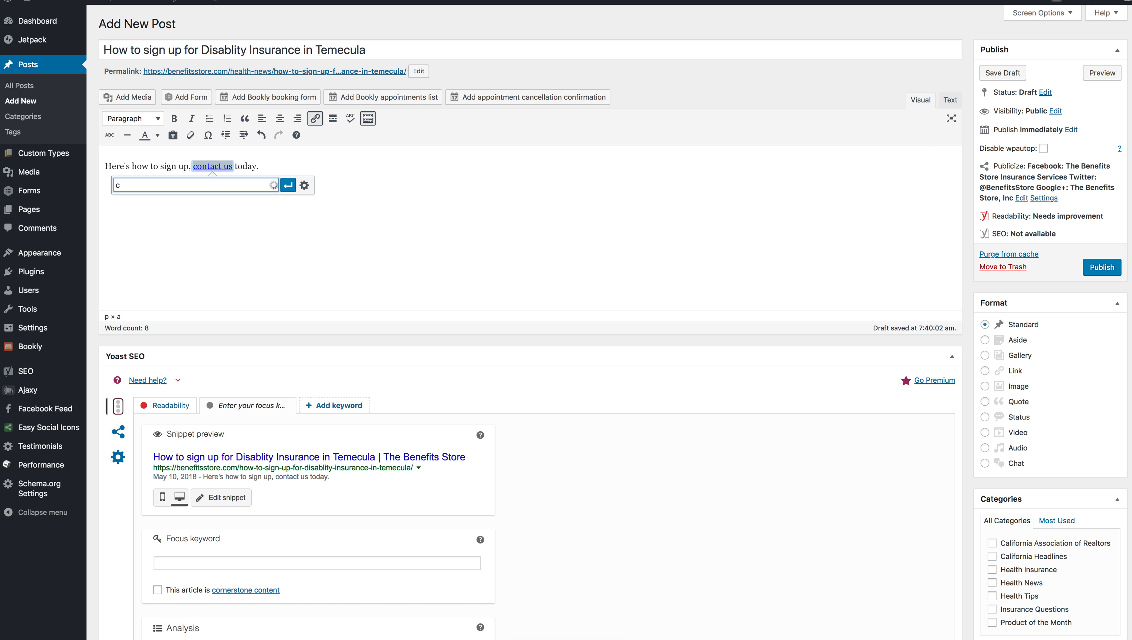
type("ontact")
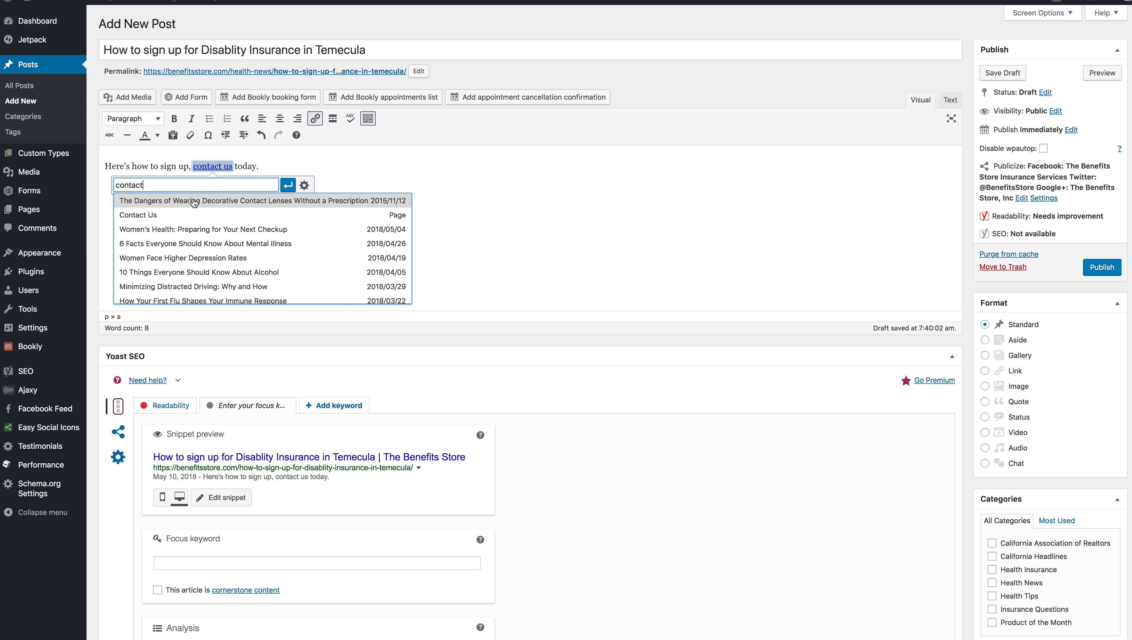
left_click(137, 215)
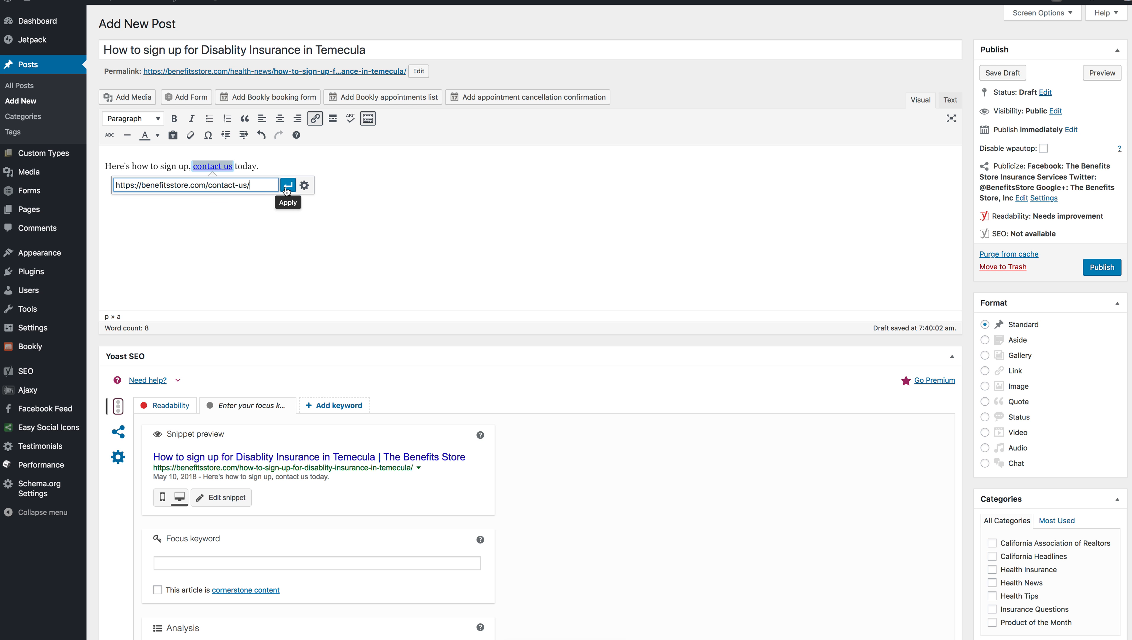
left_click(288, 185)
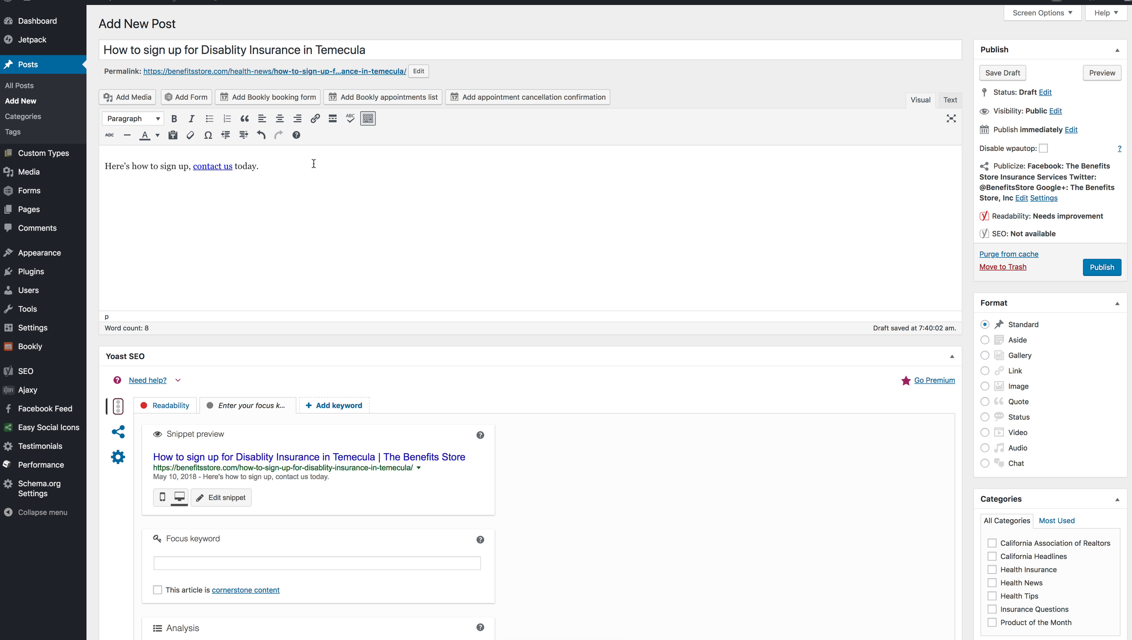
mouse_move(914, 107)
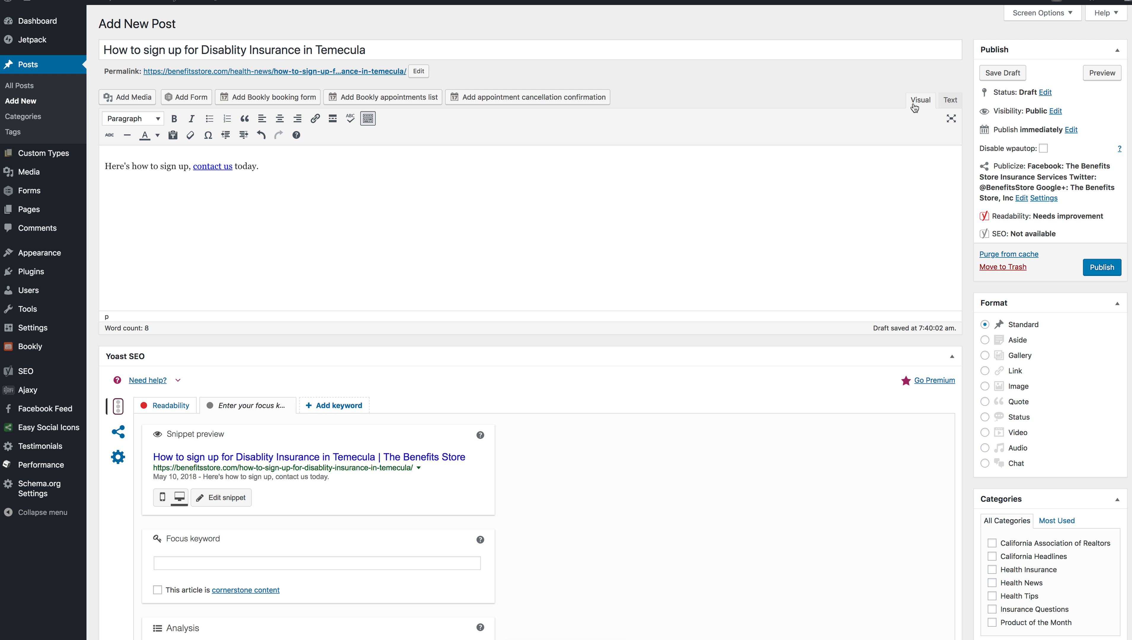
left_click(949, 99)
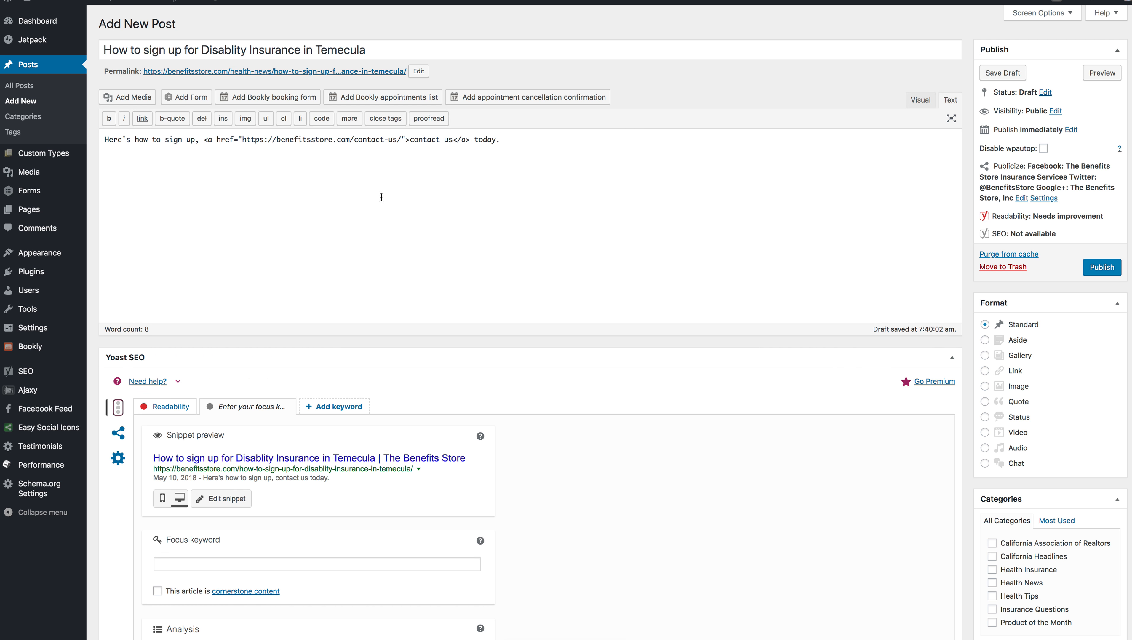
mouse_move(434, 145)
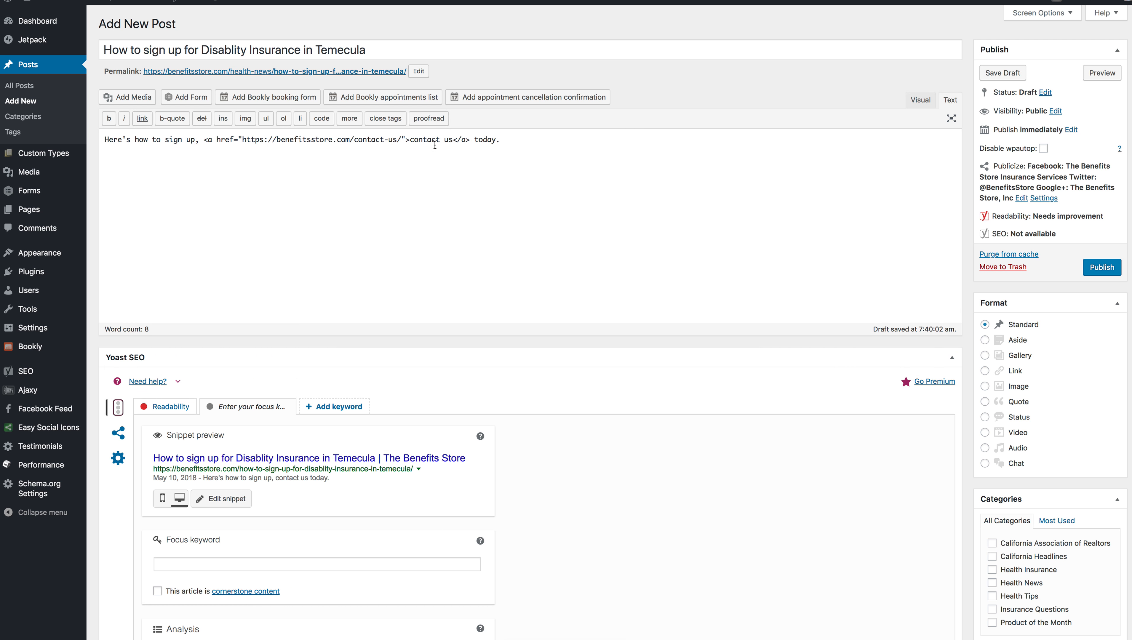
mouse_move(498, 130)
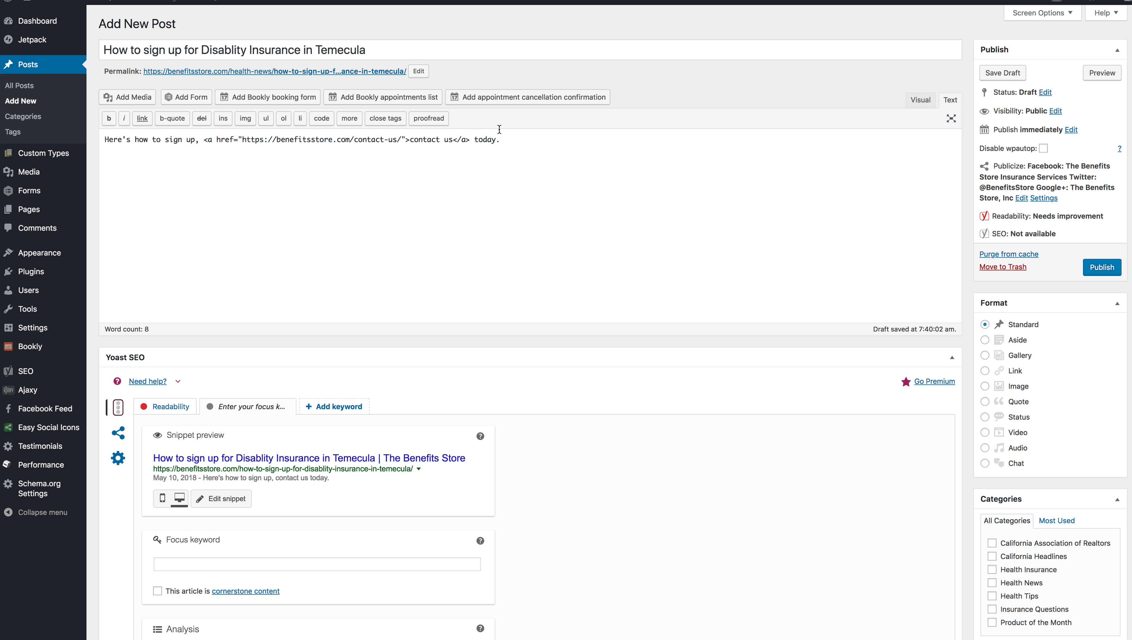
left_click(920, 99)
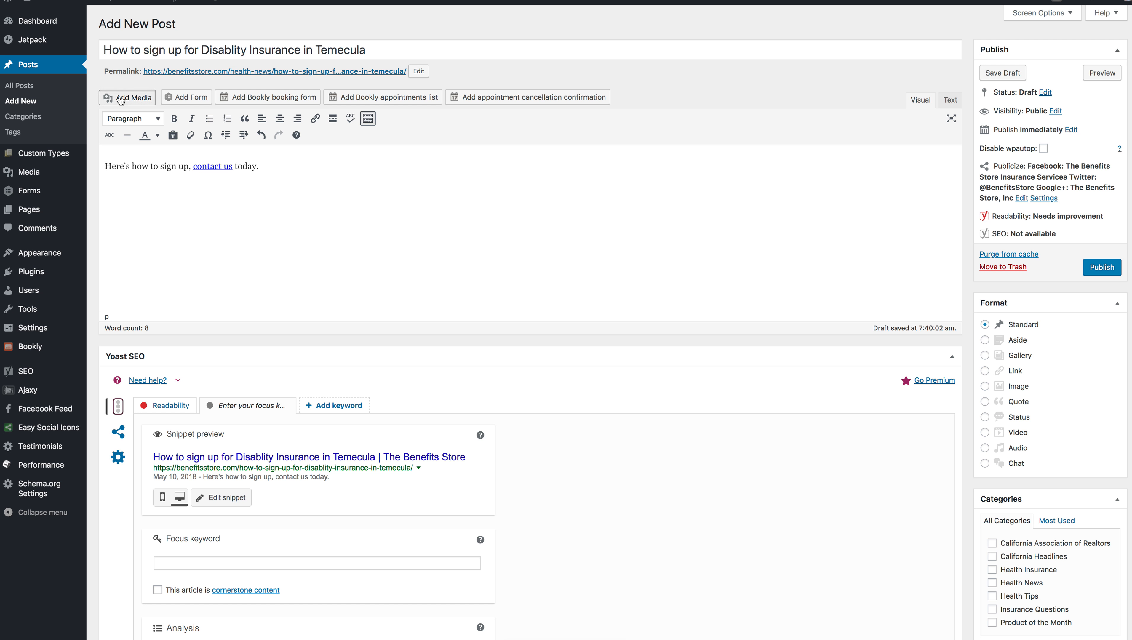
Step: Insert the doctor-patient photo and float it to the right of the text
left_click(132, 97)
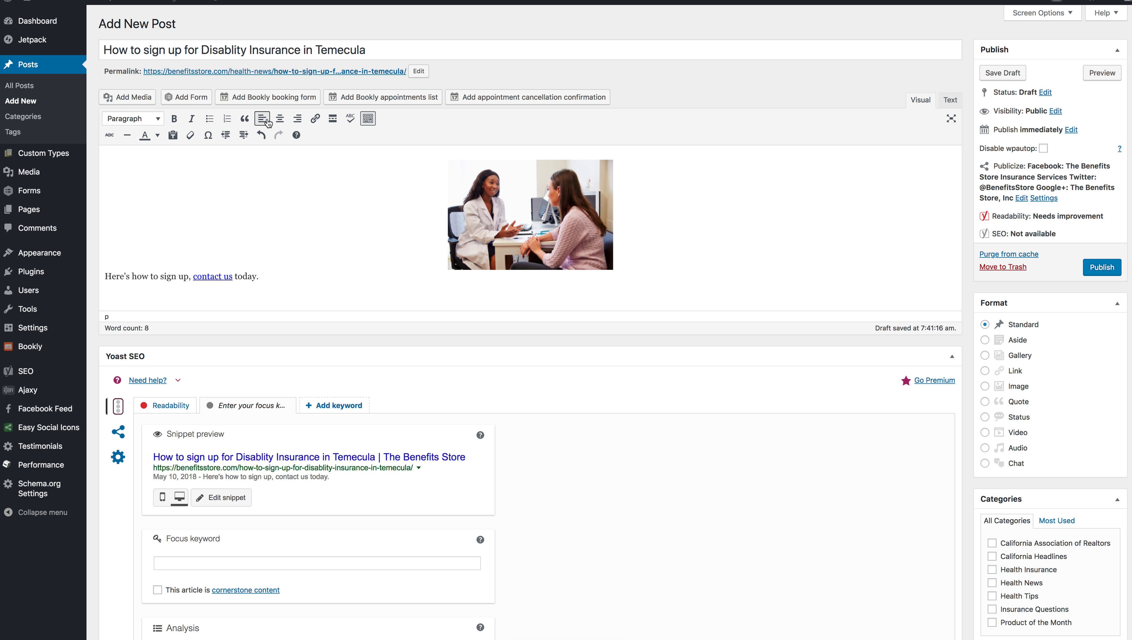
left_click(529, 215)
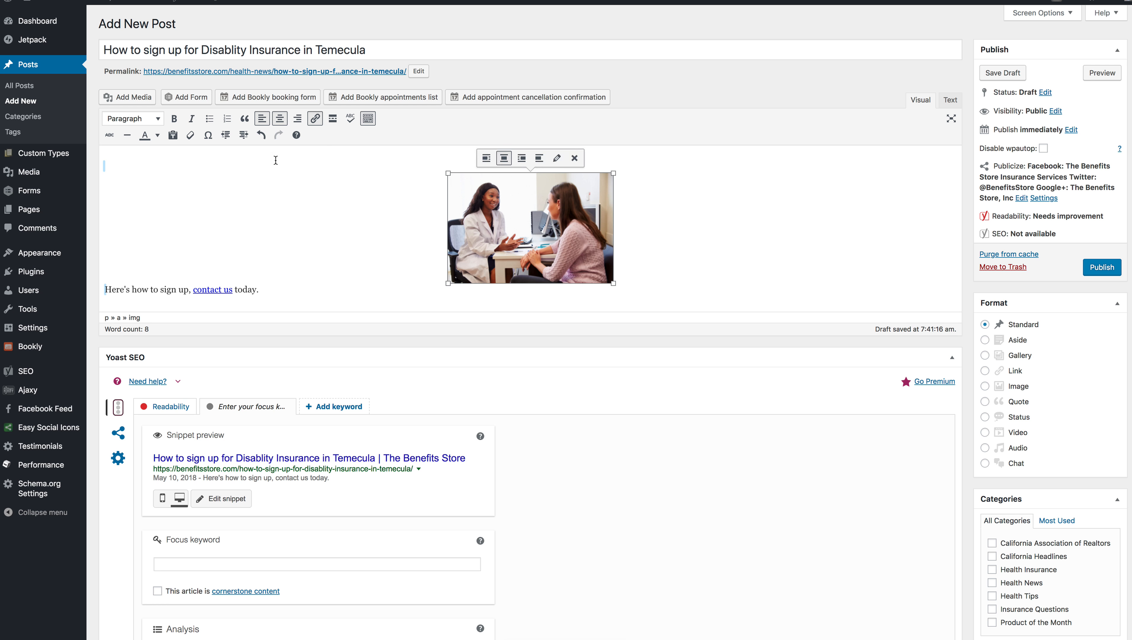
left_click(486, 157)
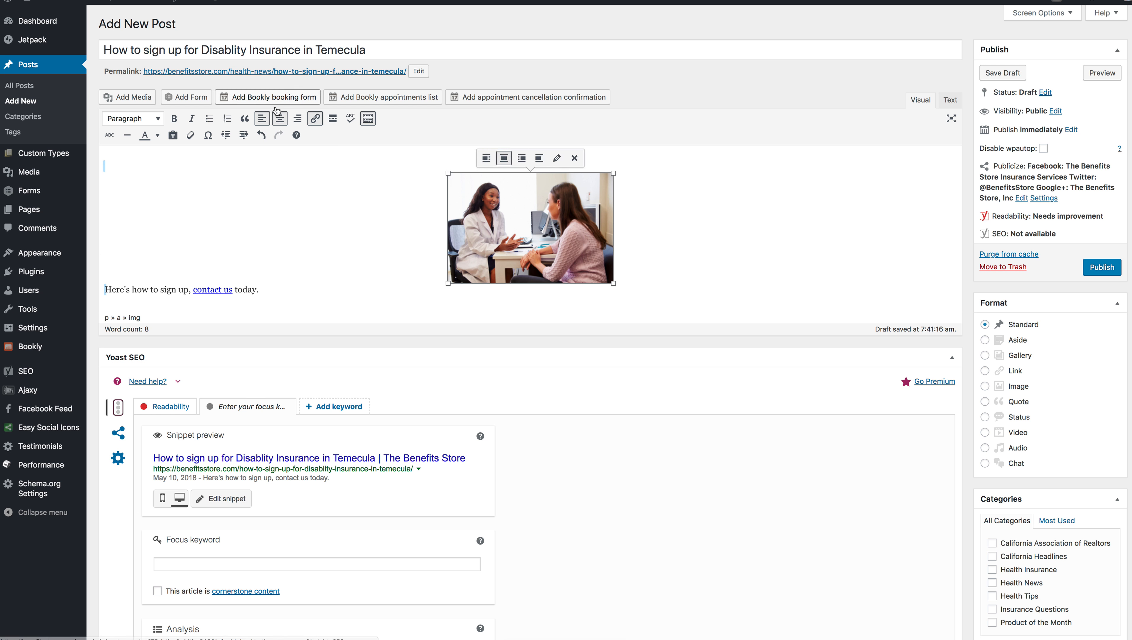
left_click(539, 159)
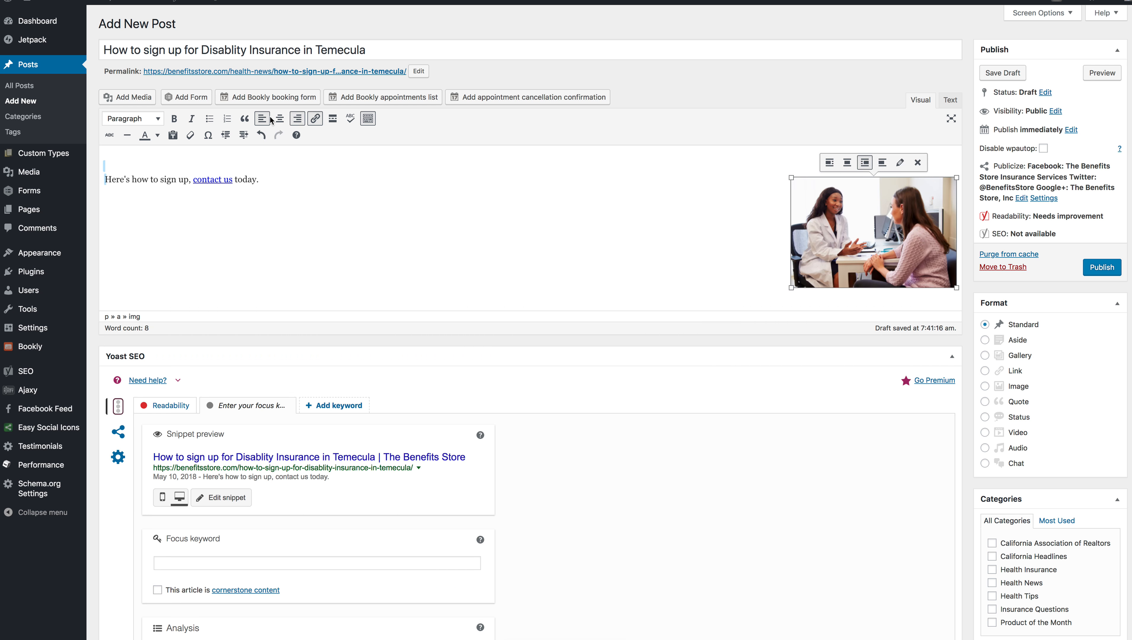
mouse_move(574, 150)
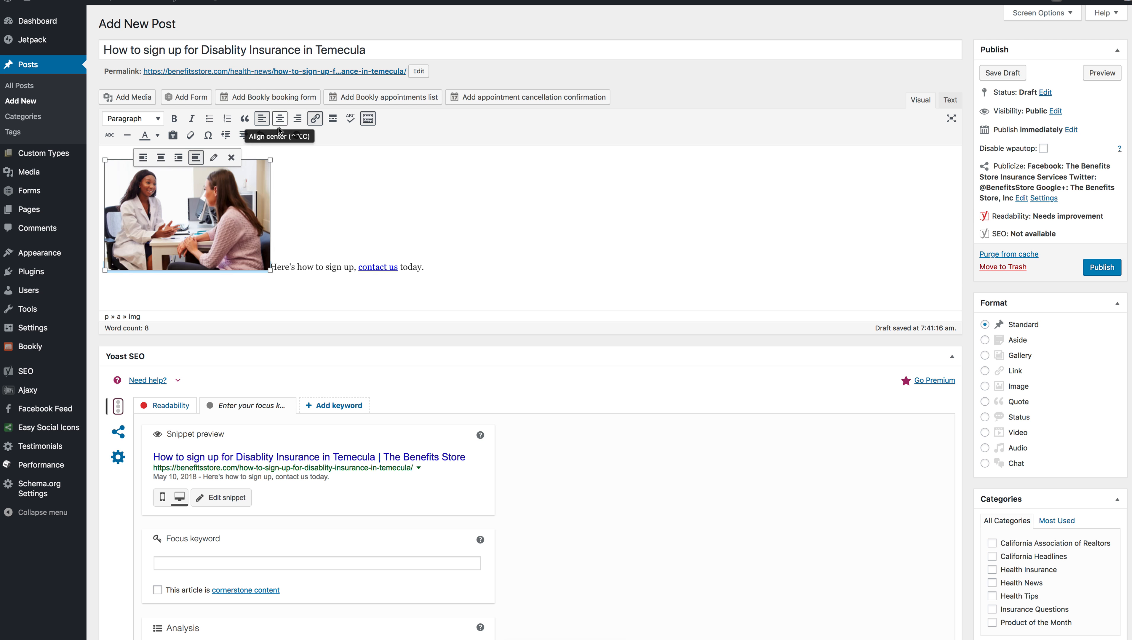
mouse_move(632, 309)
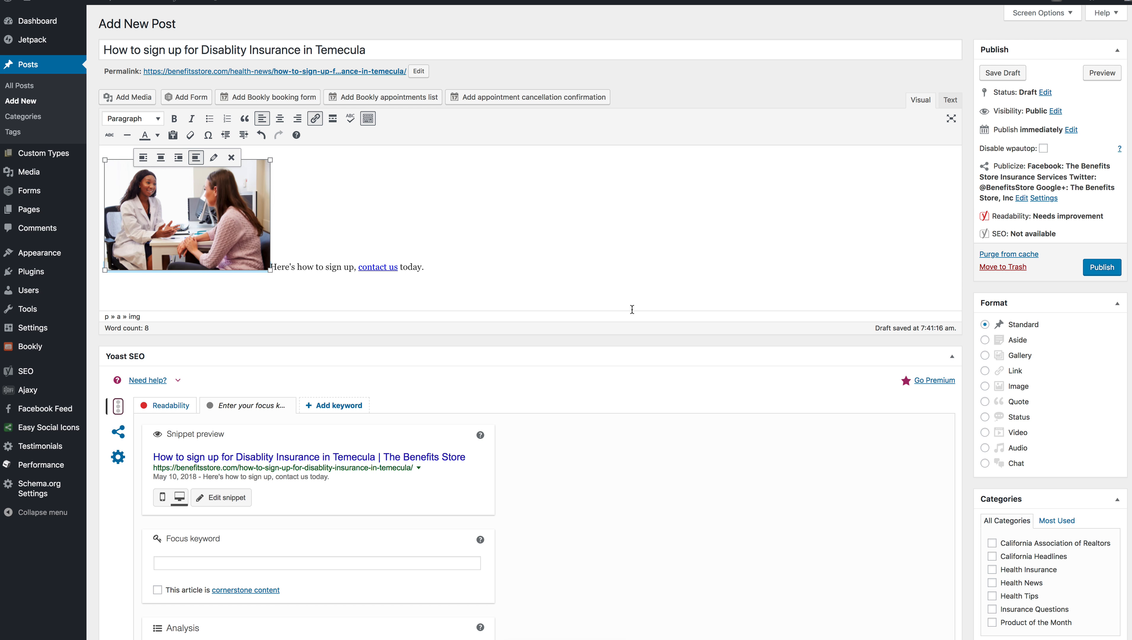
mouse_move(478, 253)
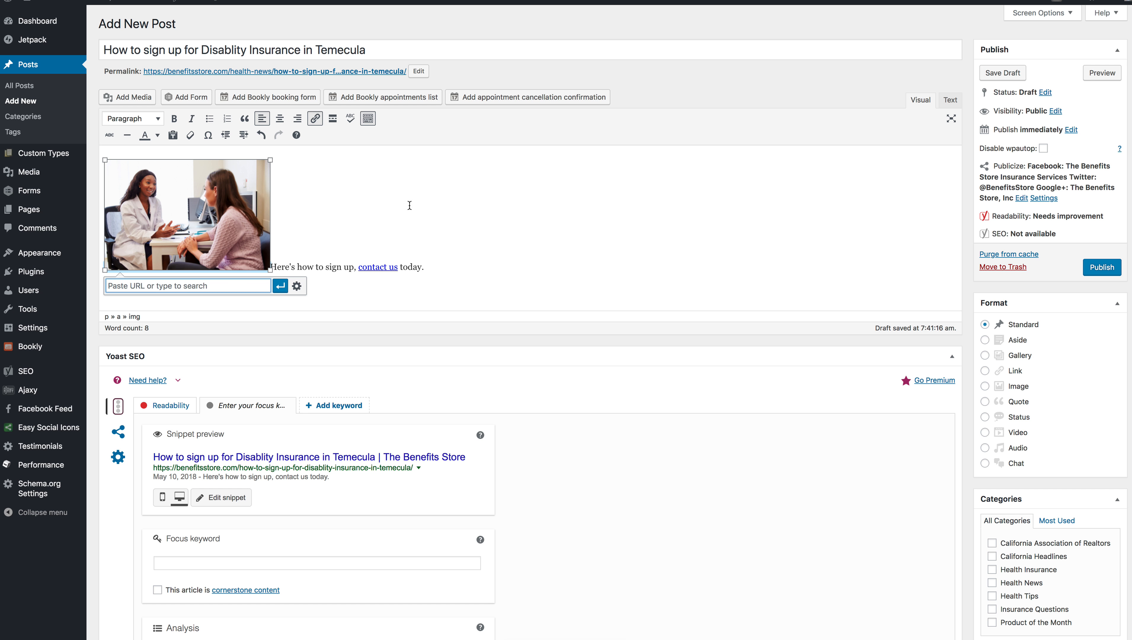
left_click(652, 249)
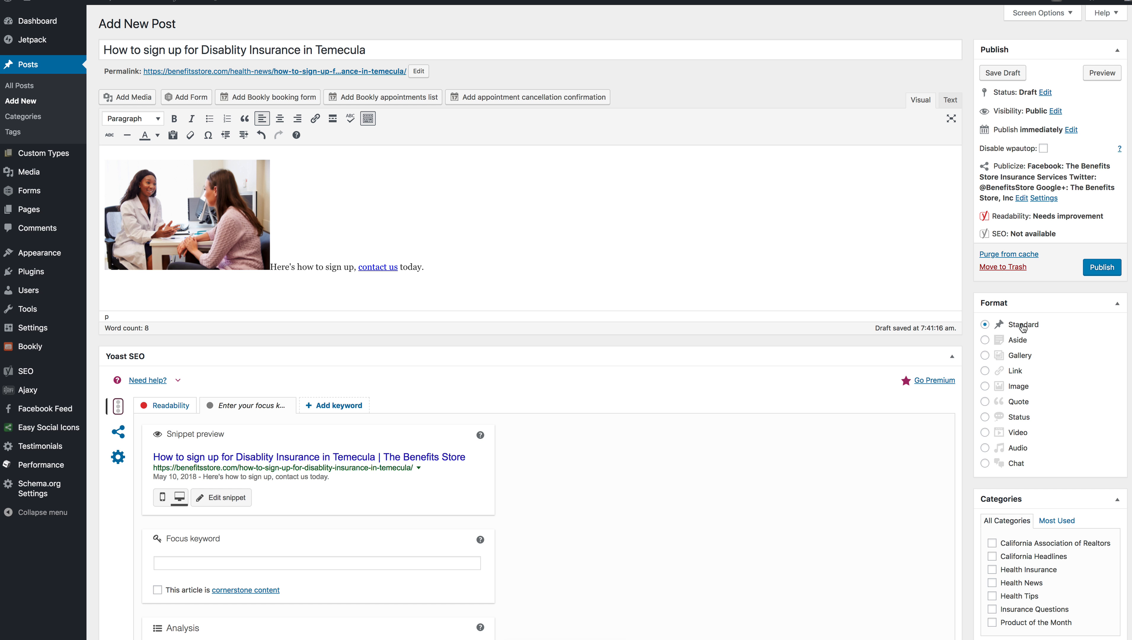
mouse_move(1009, 397)
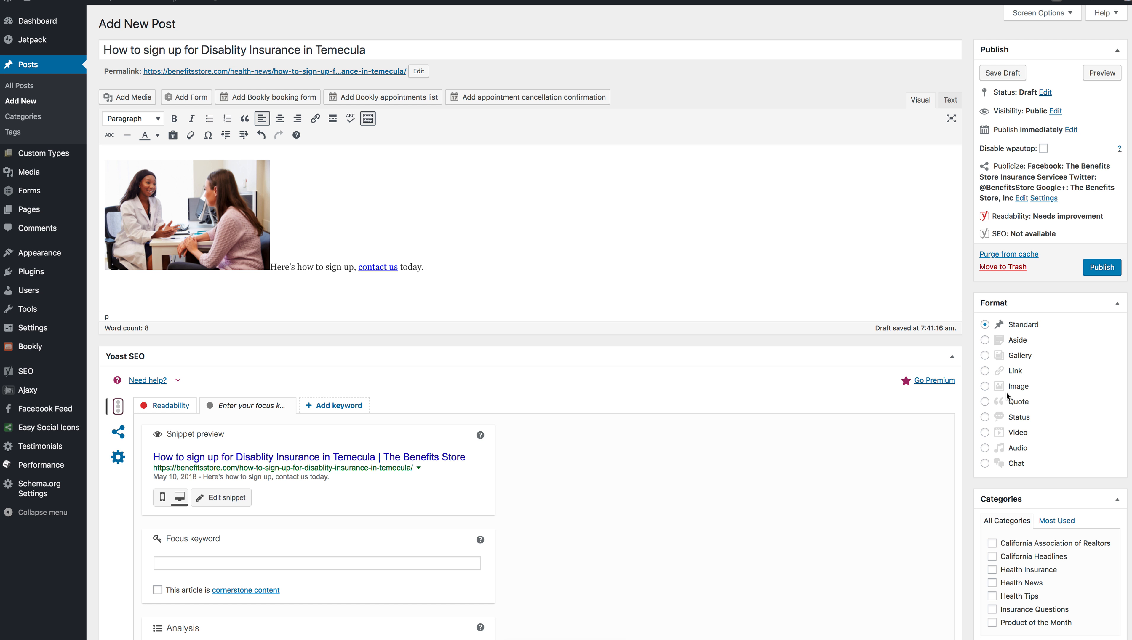
left_click(985, 385)
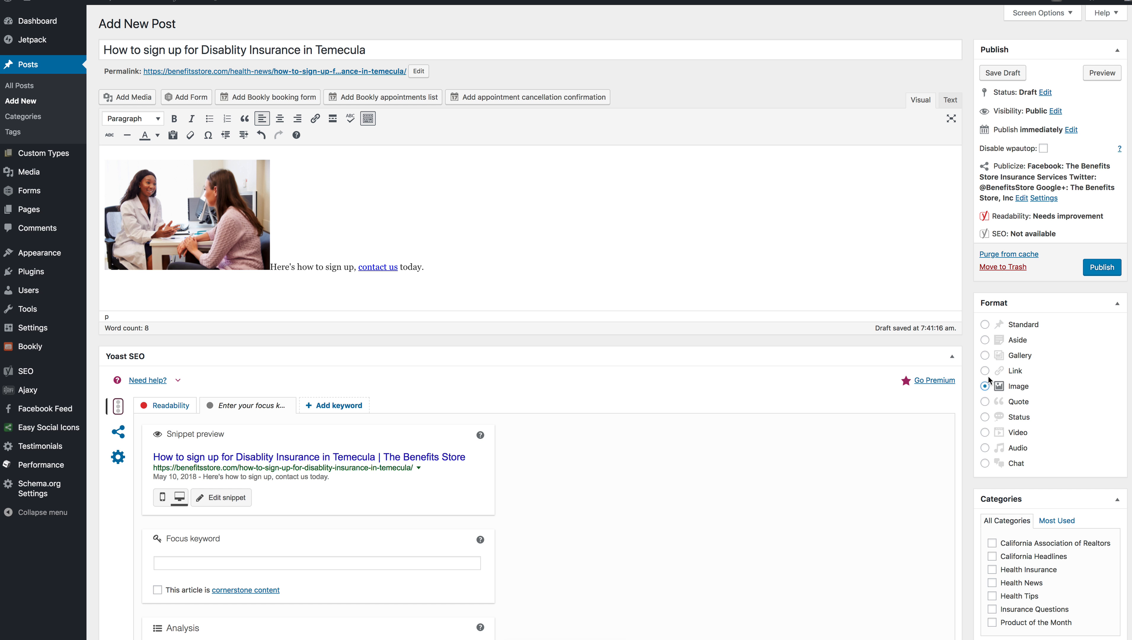
left_click(985, 355)
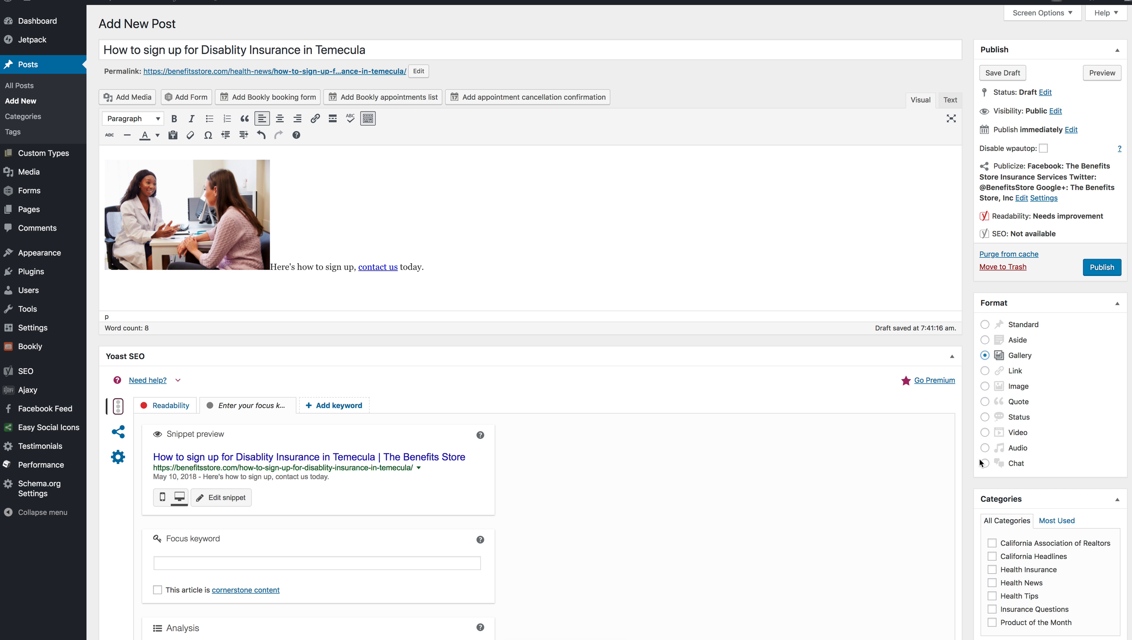
mouse_move(985, 440)
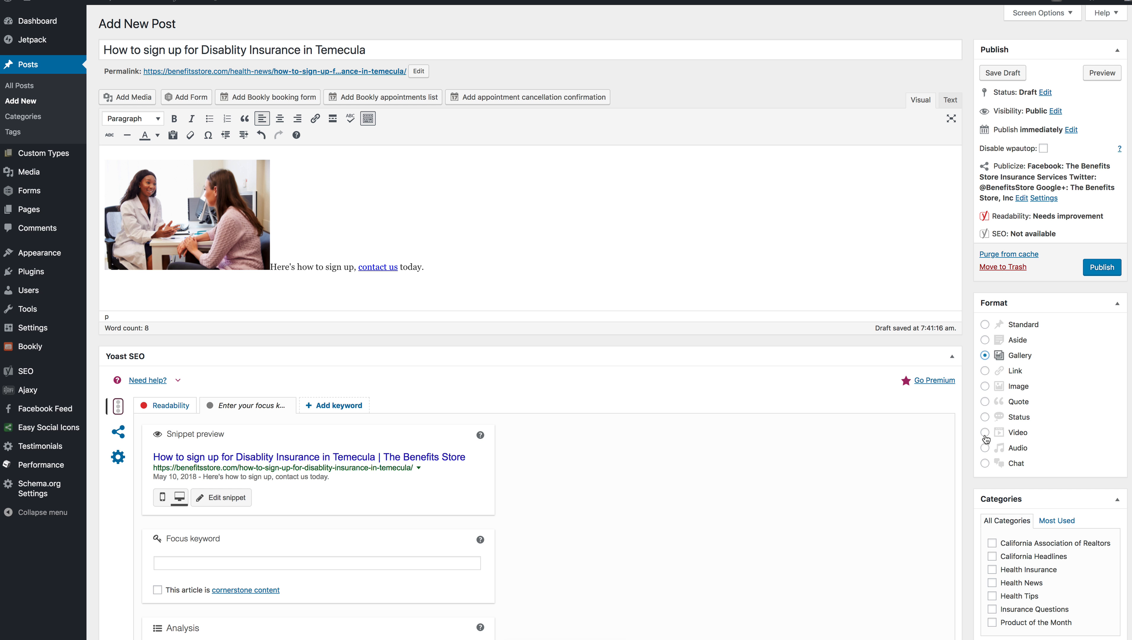
left_click(985, 324)
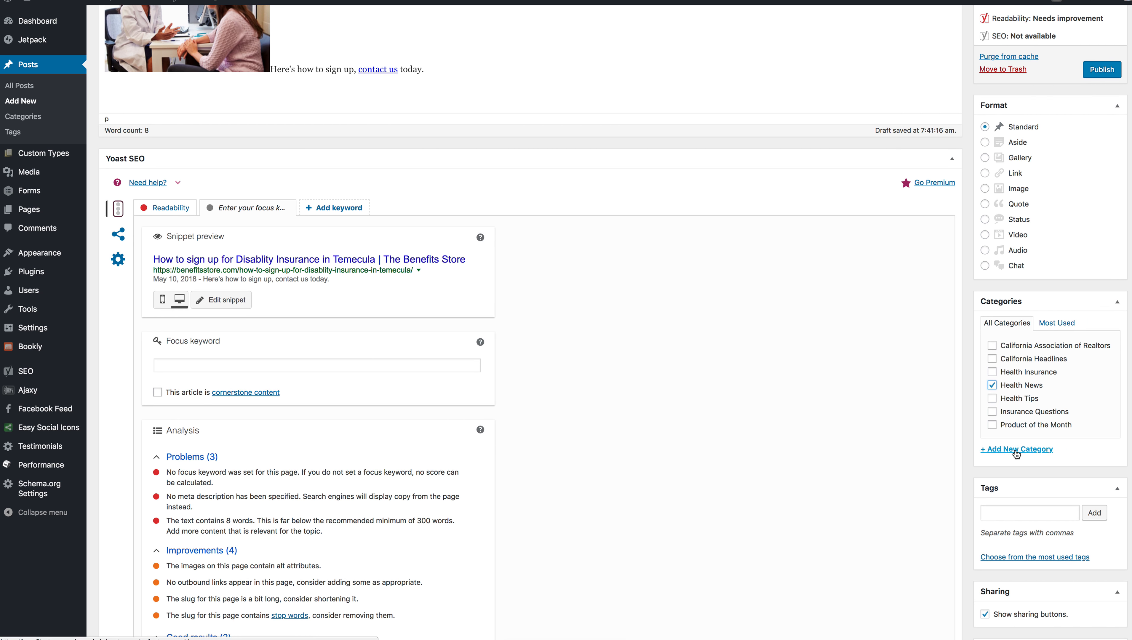
mouse_move(1059, 464)
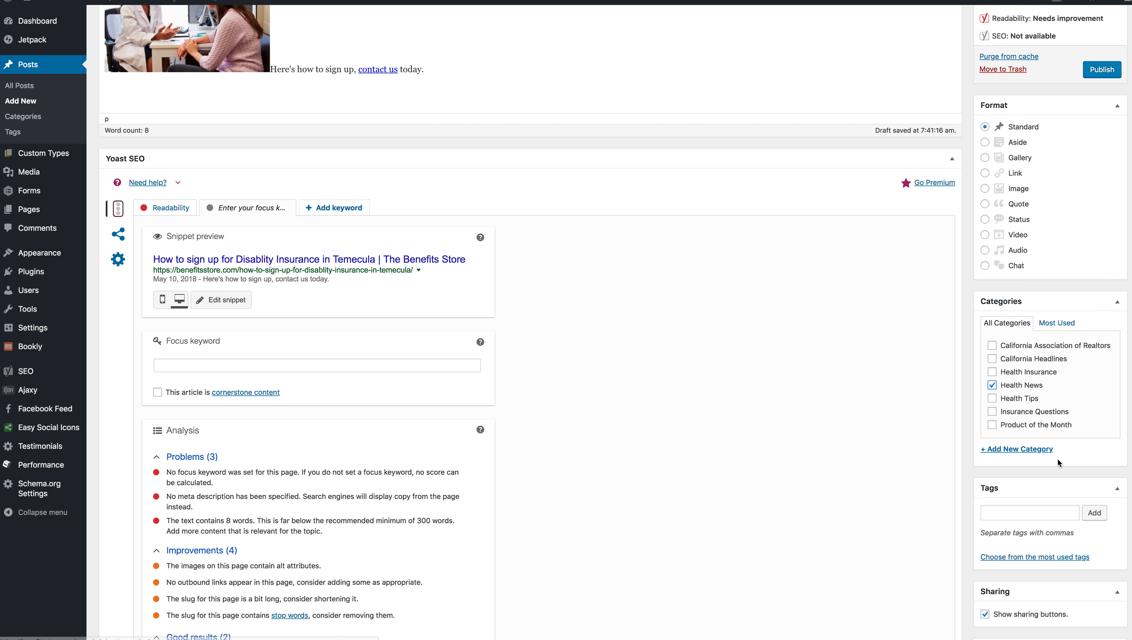
Step: Scroll down to the Categories and Sharing boxes below the editor
scroll("down", 3)
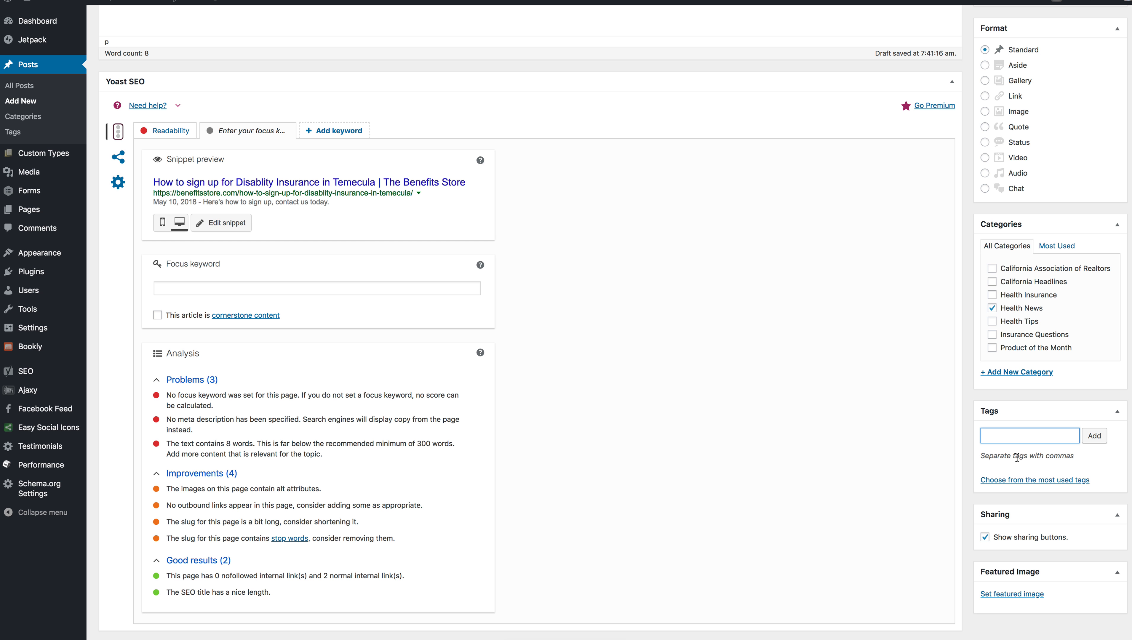
scroll("down", 3)
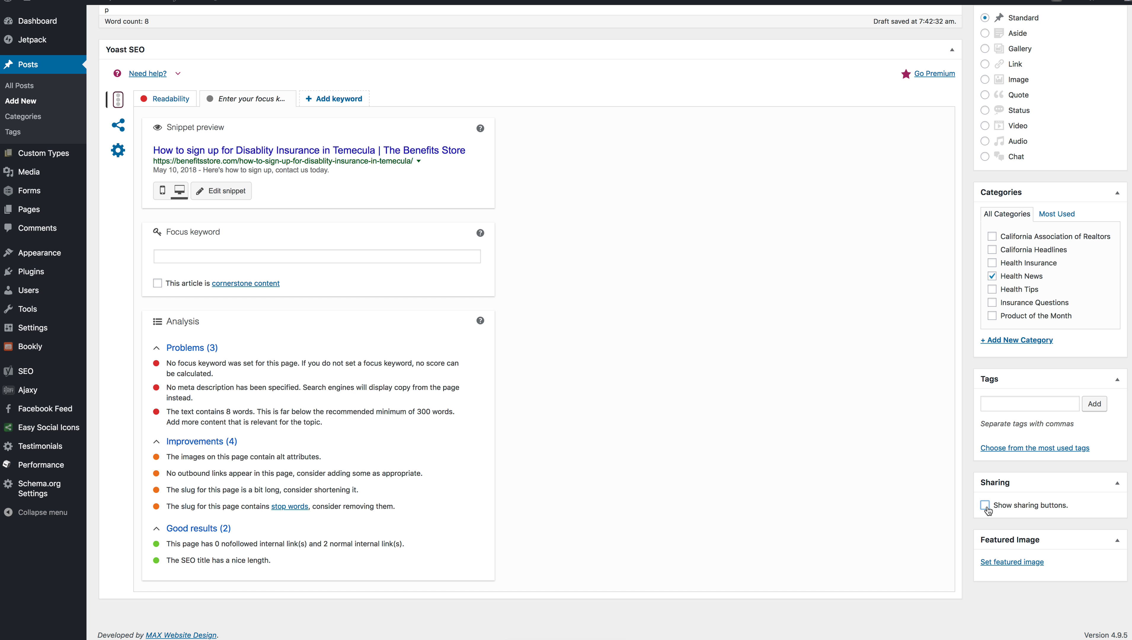
mouse_move(986, 505)
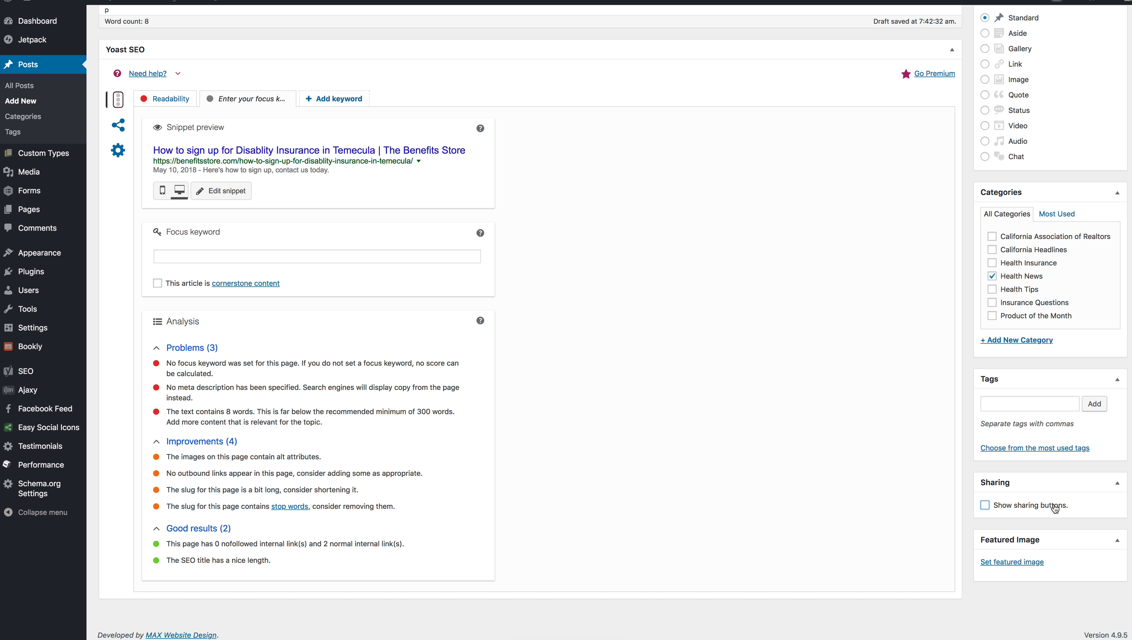
Step: Keep visibility Public and schedule publishing for Aug 10, 2018 at 07:39
scroll("up", 3)
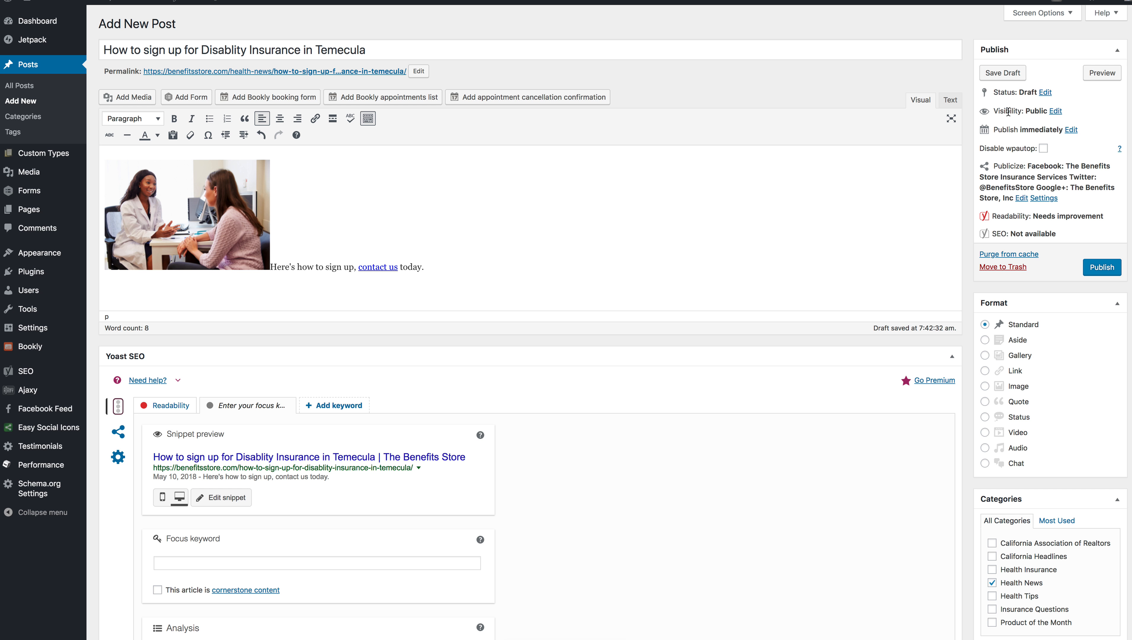
left_click(1055, 111)
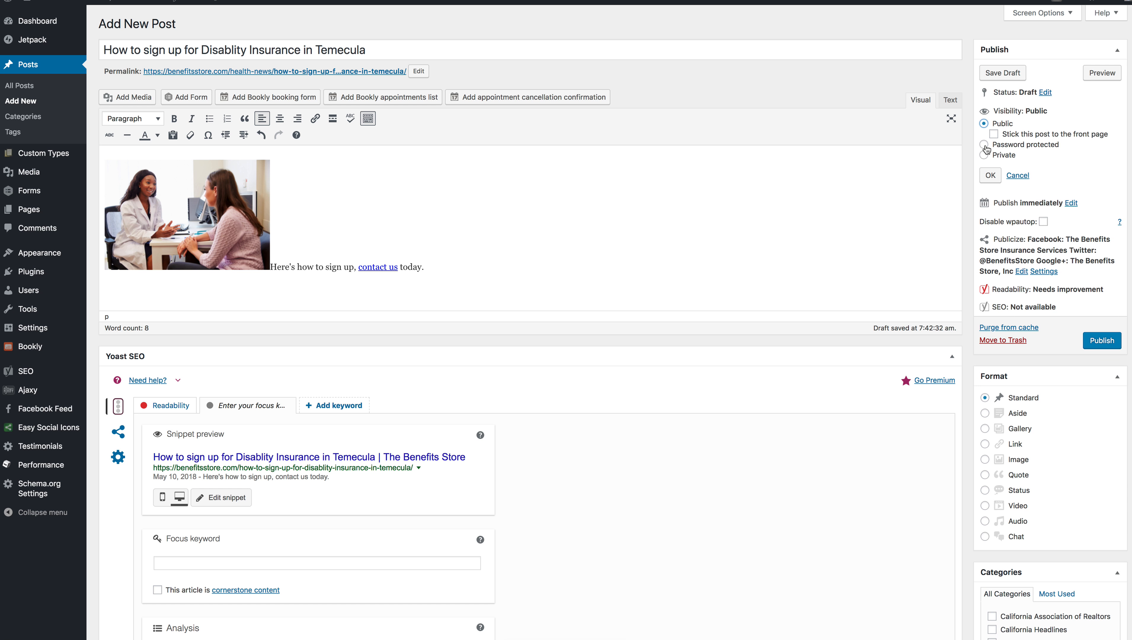
left_click(990, 175)
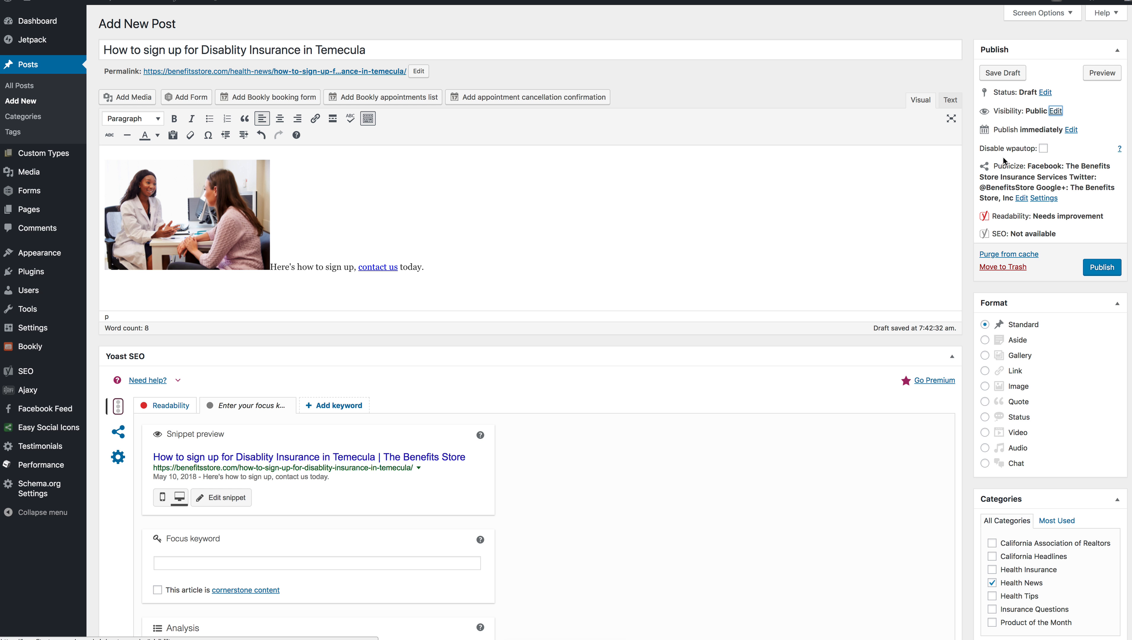
mouse_move(1071, 130)
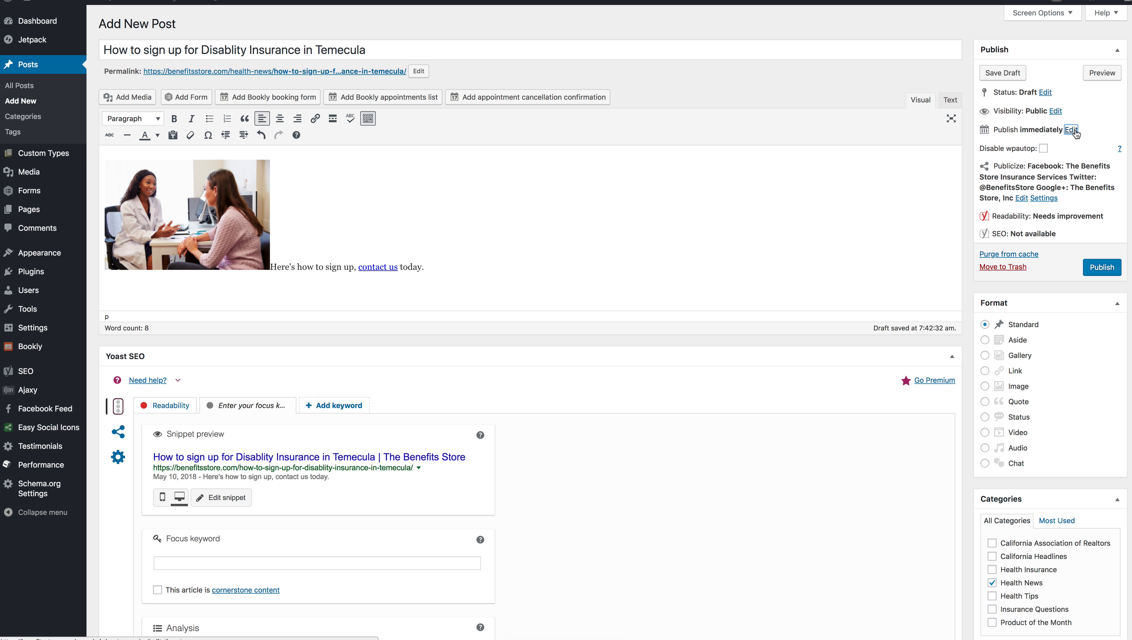
left_click(1074, 130)
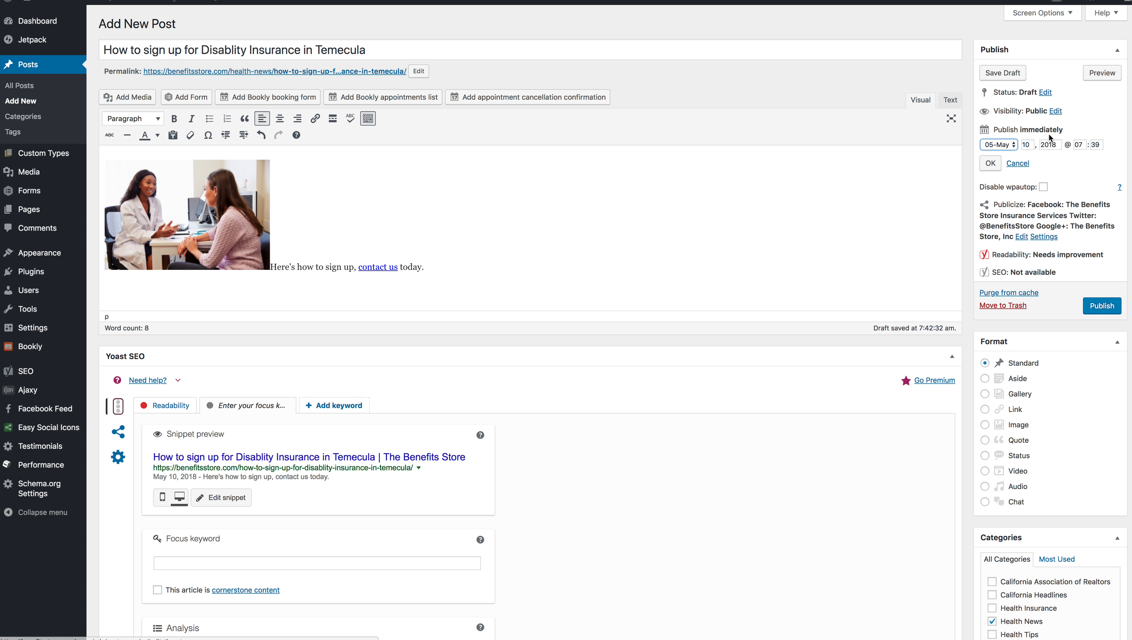
left_click(997, 145)
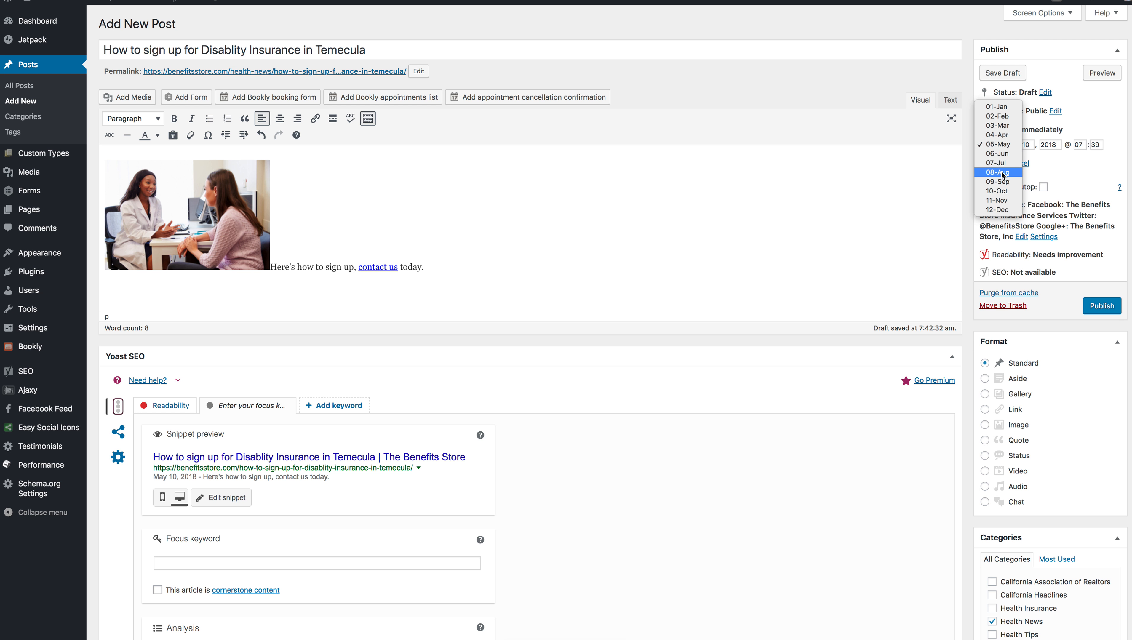
left_click(999, 172)
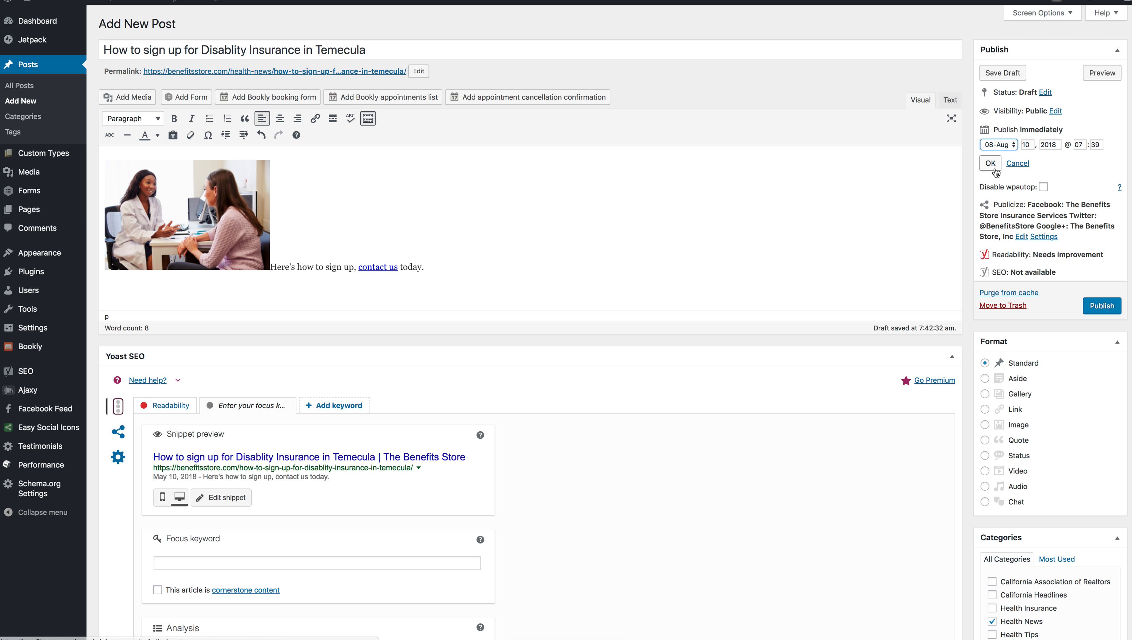
left_click(990, 163)
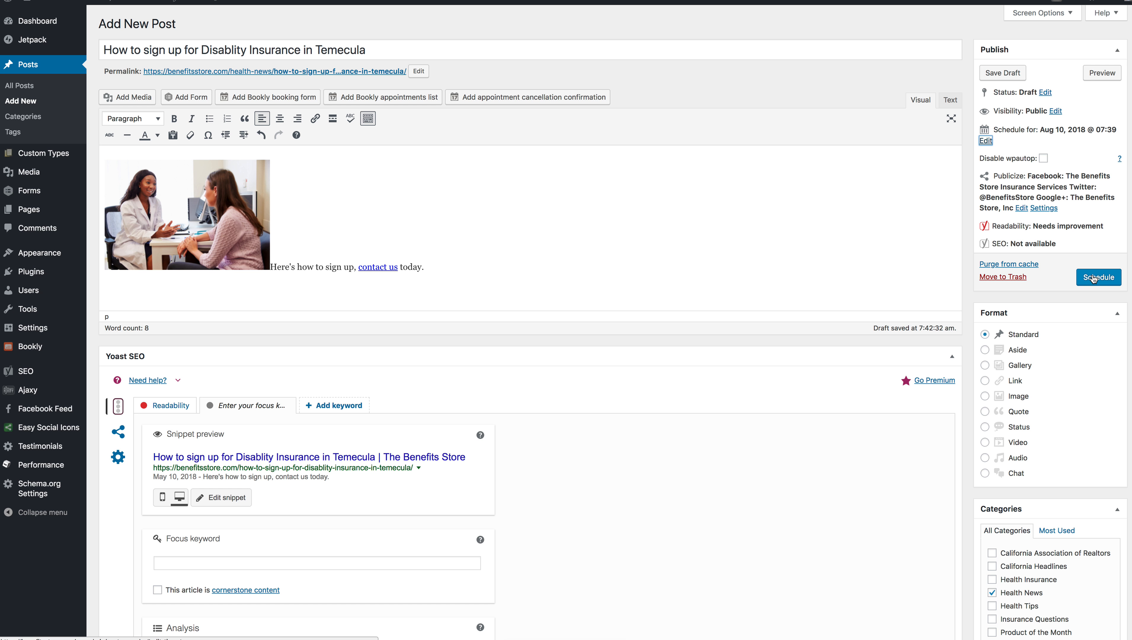
mouse_move(1100, 299)
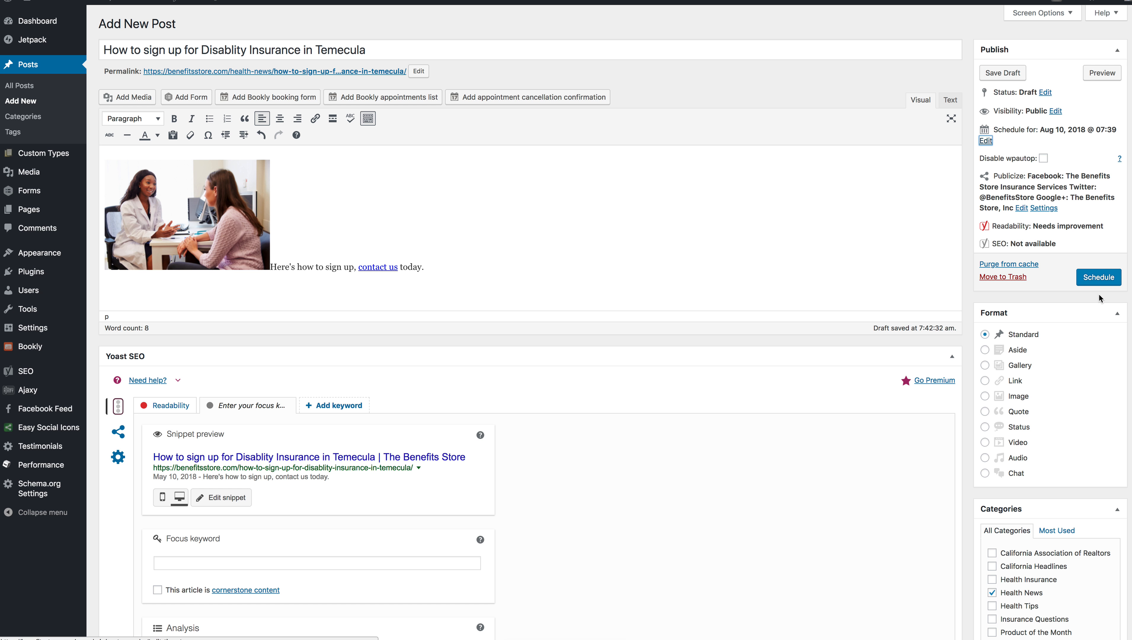
mouse_move(1103, 139)
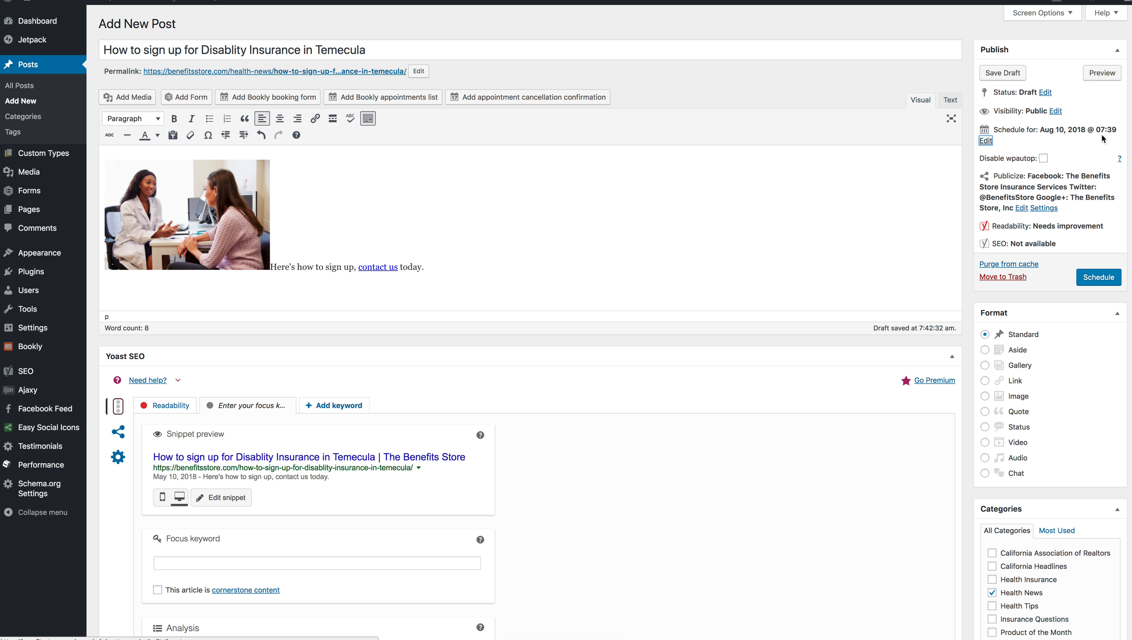
mouse_move(1083, 261)
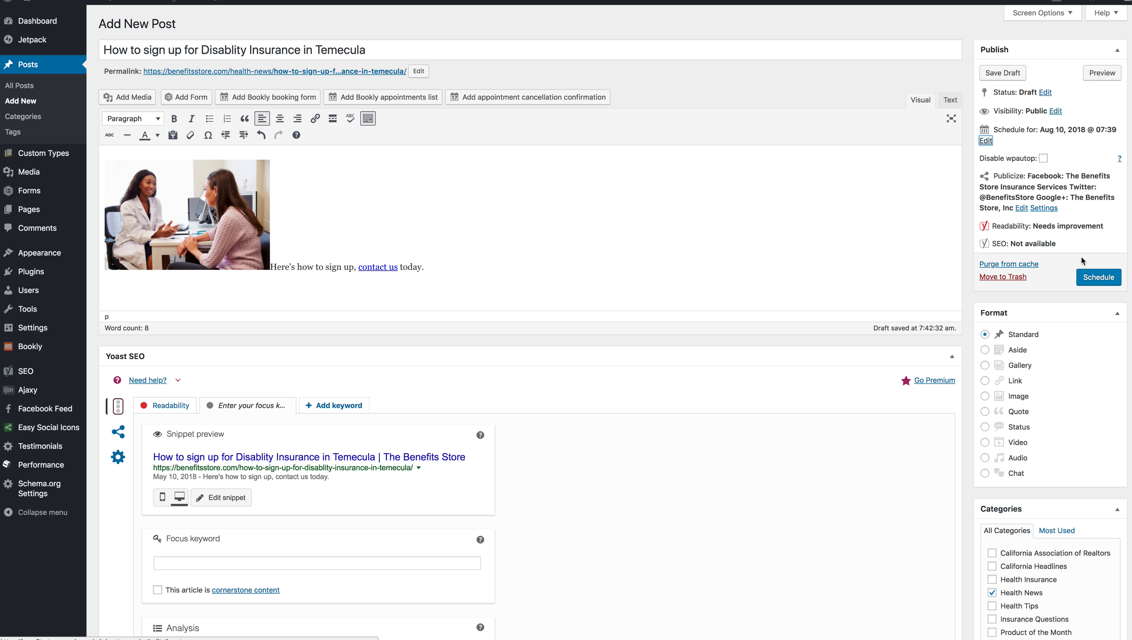
mouse_move(994, 243)
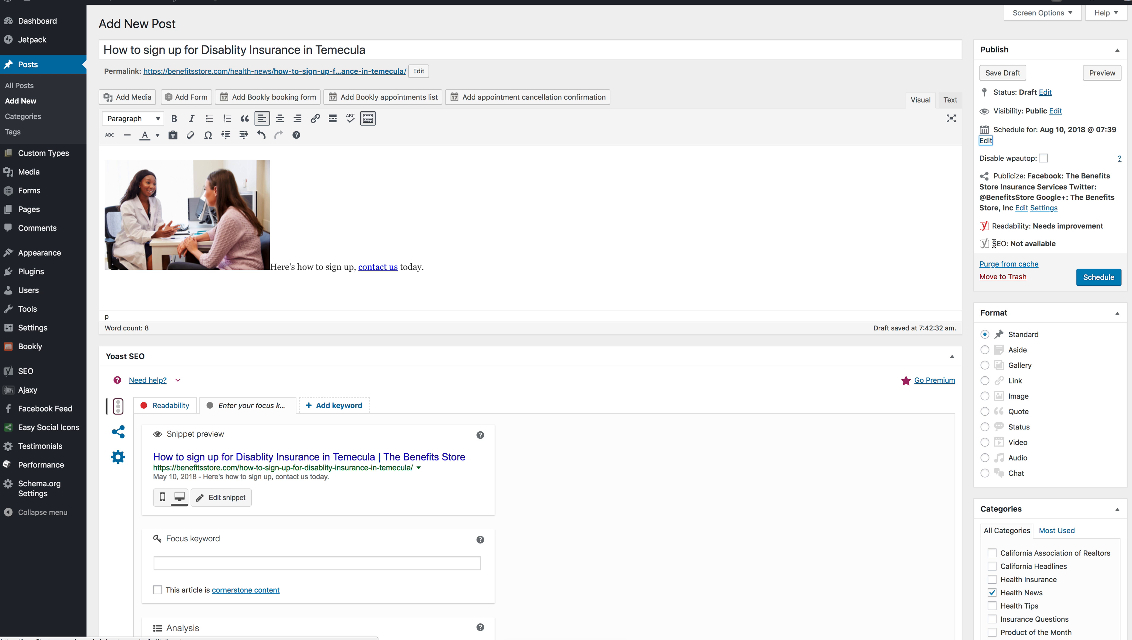
mouse_move(1031, 243)
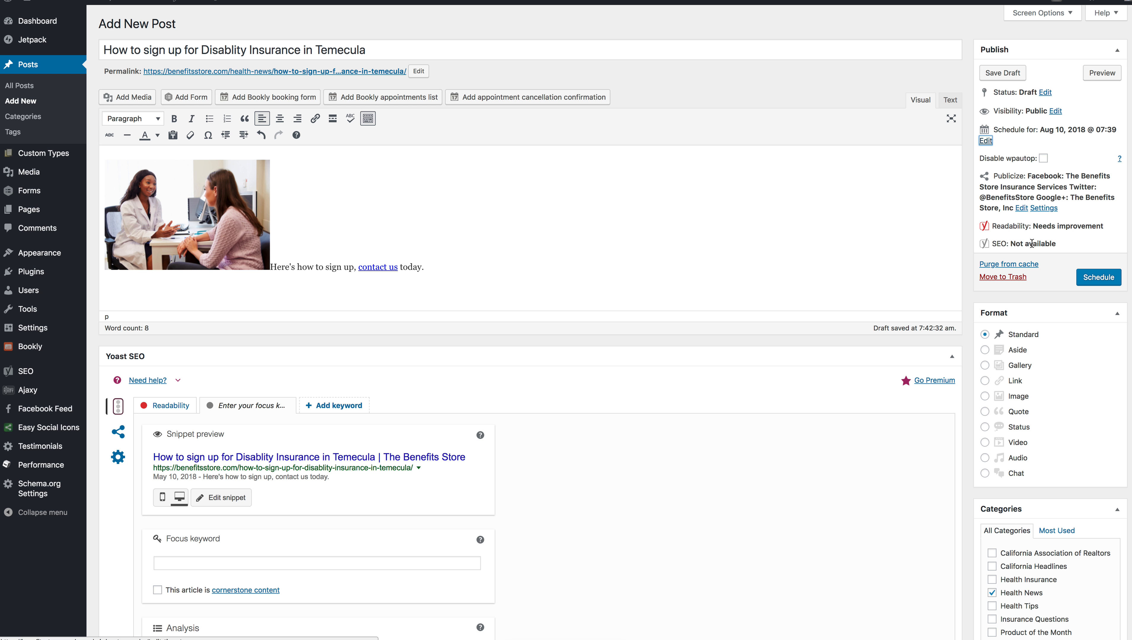
mouse_move(1009, 225)
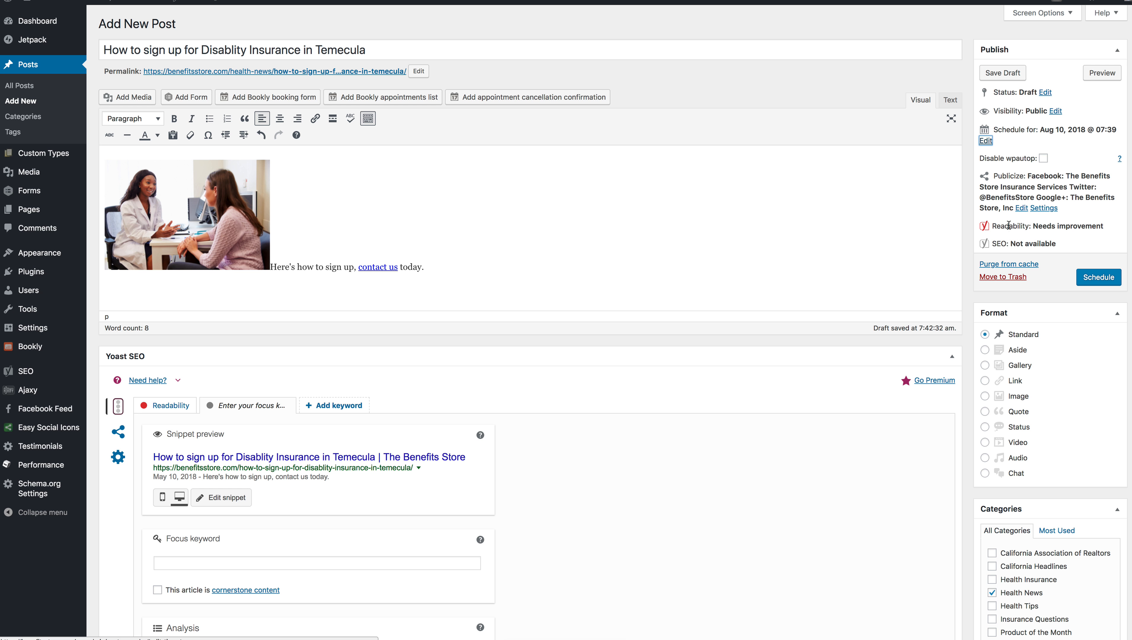
mouse_move(1018, 175)
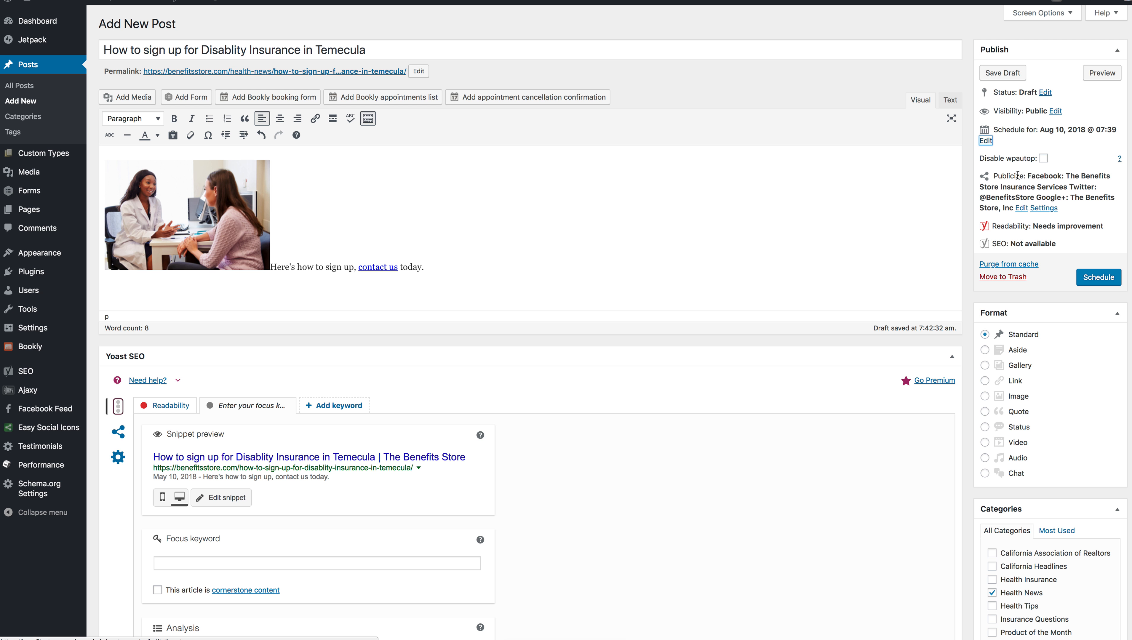
mouse_move(1122, 182)
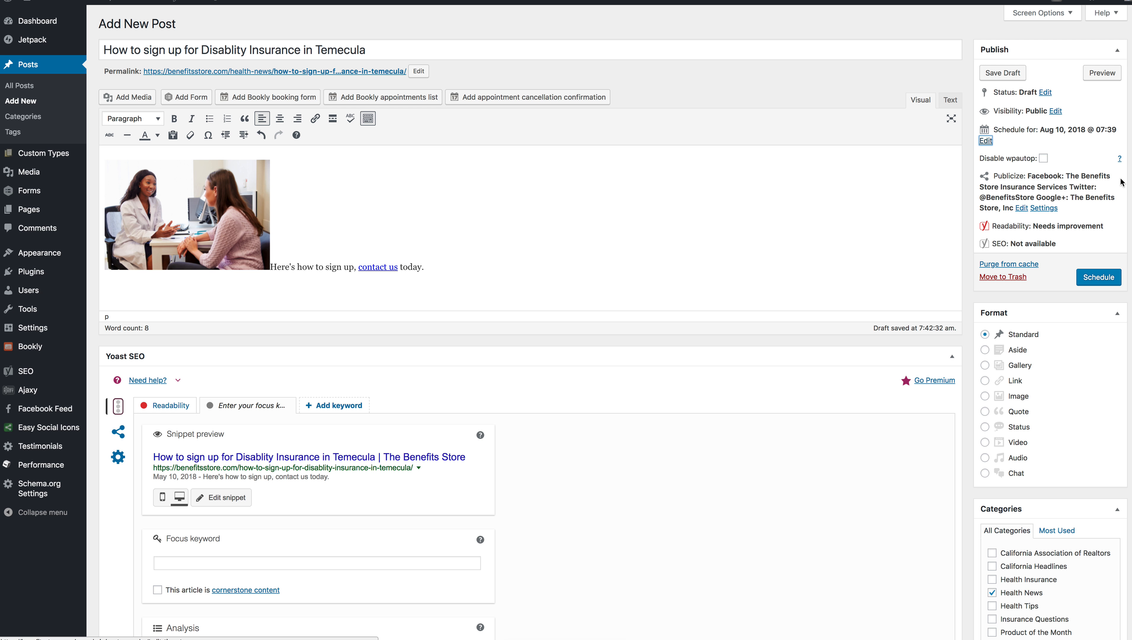
mouse_move(1057, 198)
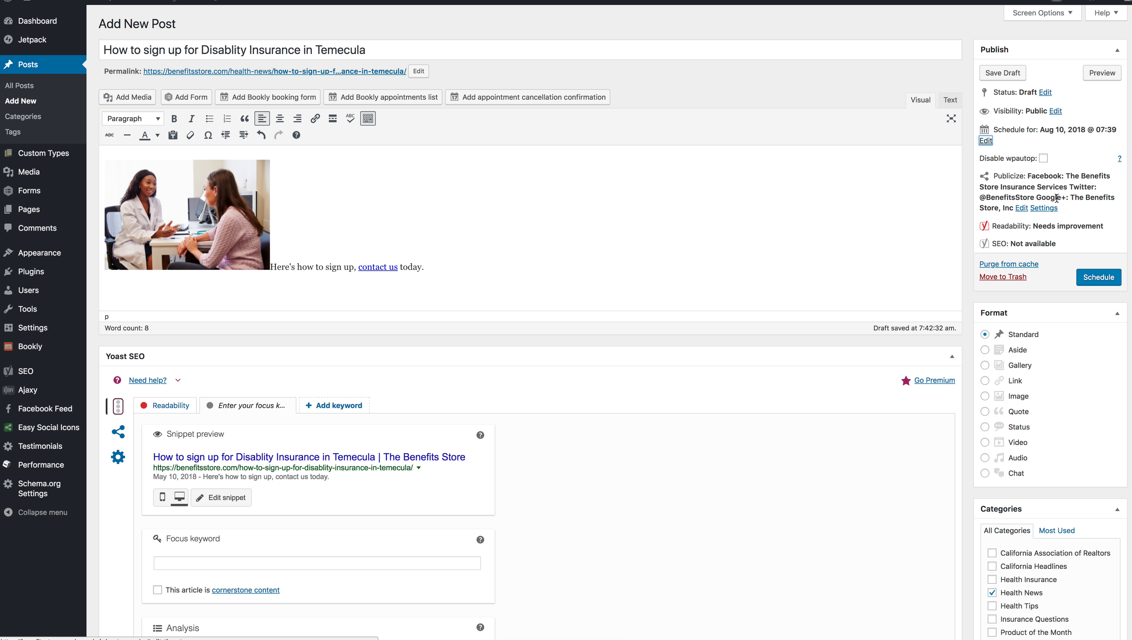
mouse_move(1005, 173)
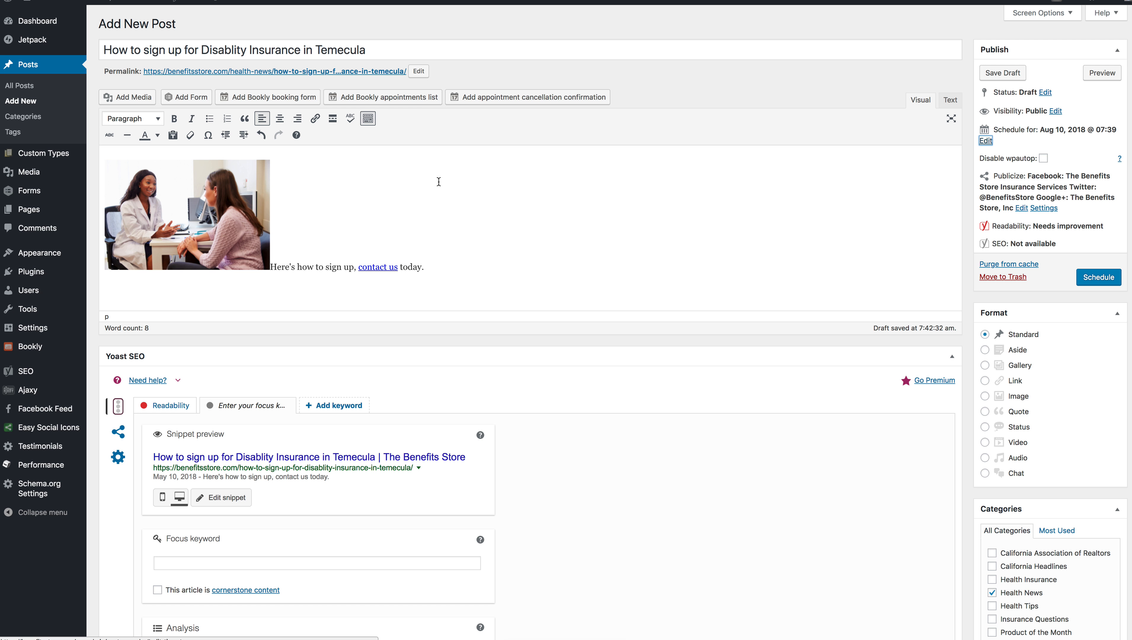
mouse_move(559, 213)
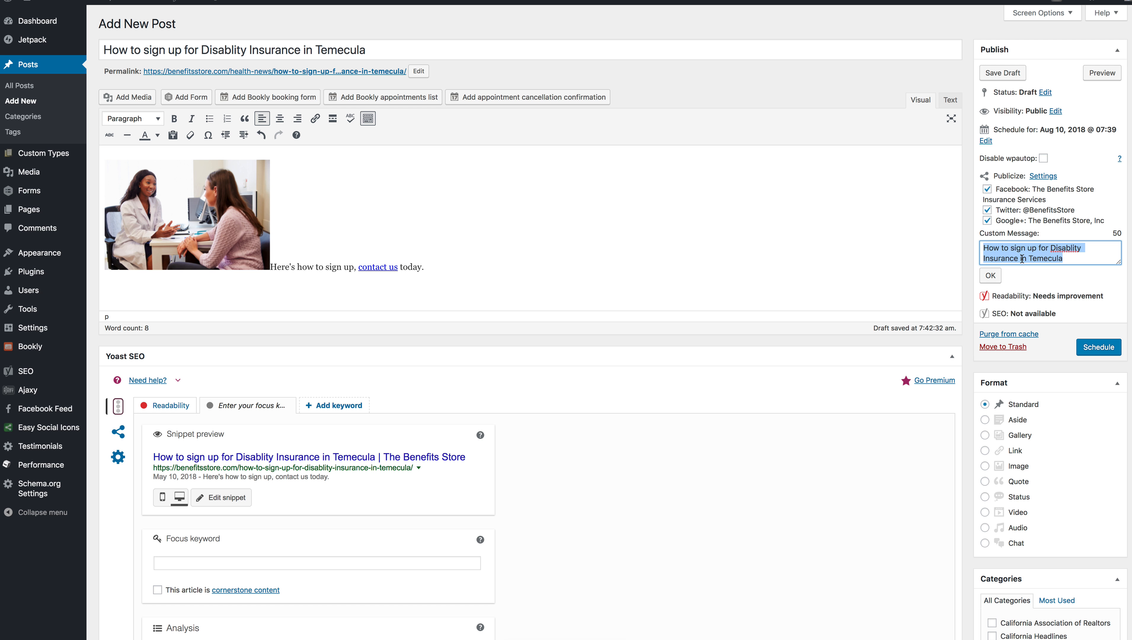
Step: Confirm the post title as the Publicize message for Facebook, Twitter and Google+
left_click(990, 275)
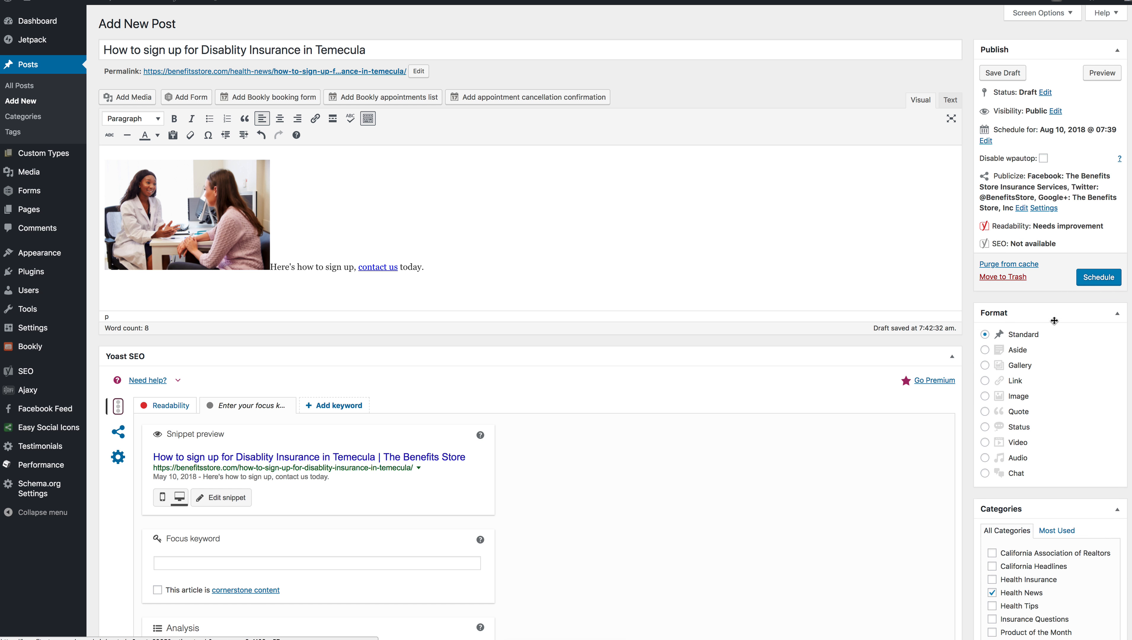
mouse_move(1023, 220)
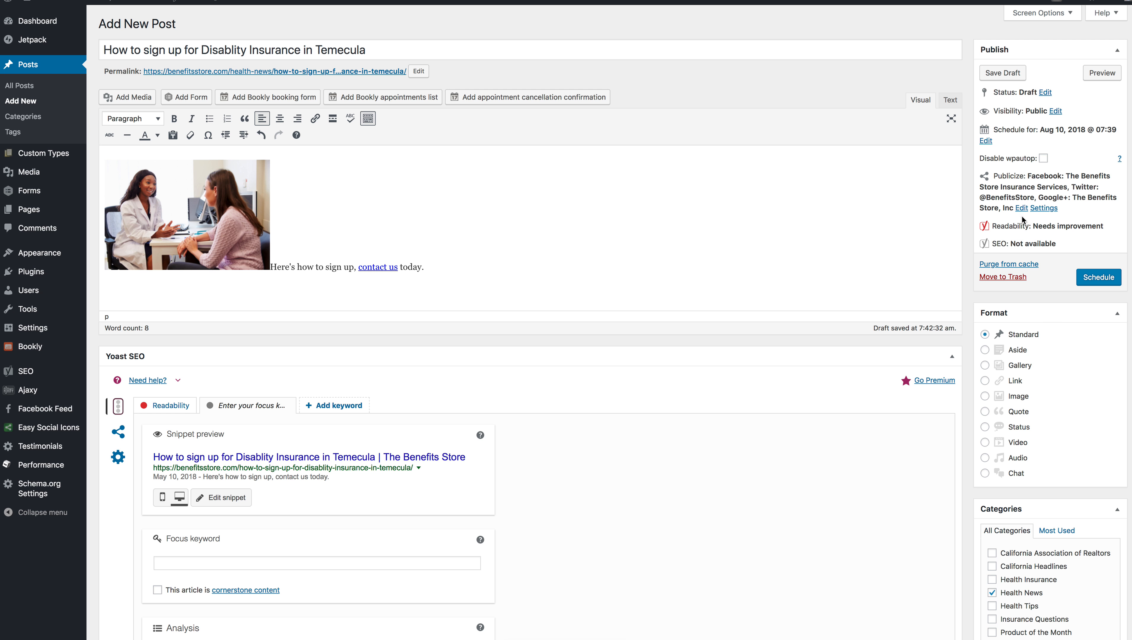
mouse_move(172, 405)
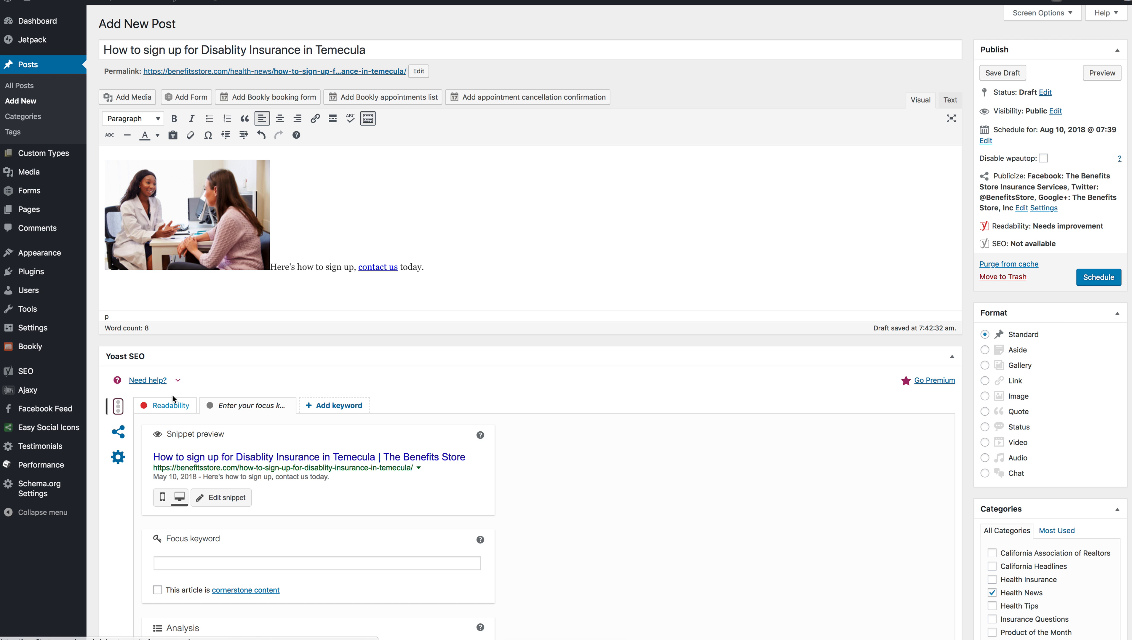
Step: Enter 'Disability Insurance' as the Yoast focus keyword
scroll("down", 3)
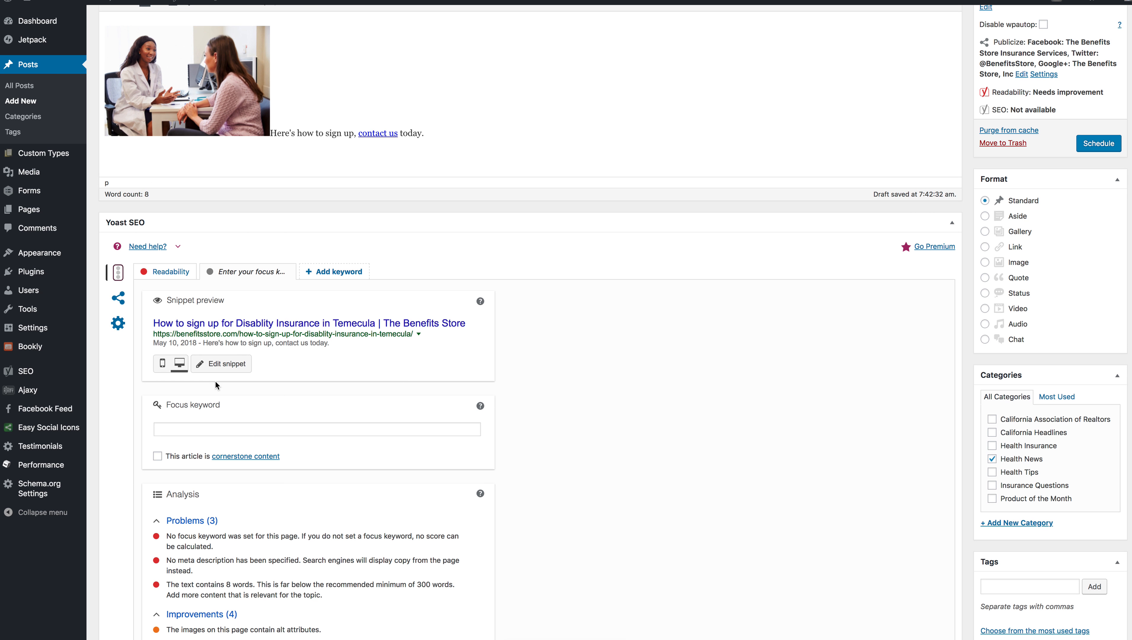
scroll("down", 3)
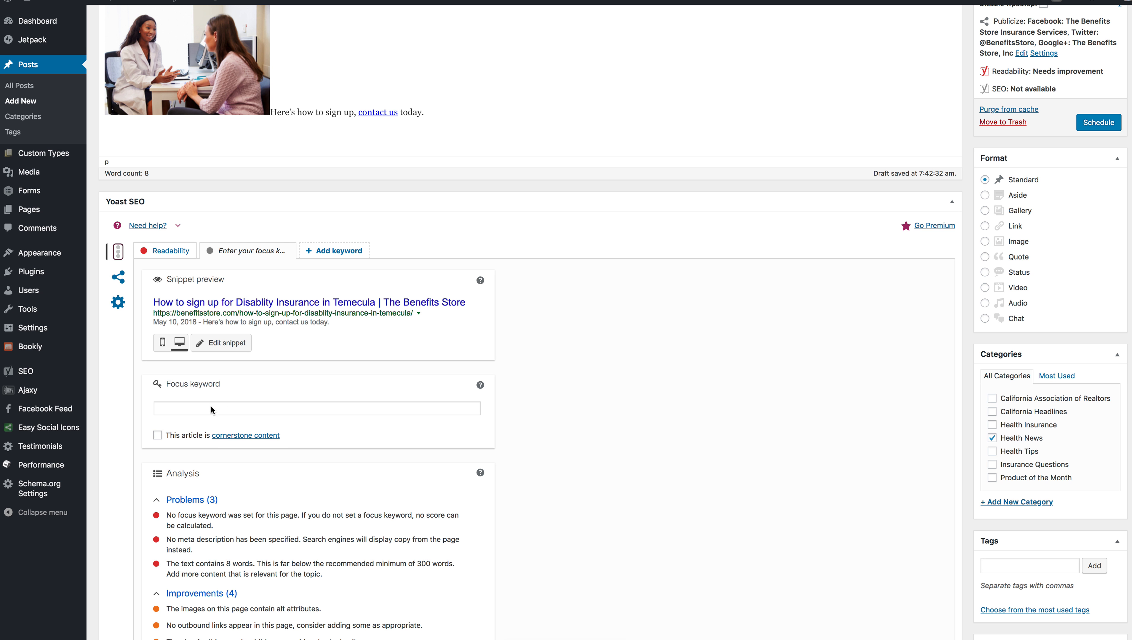
left_click(317, 409)
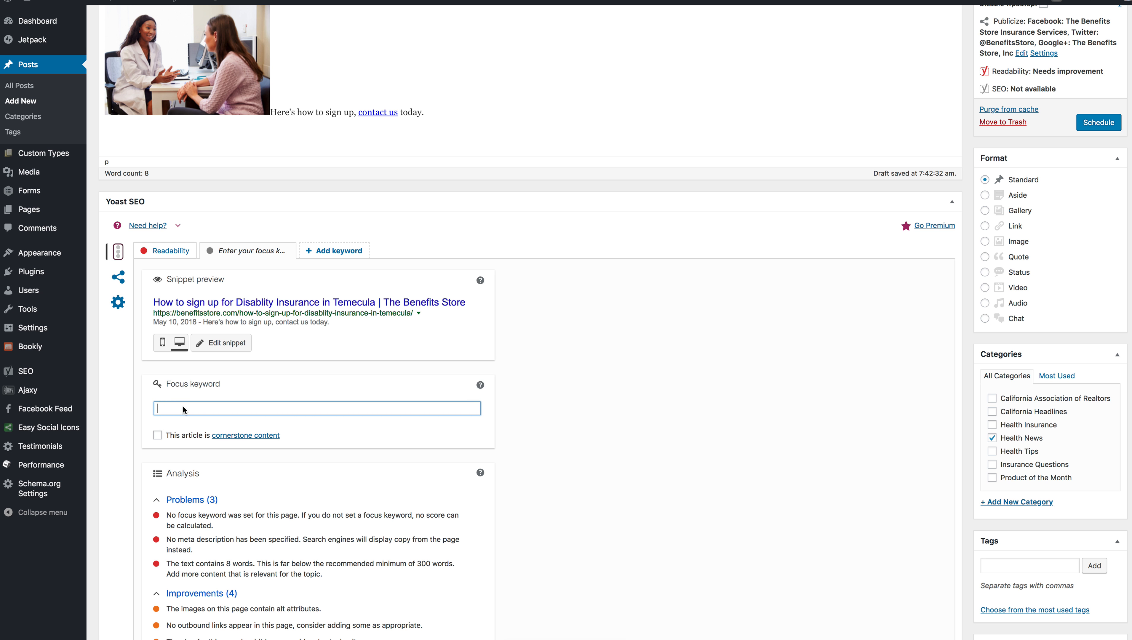
type("Disability I")
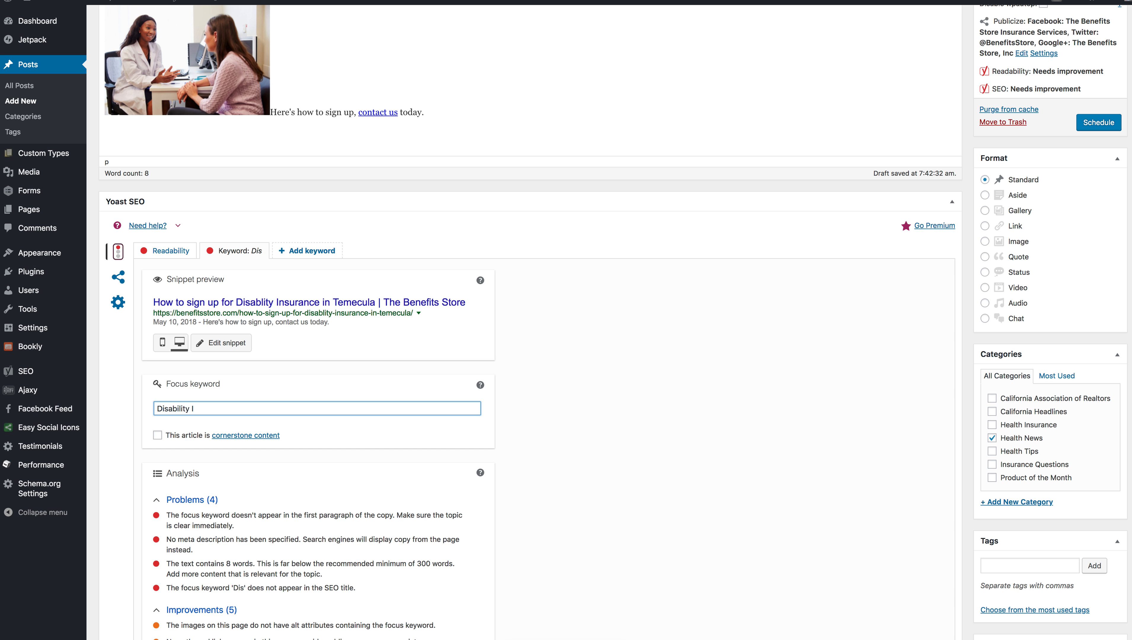
type("nsurance")
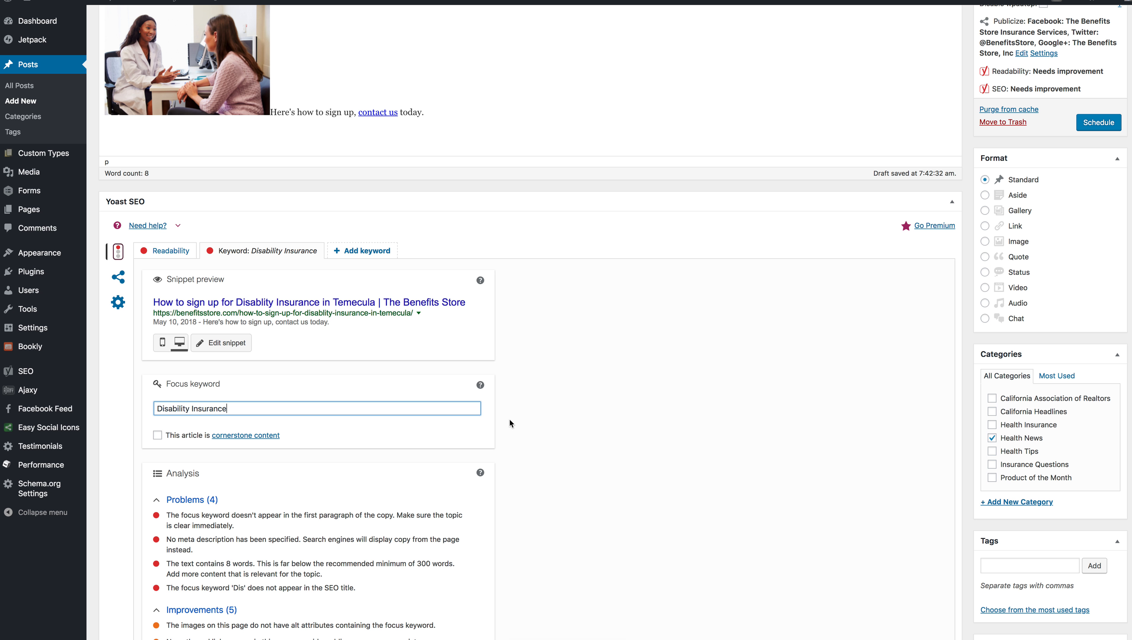
mouse_move(530, 518)
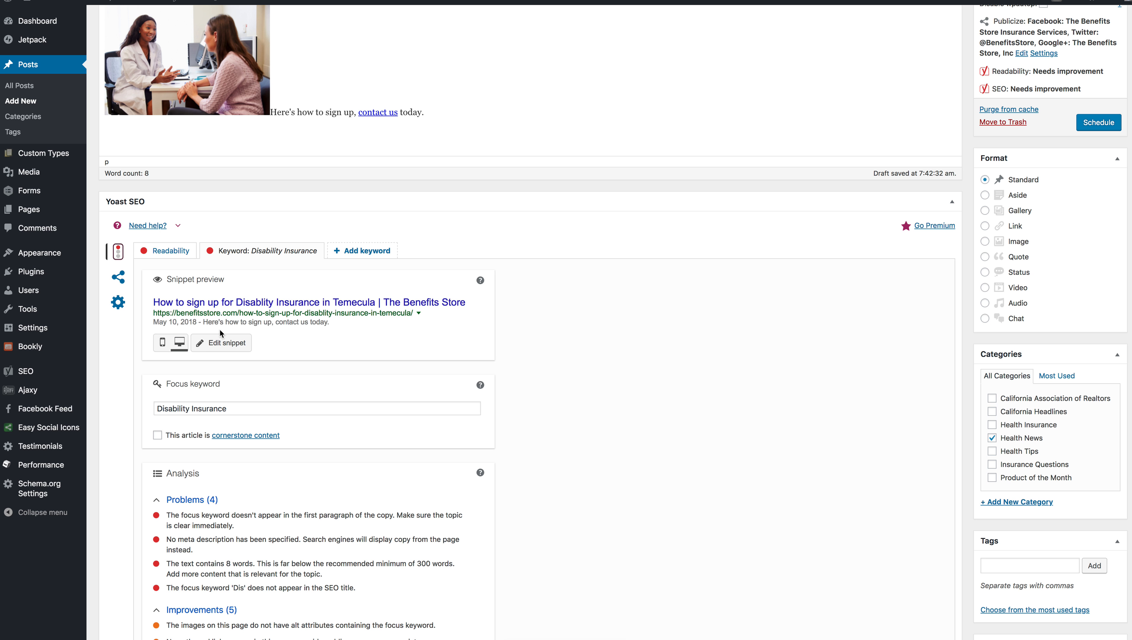
Step: Set the Yoast meta description to 'Contact us today for disability insurance.'
left_click(221, 342)
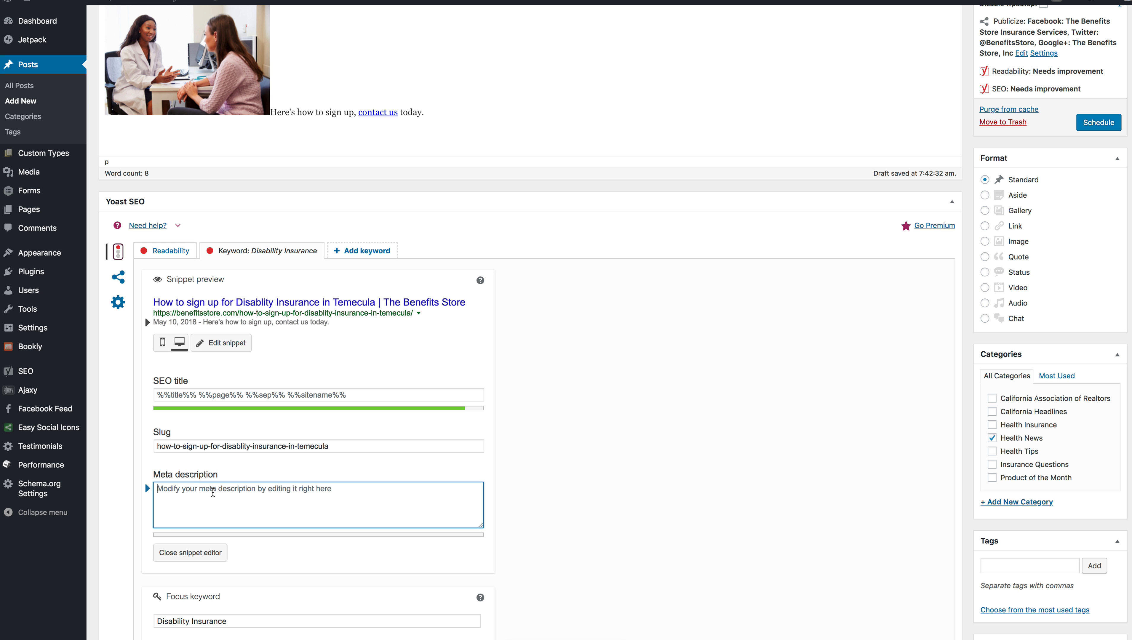
type("Contact us today for disabil")
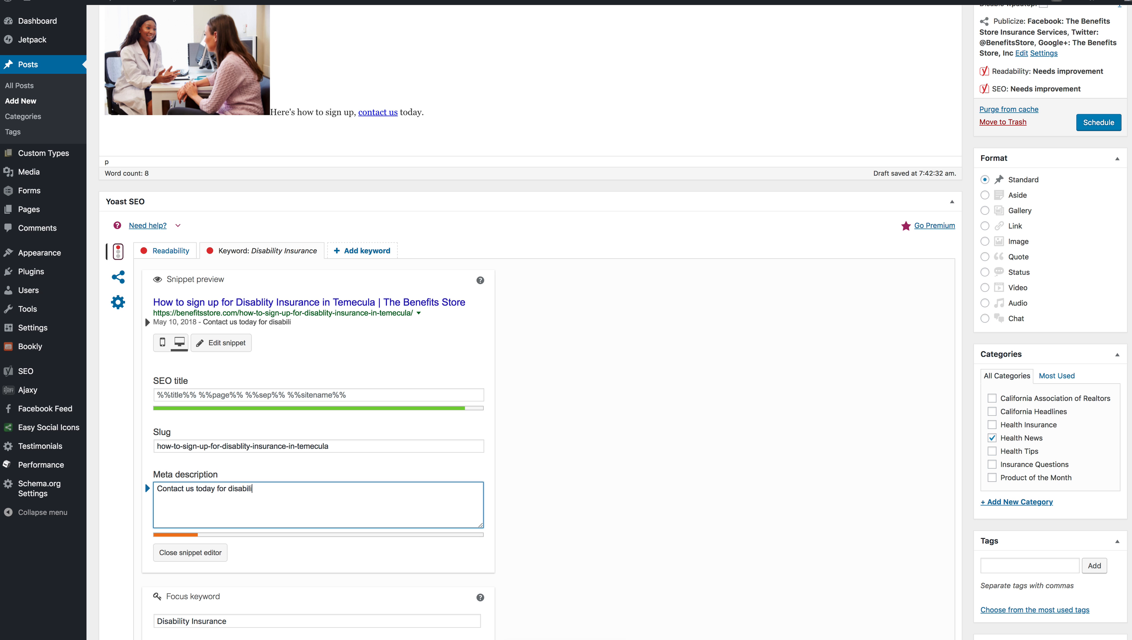
type("ity insurance.")
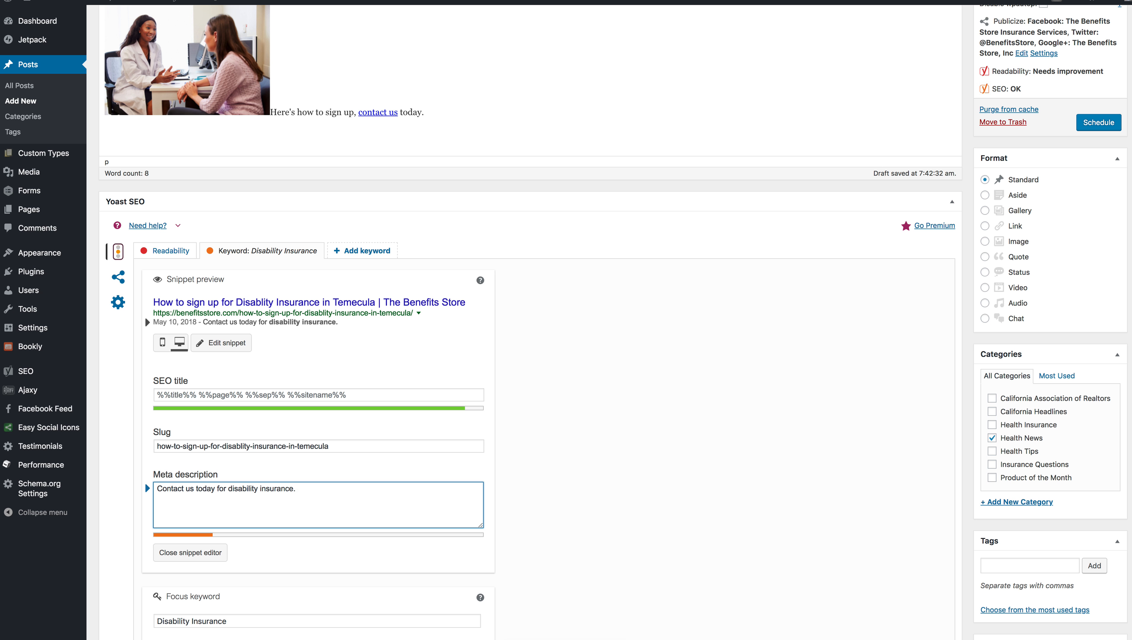
mouse_move(264, 528)
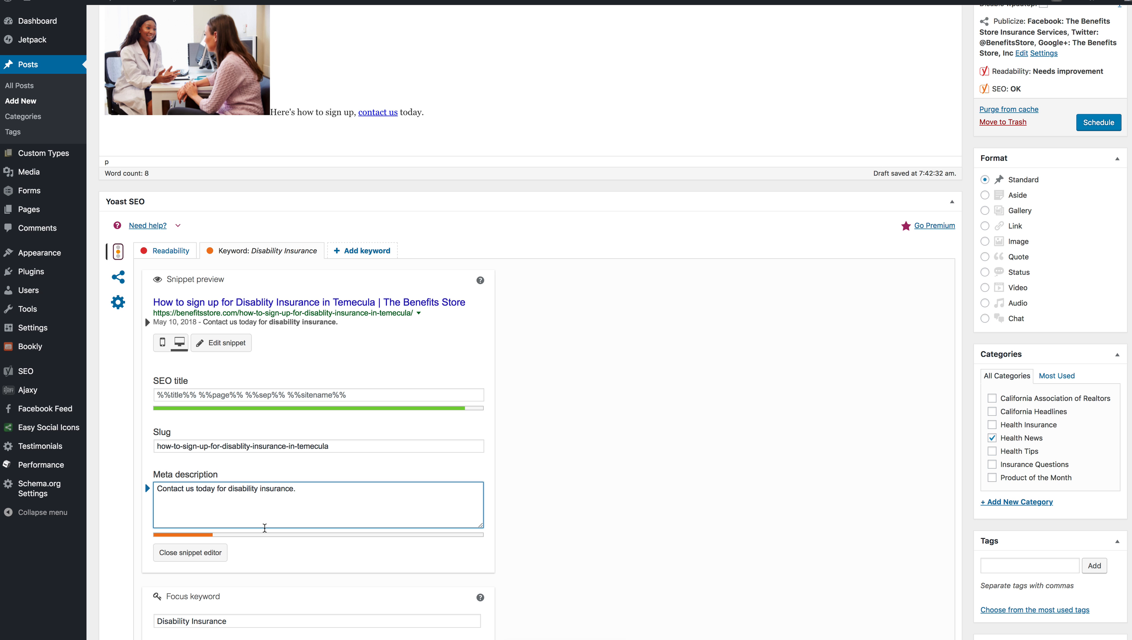
mouse_move(195, 536)
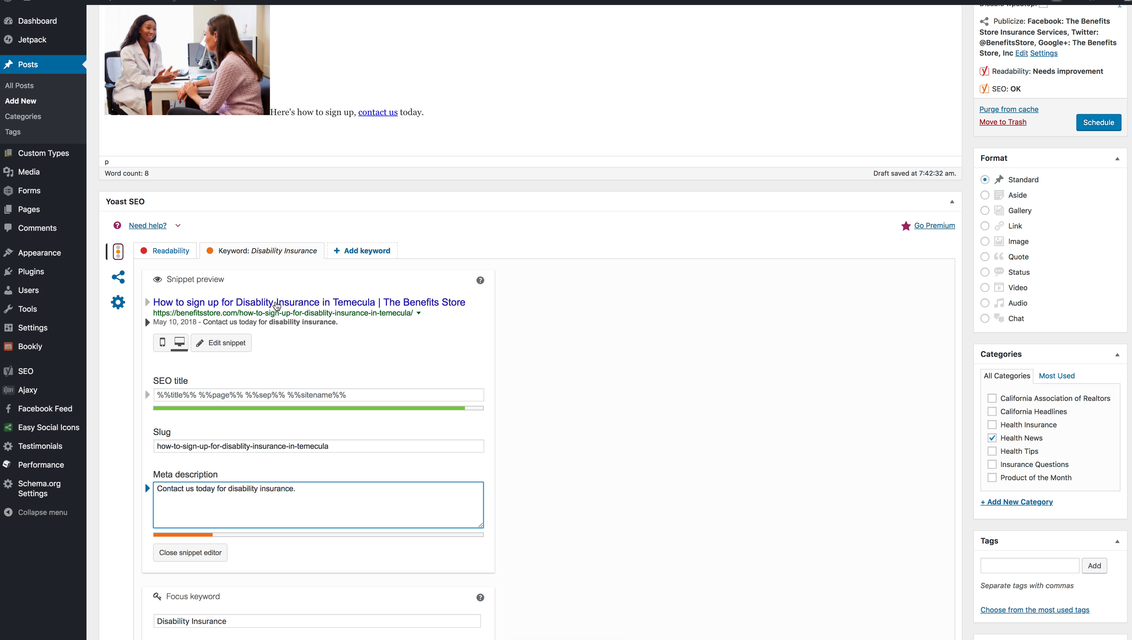
mouse_move(404, 341)
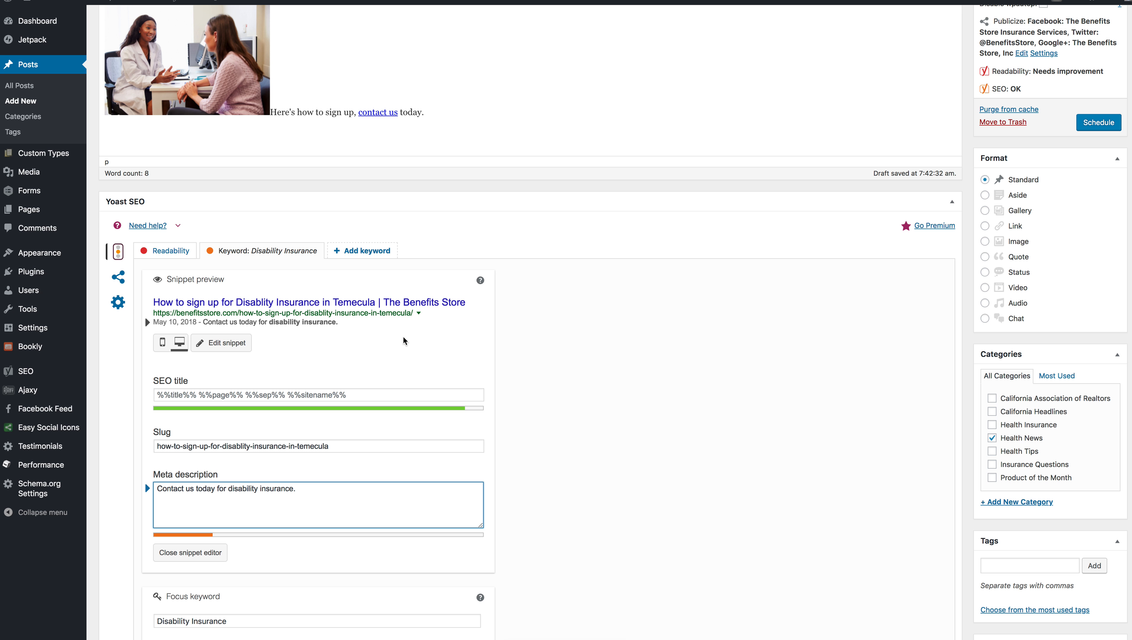
scroll("down", 3)
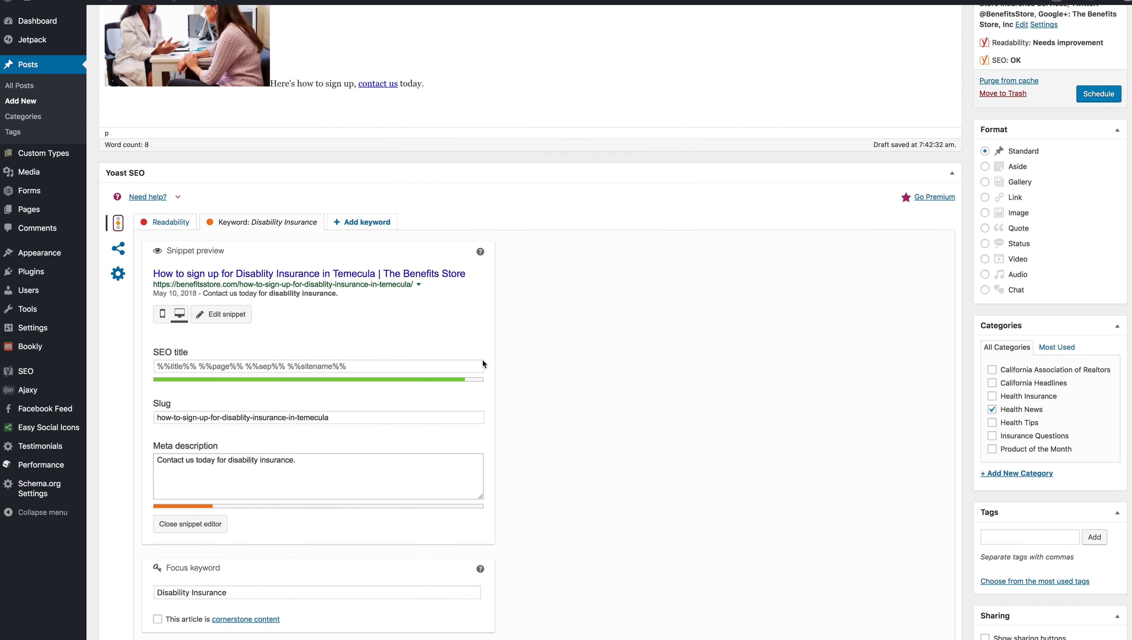
scroll("up", 3)
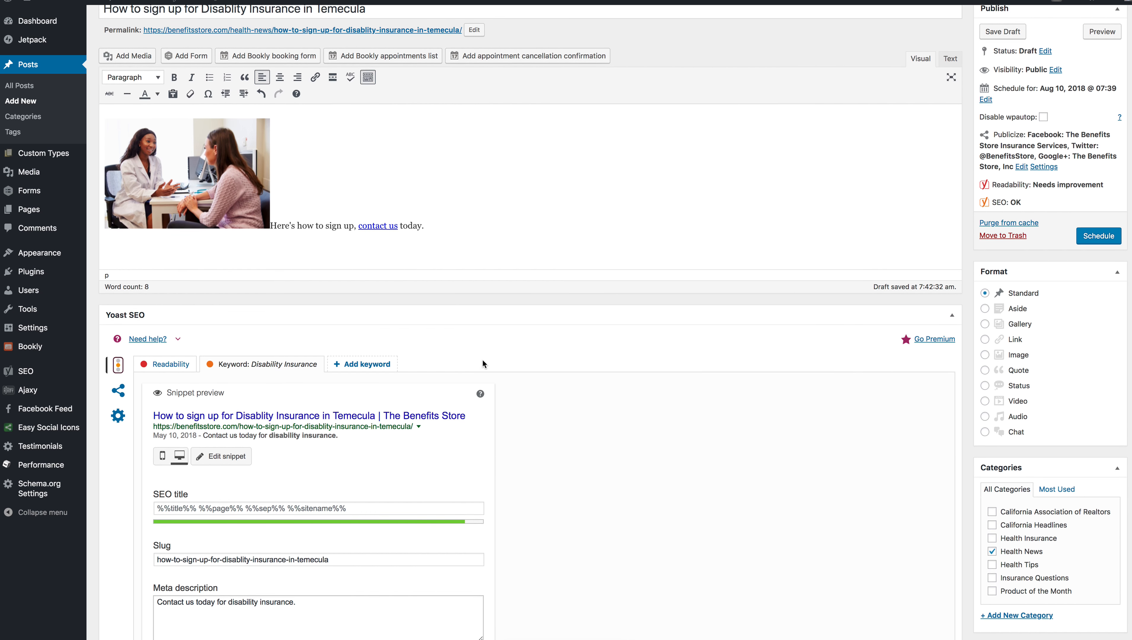
scroll("down", 3)
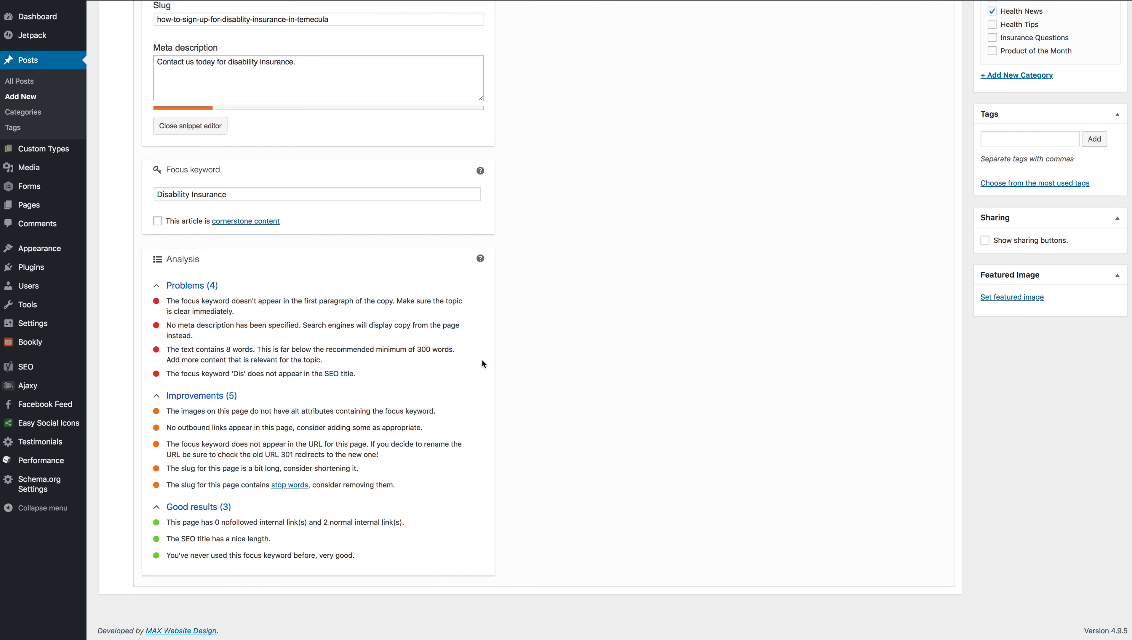
scroll("up", 3)
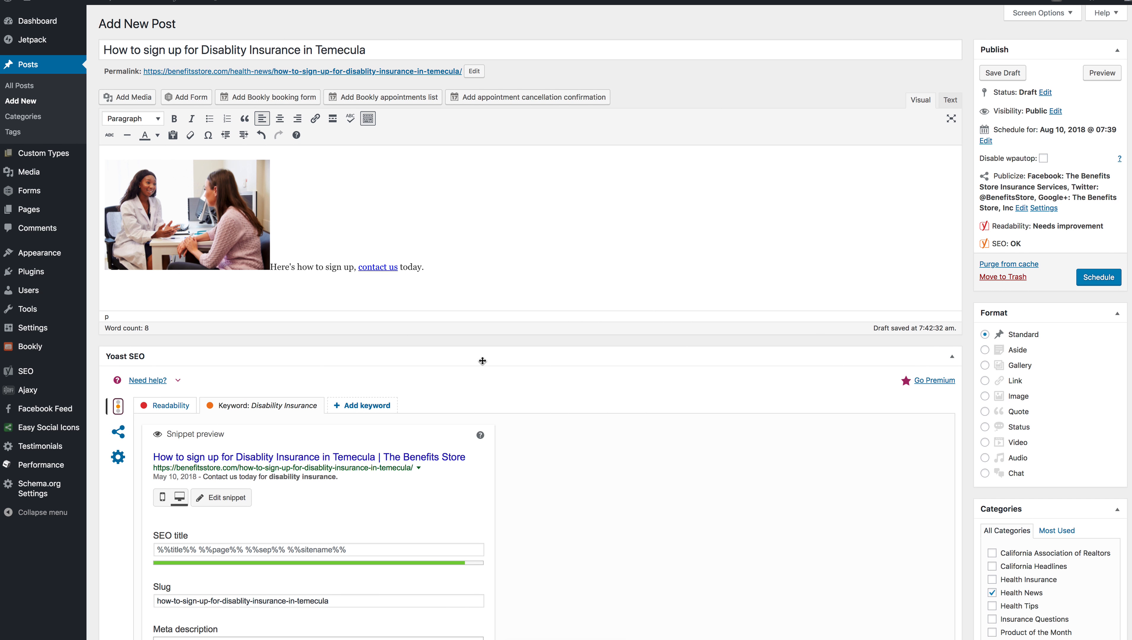
mouse_move(669, 117)
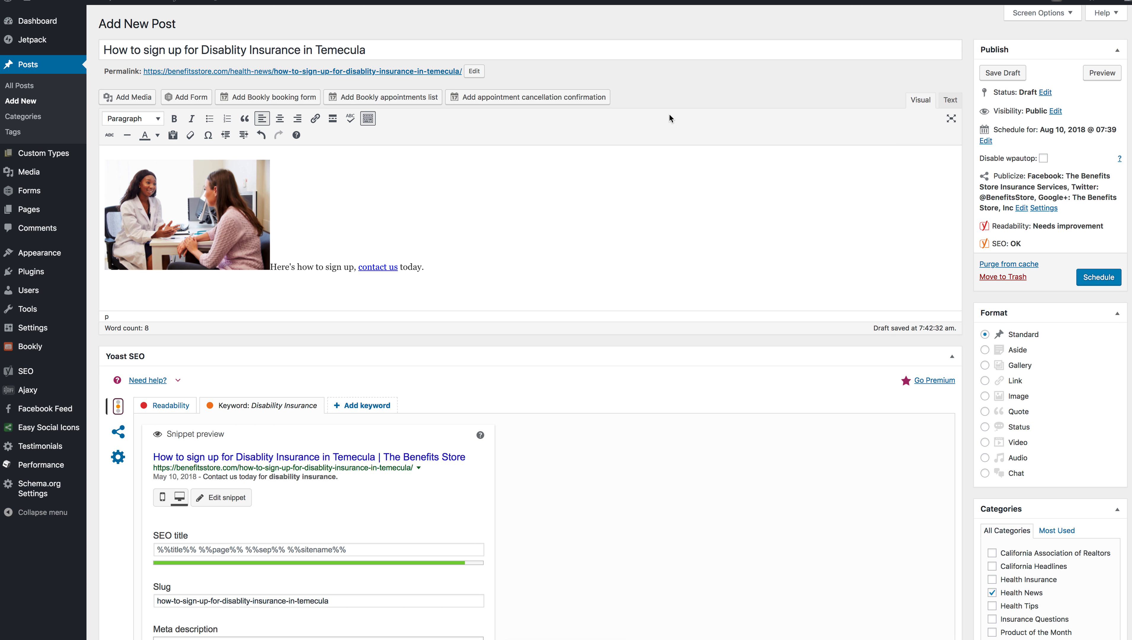
mouse_move(2, 70)
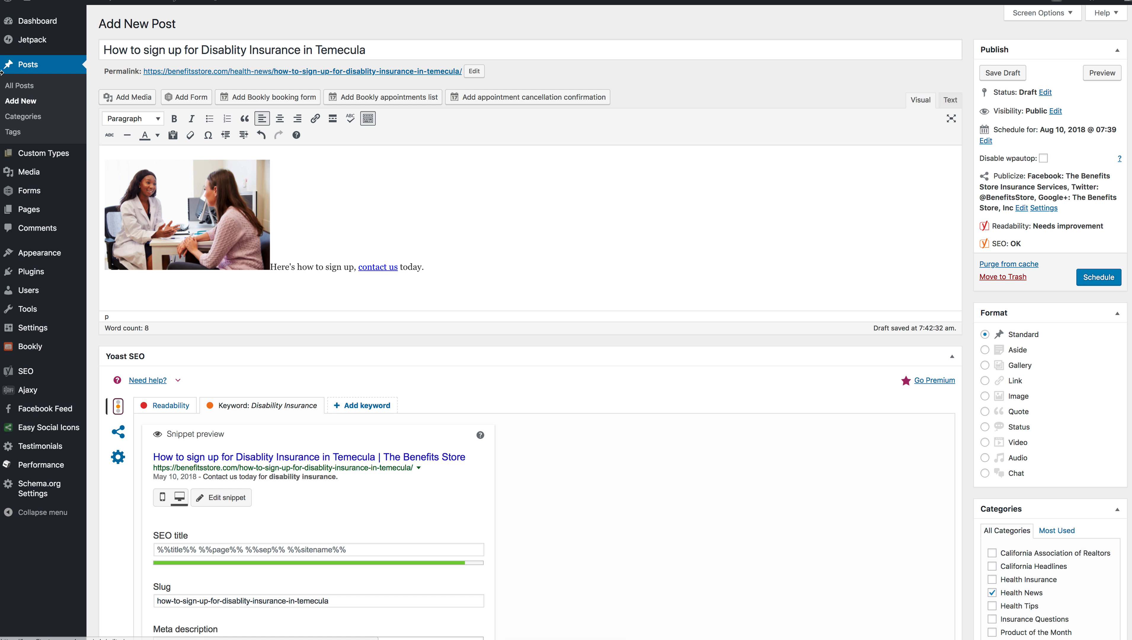
mouse_move(28, 66)
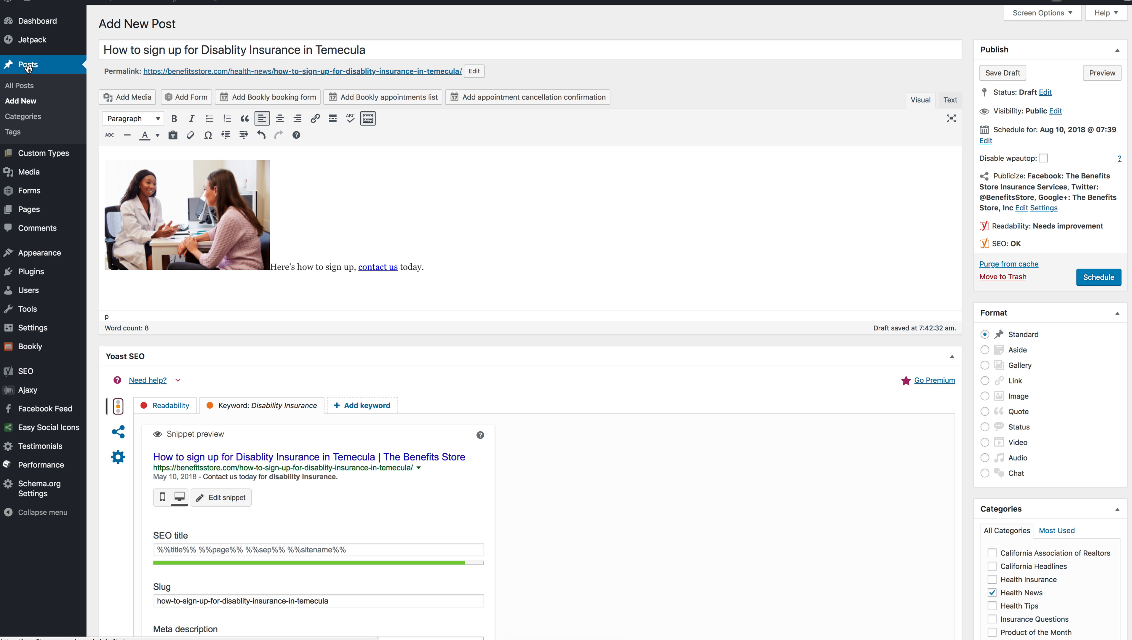